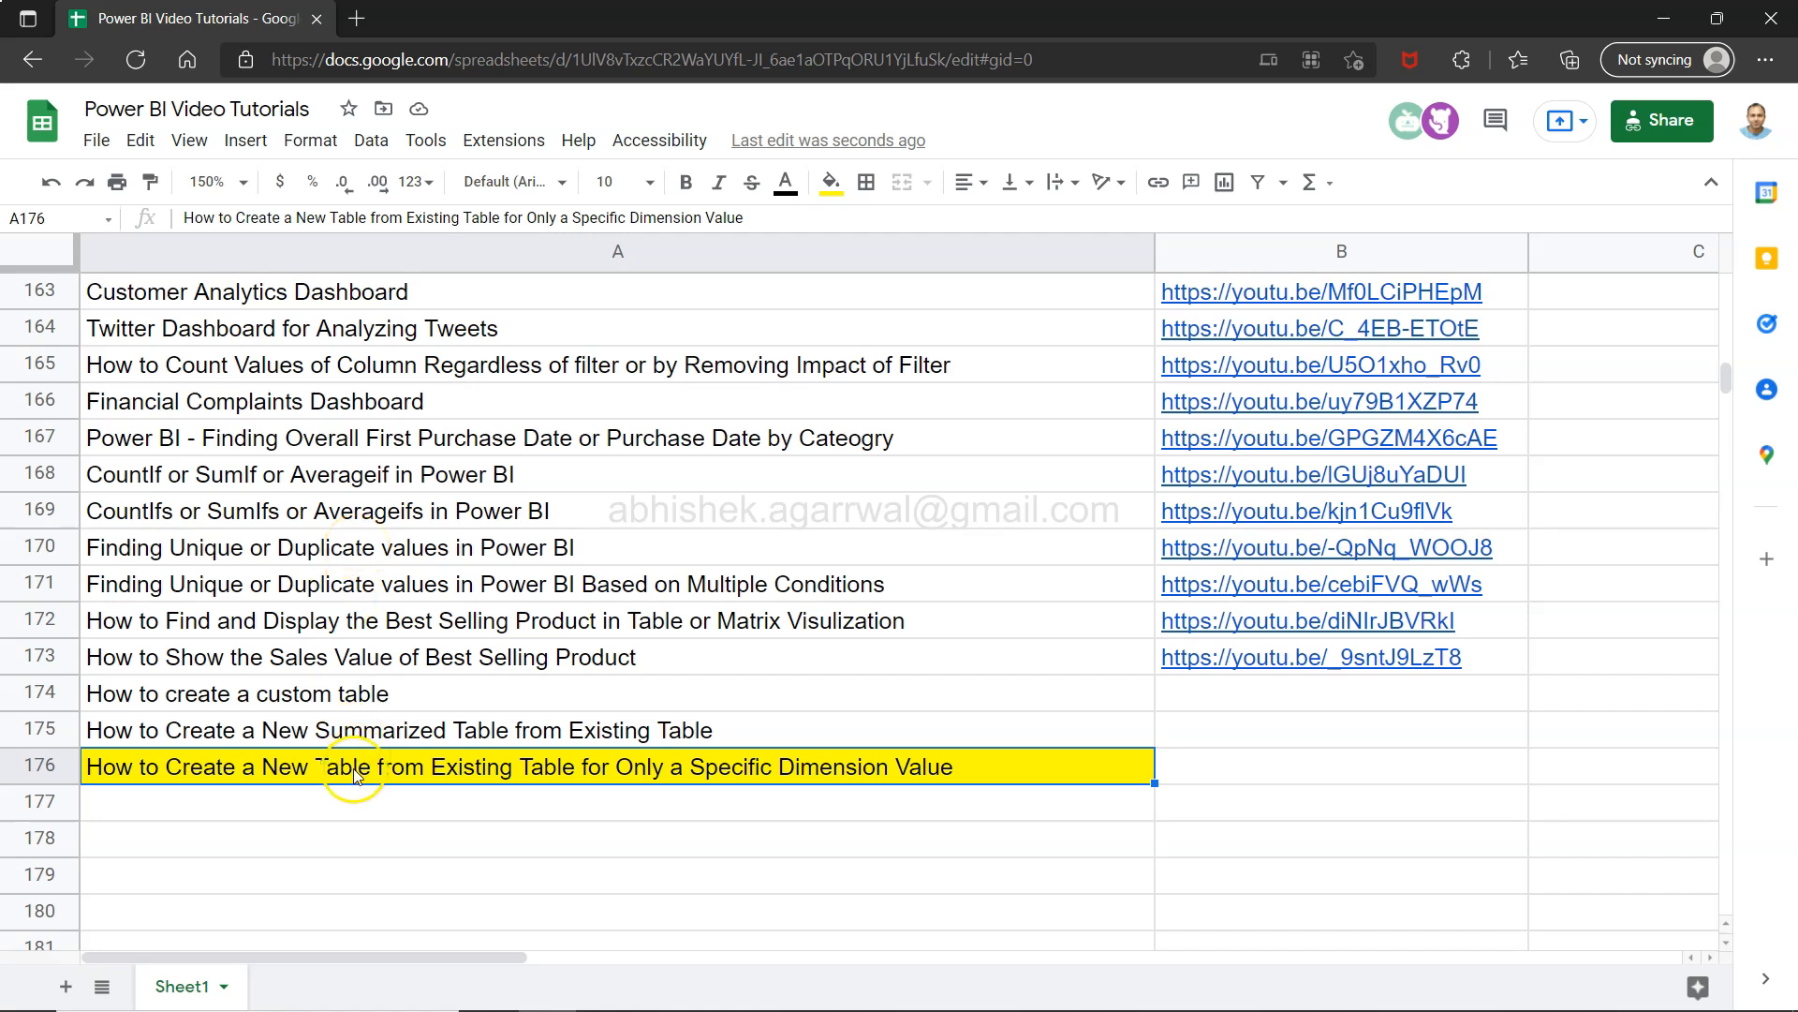
mouse_move(200, 793)
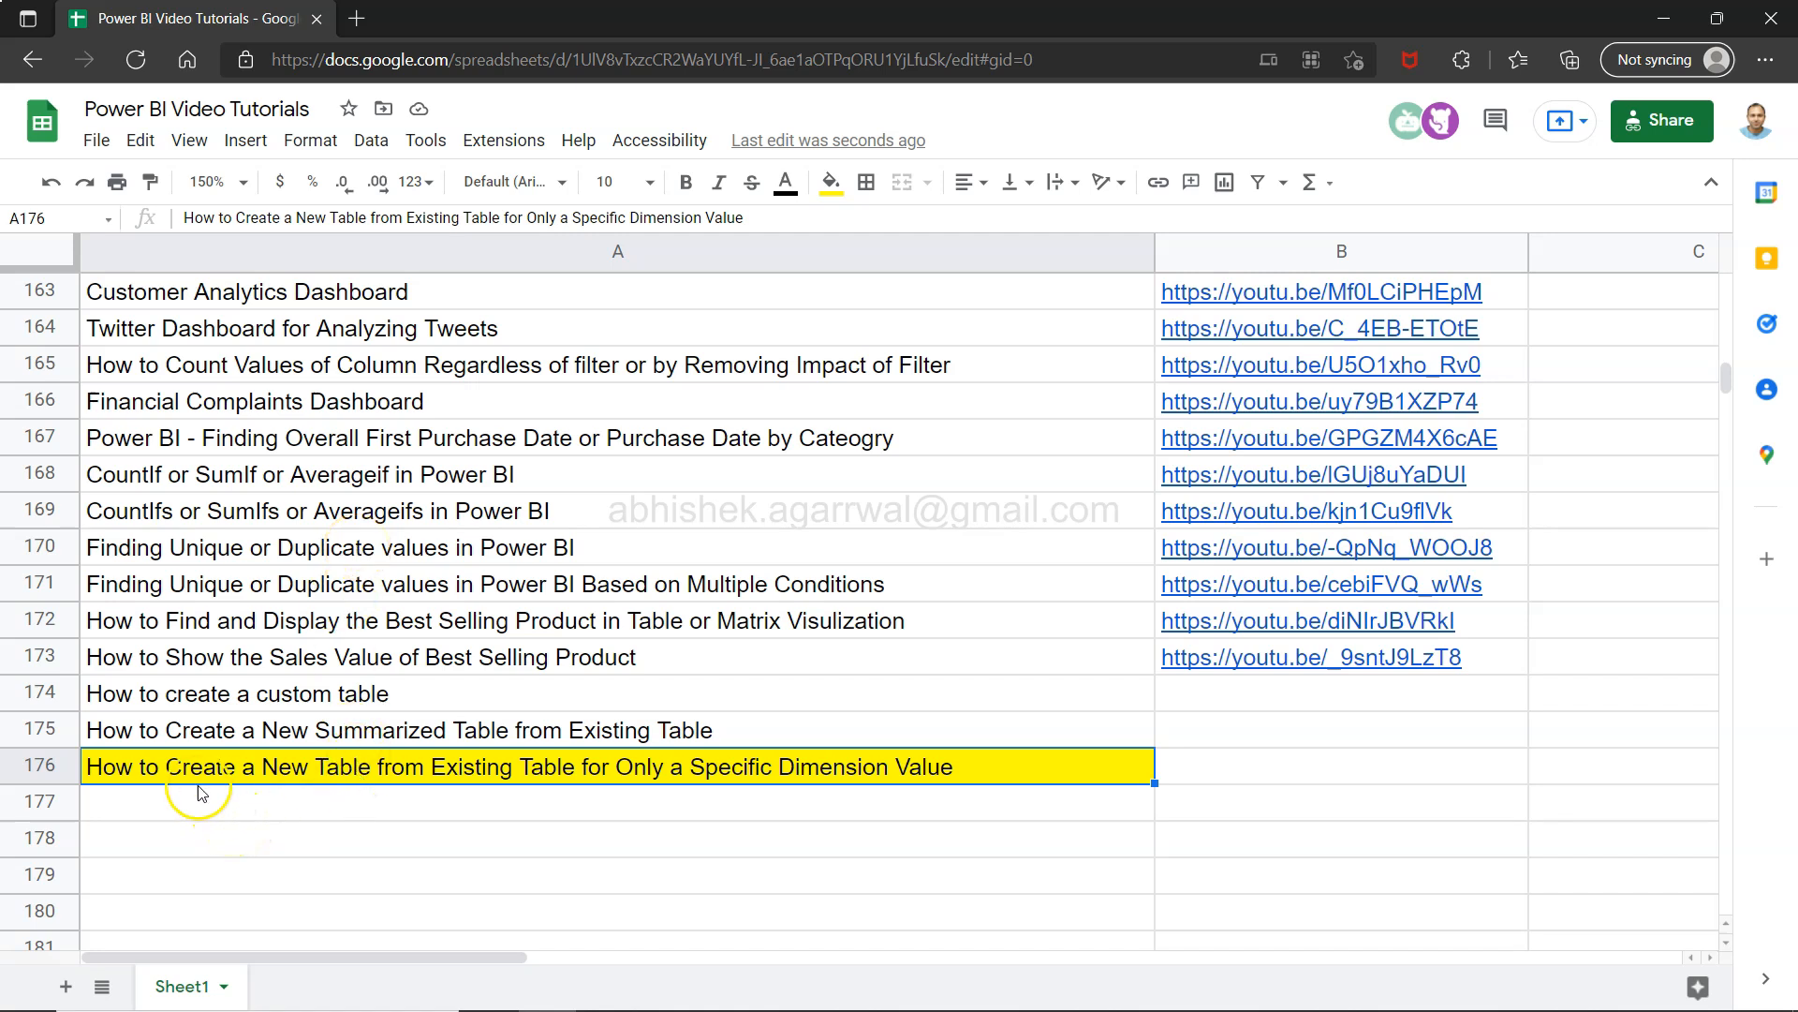
mouse_move(249, 774)
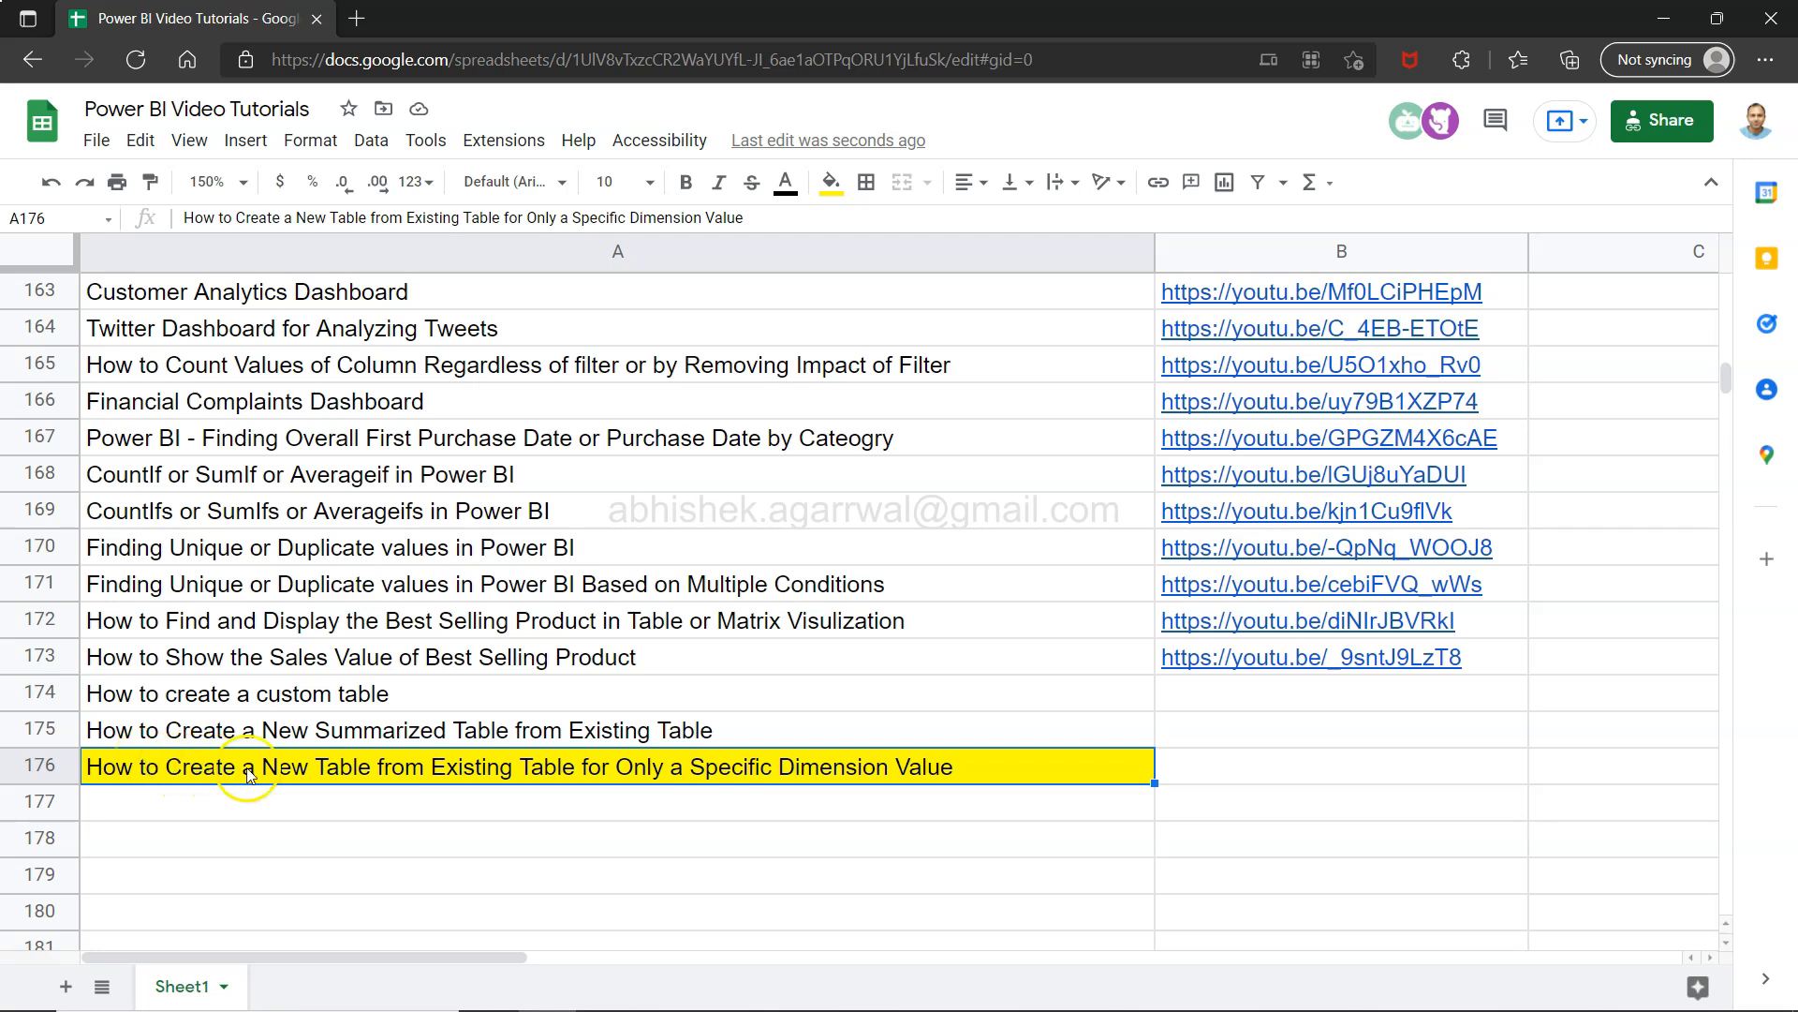
mouse_move(416, 783)
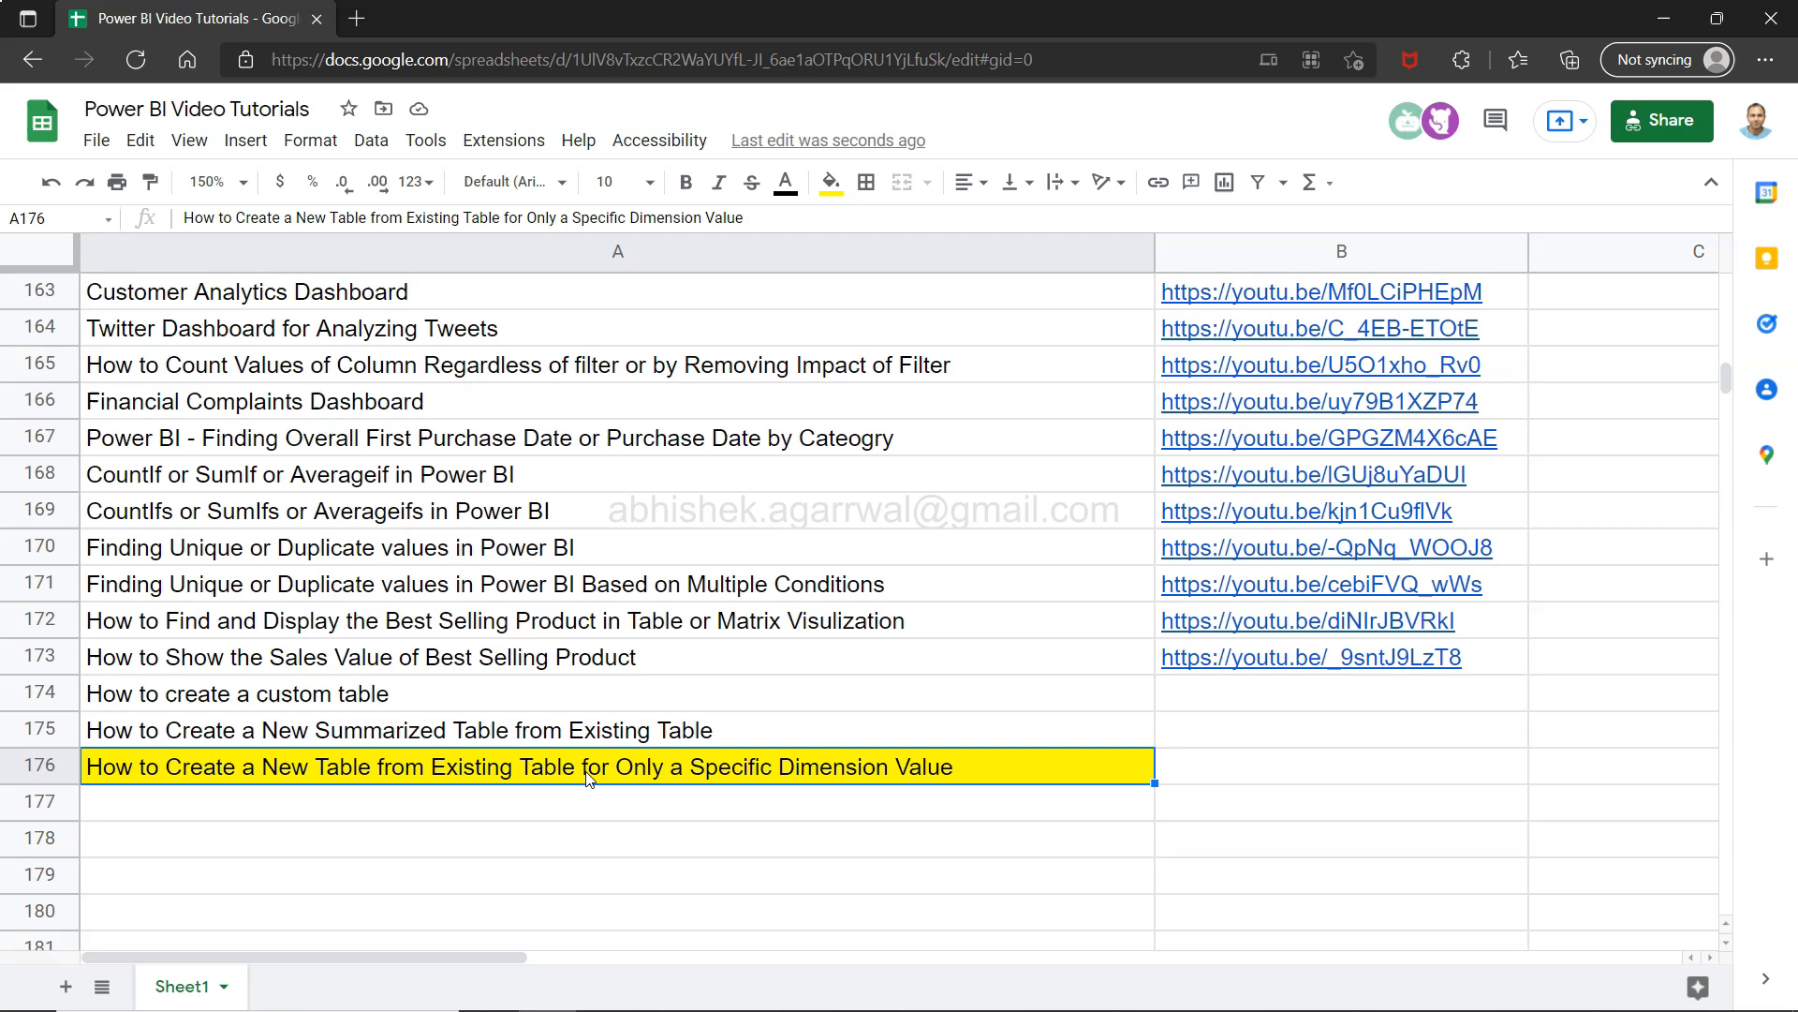
mouse_move(671, 766)
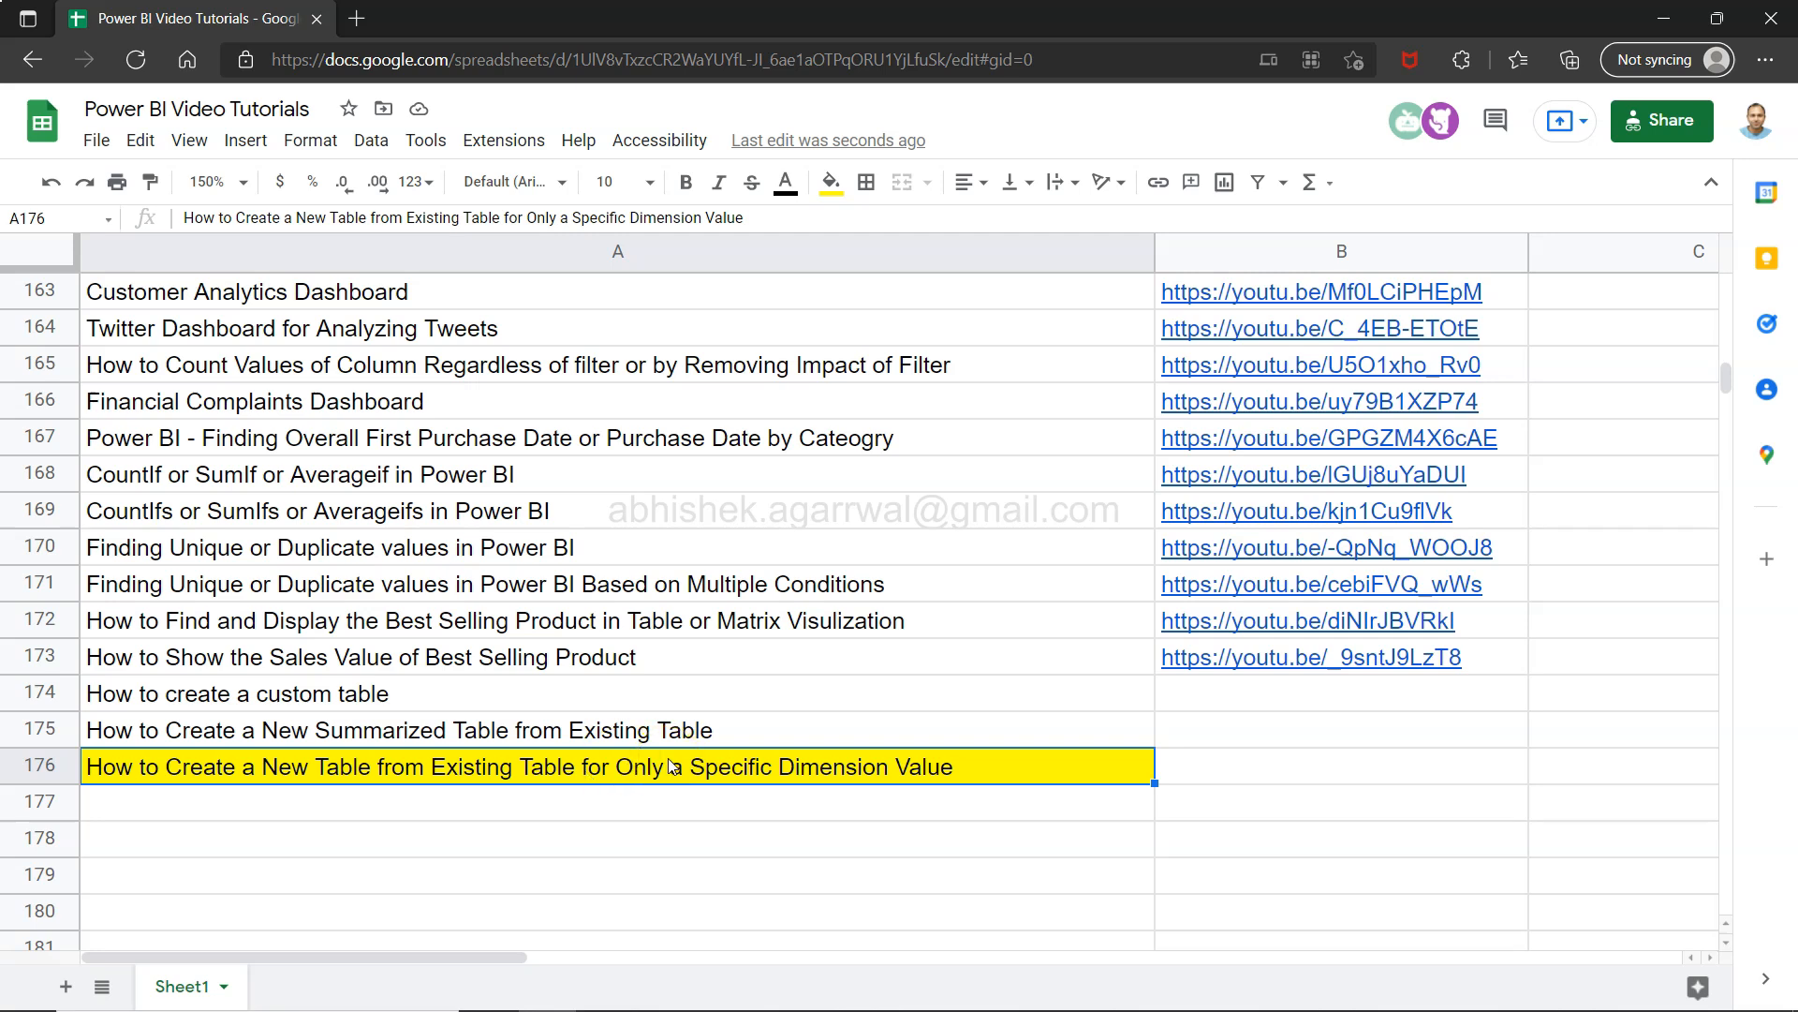
mouse_move(833, 500)
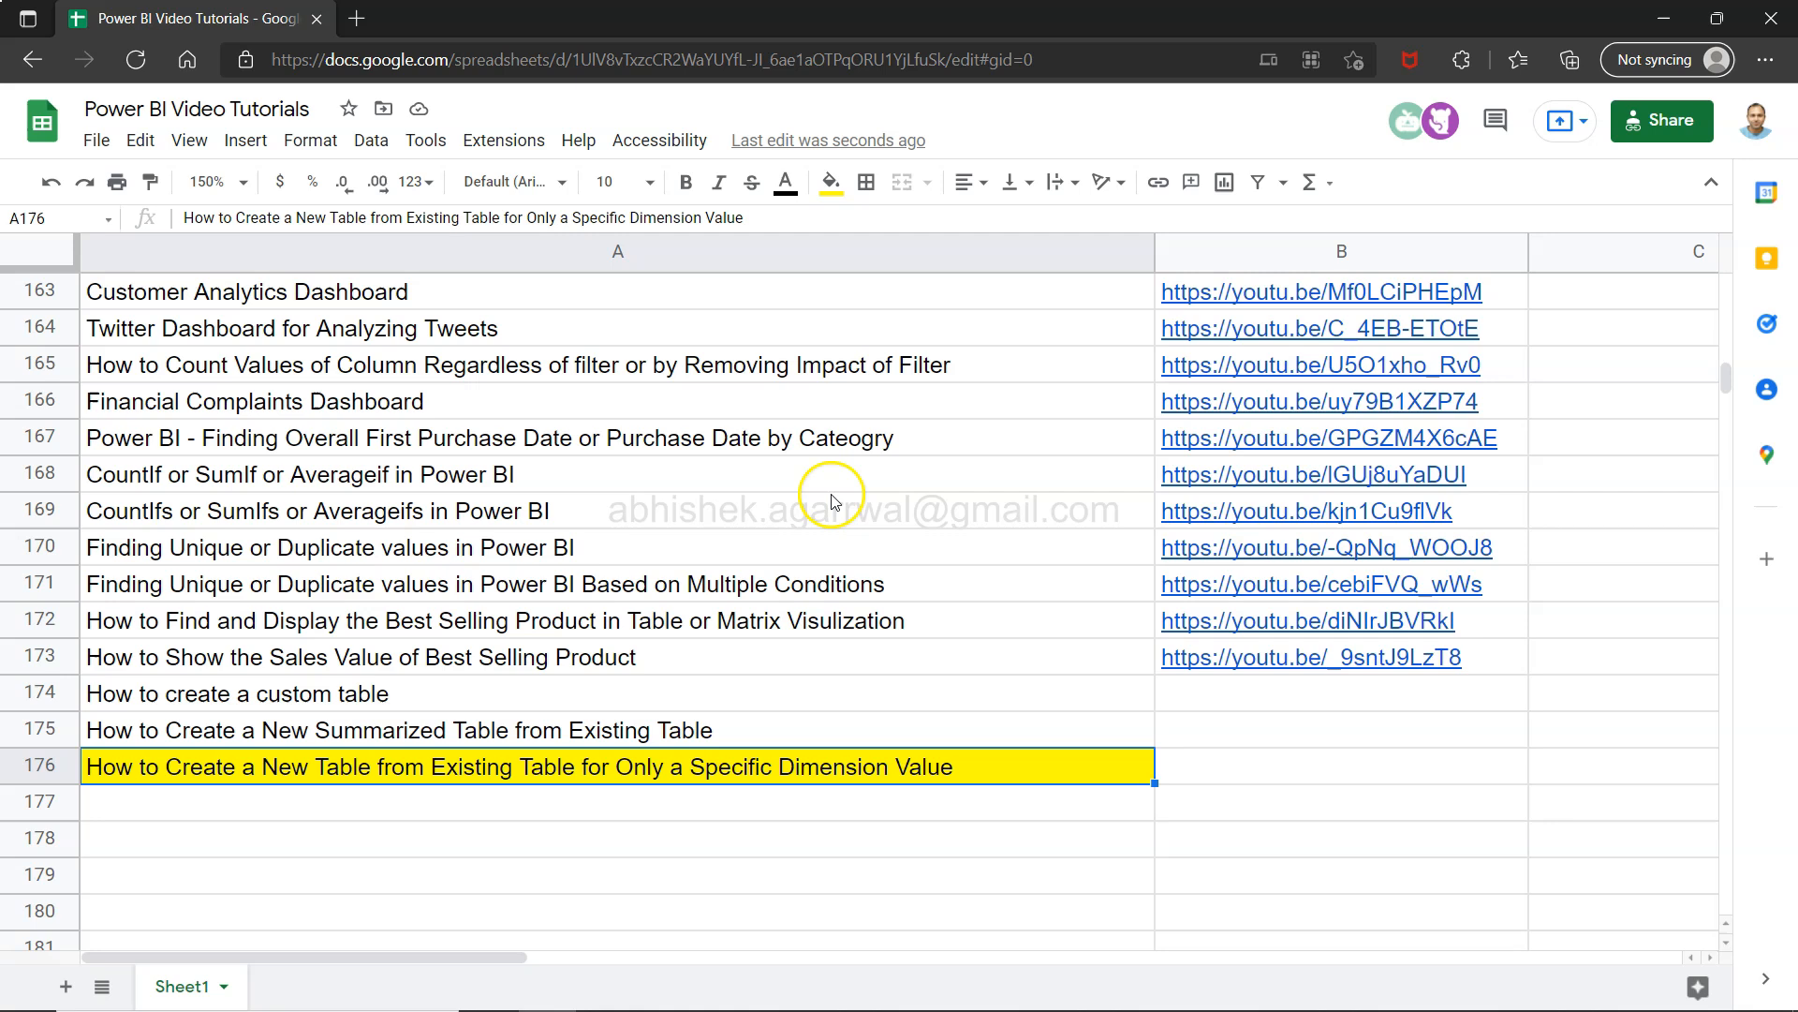
Select the Financial Complaints Dashboard row and the Twitter Dashboard title
left_click(643, 60)
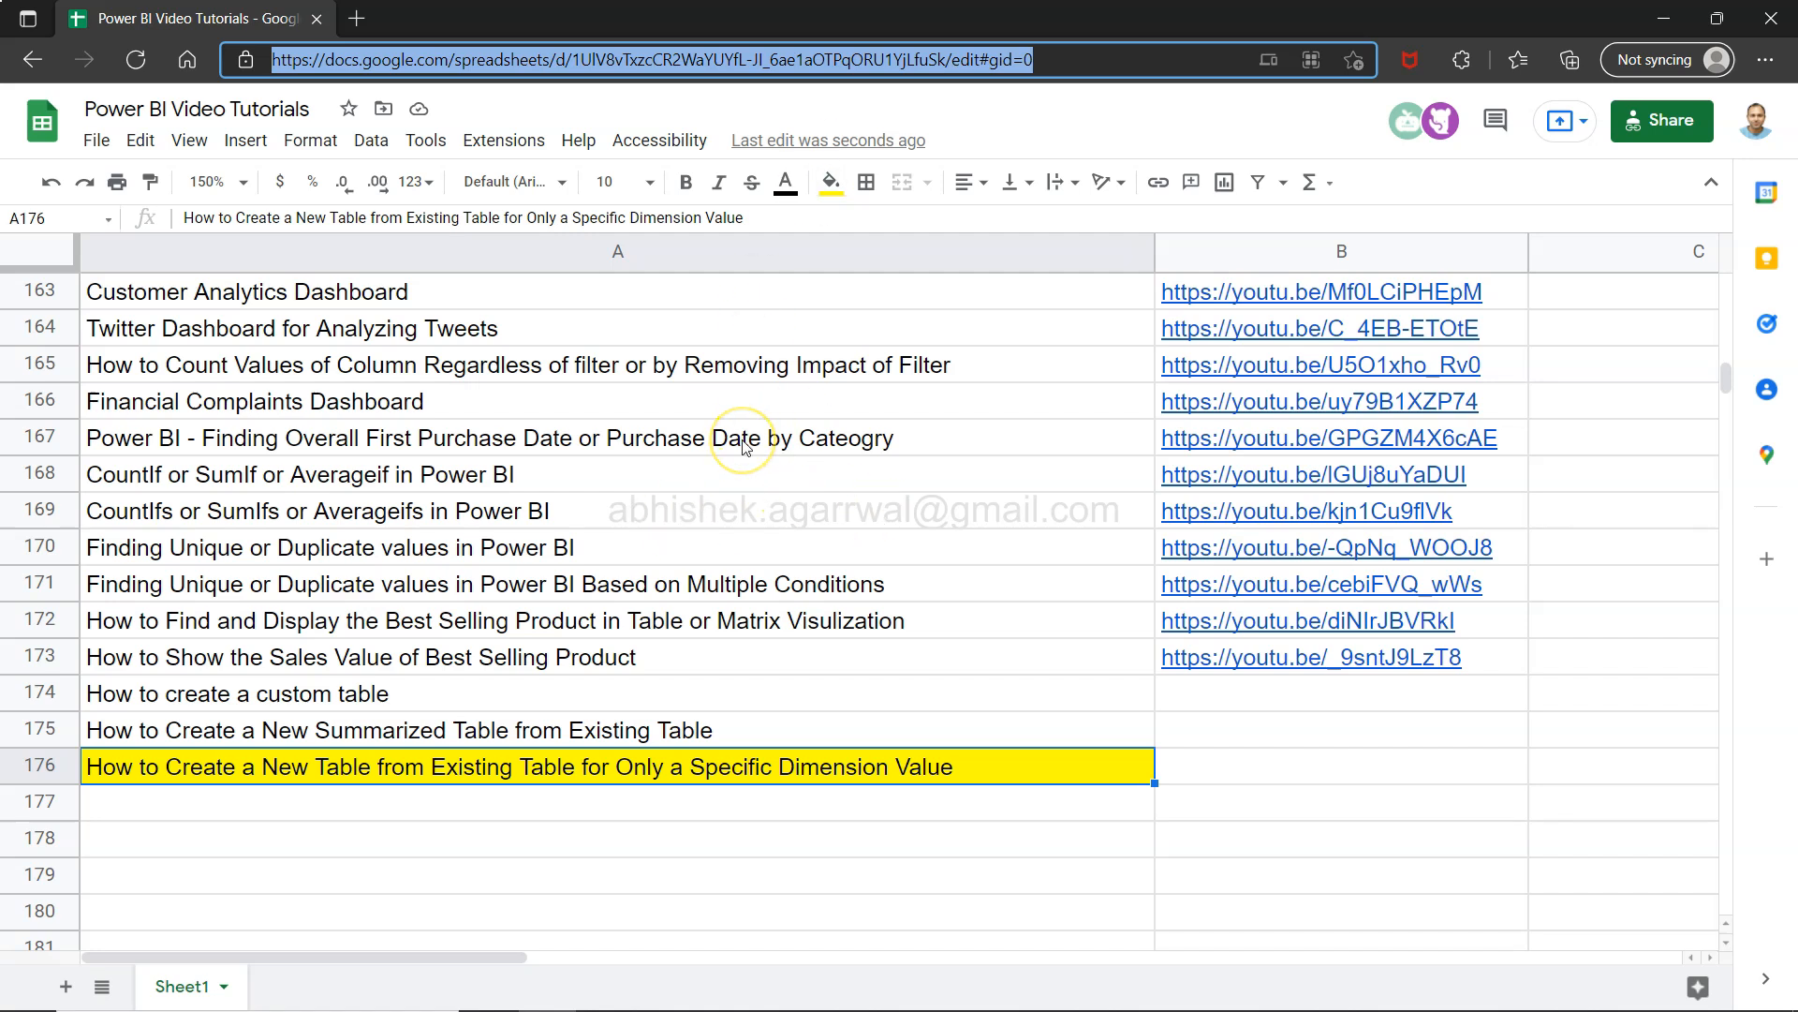
mouse_move(755, 366)
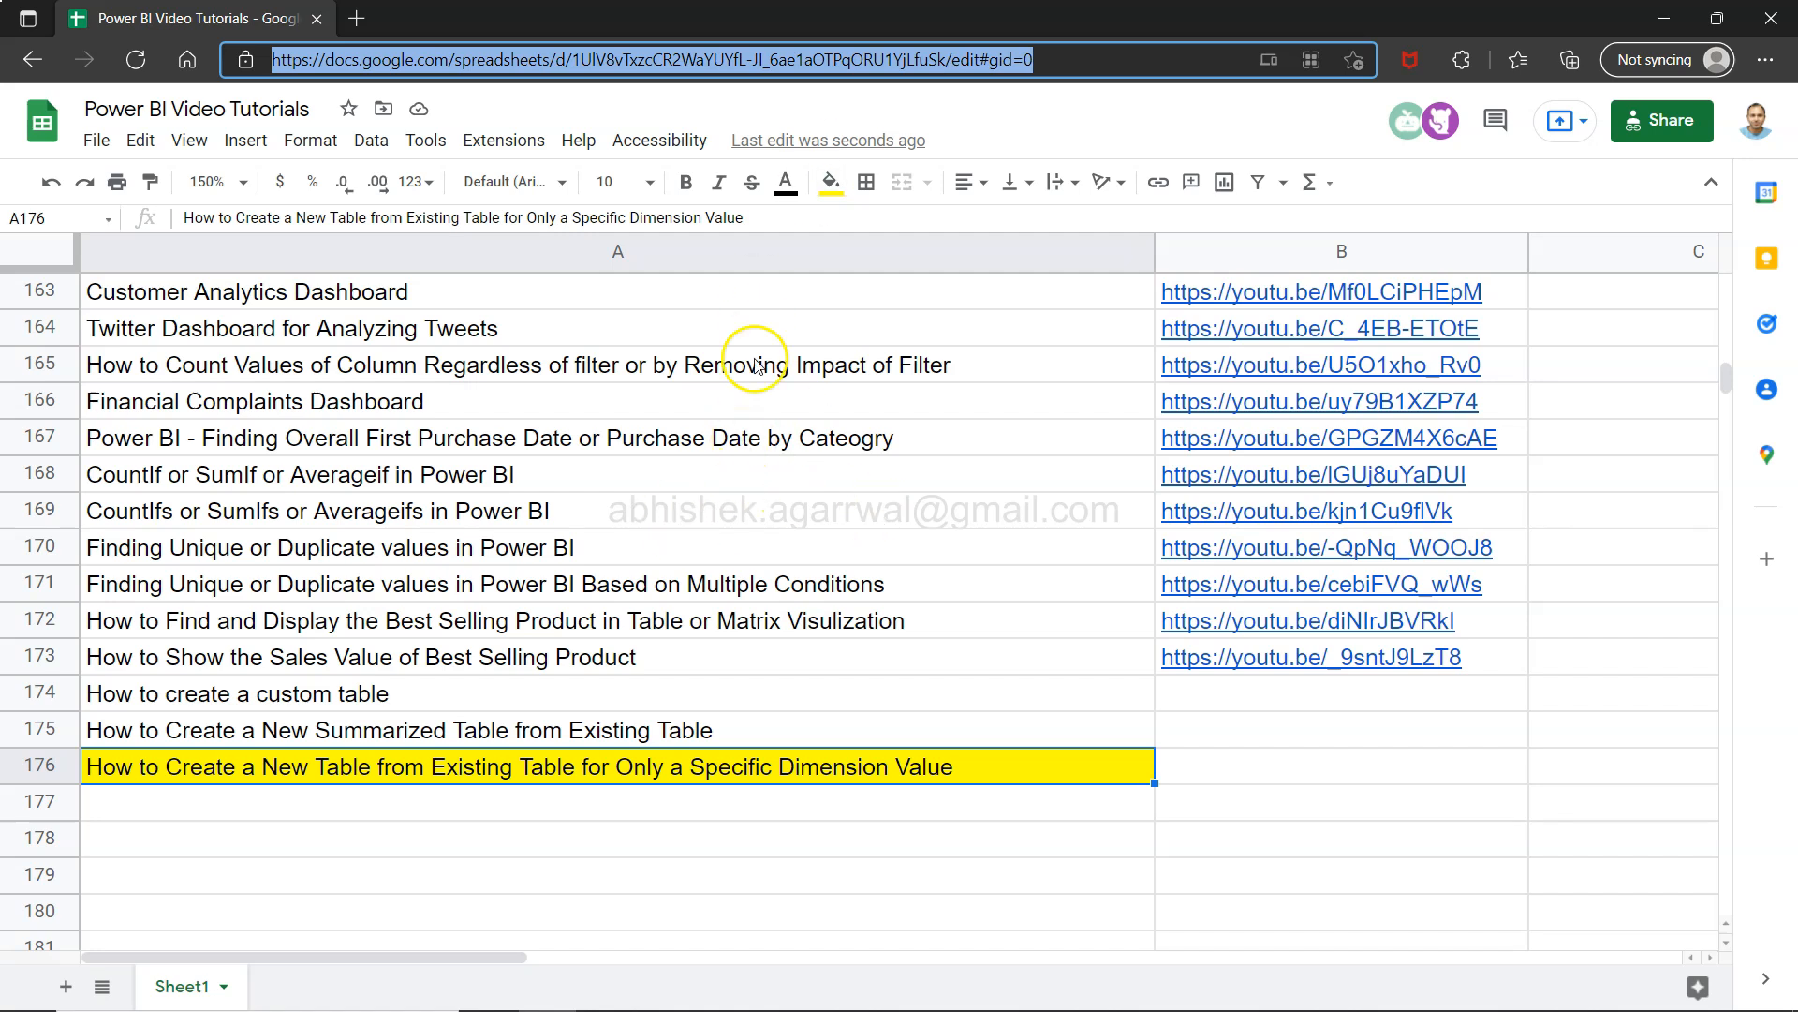
mouse_move(1308, 249)
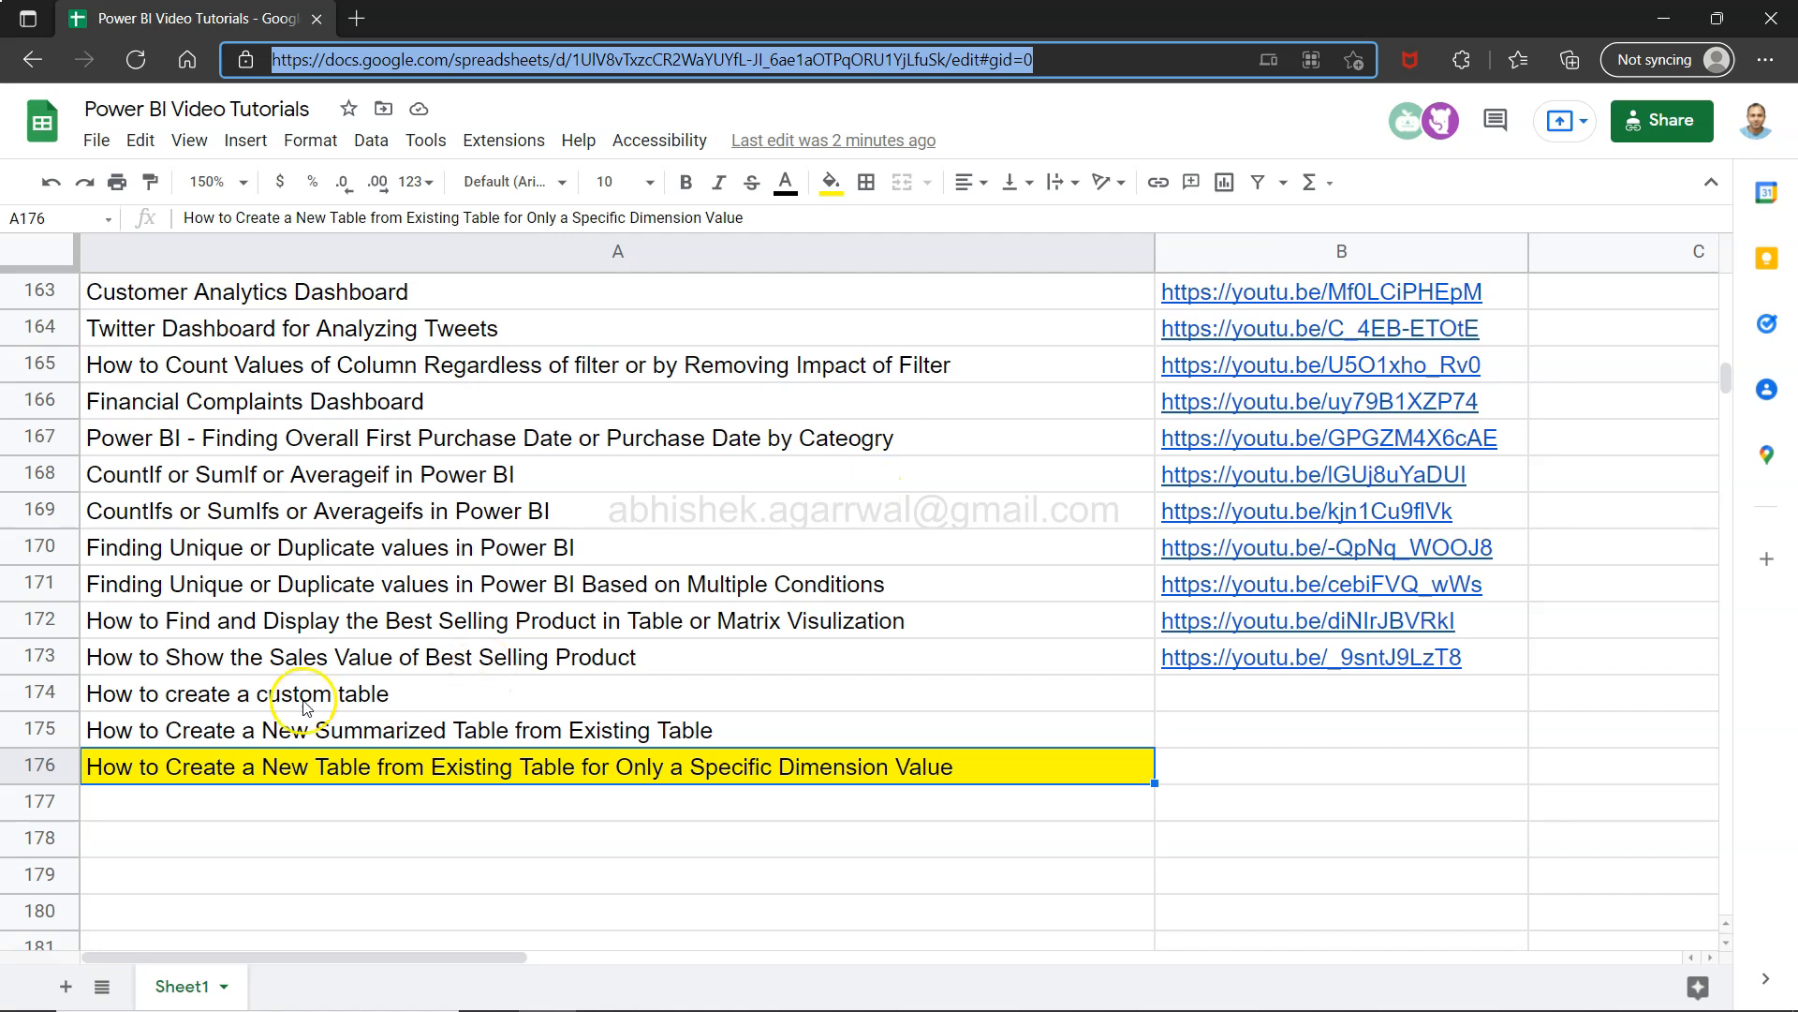
mouse_move(377, 480)
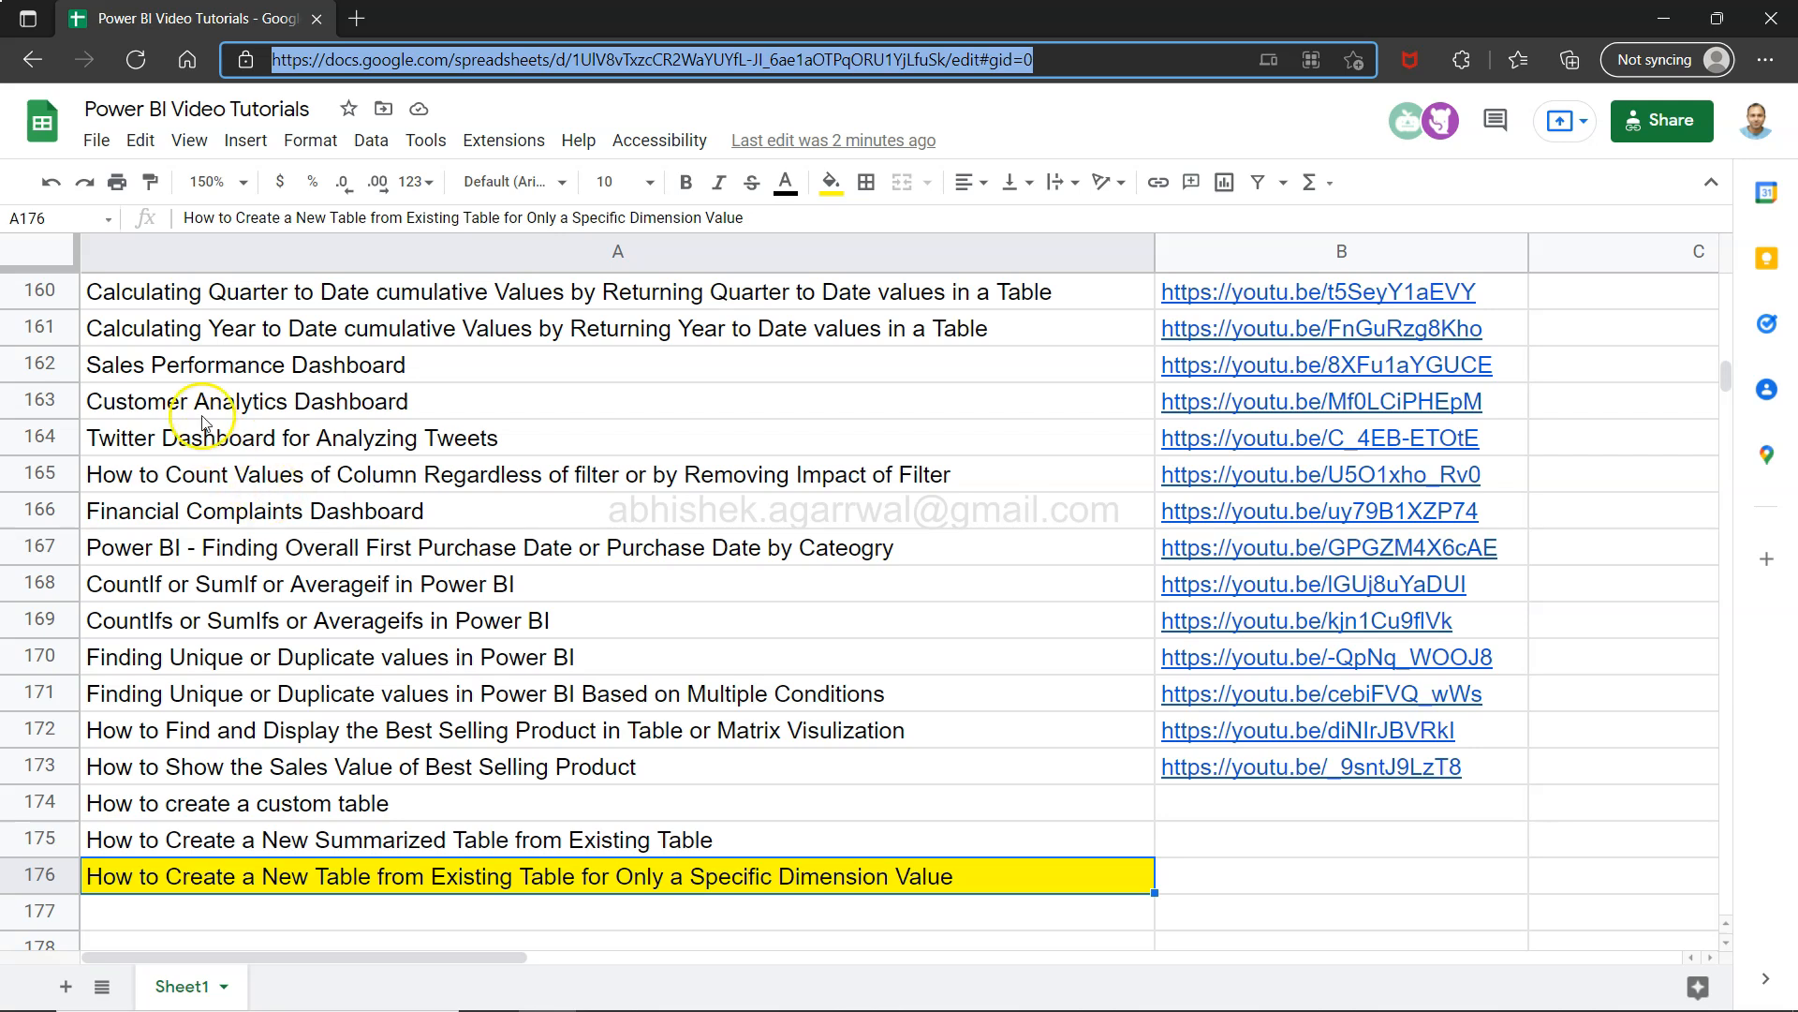
left_click(39, 364)
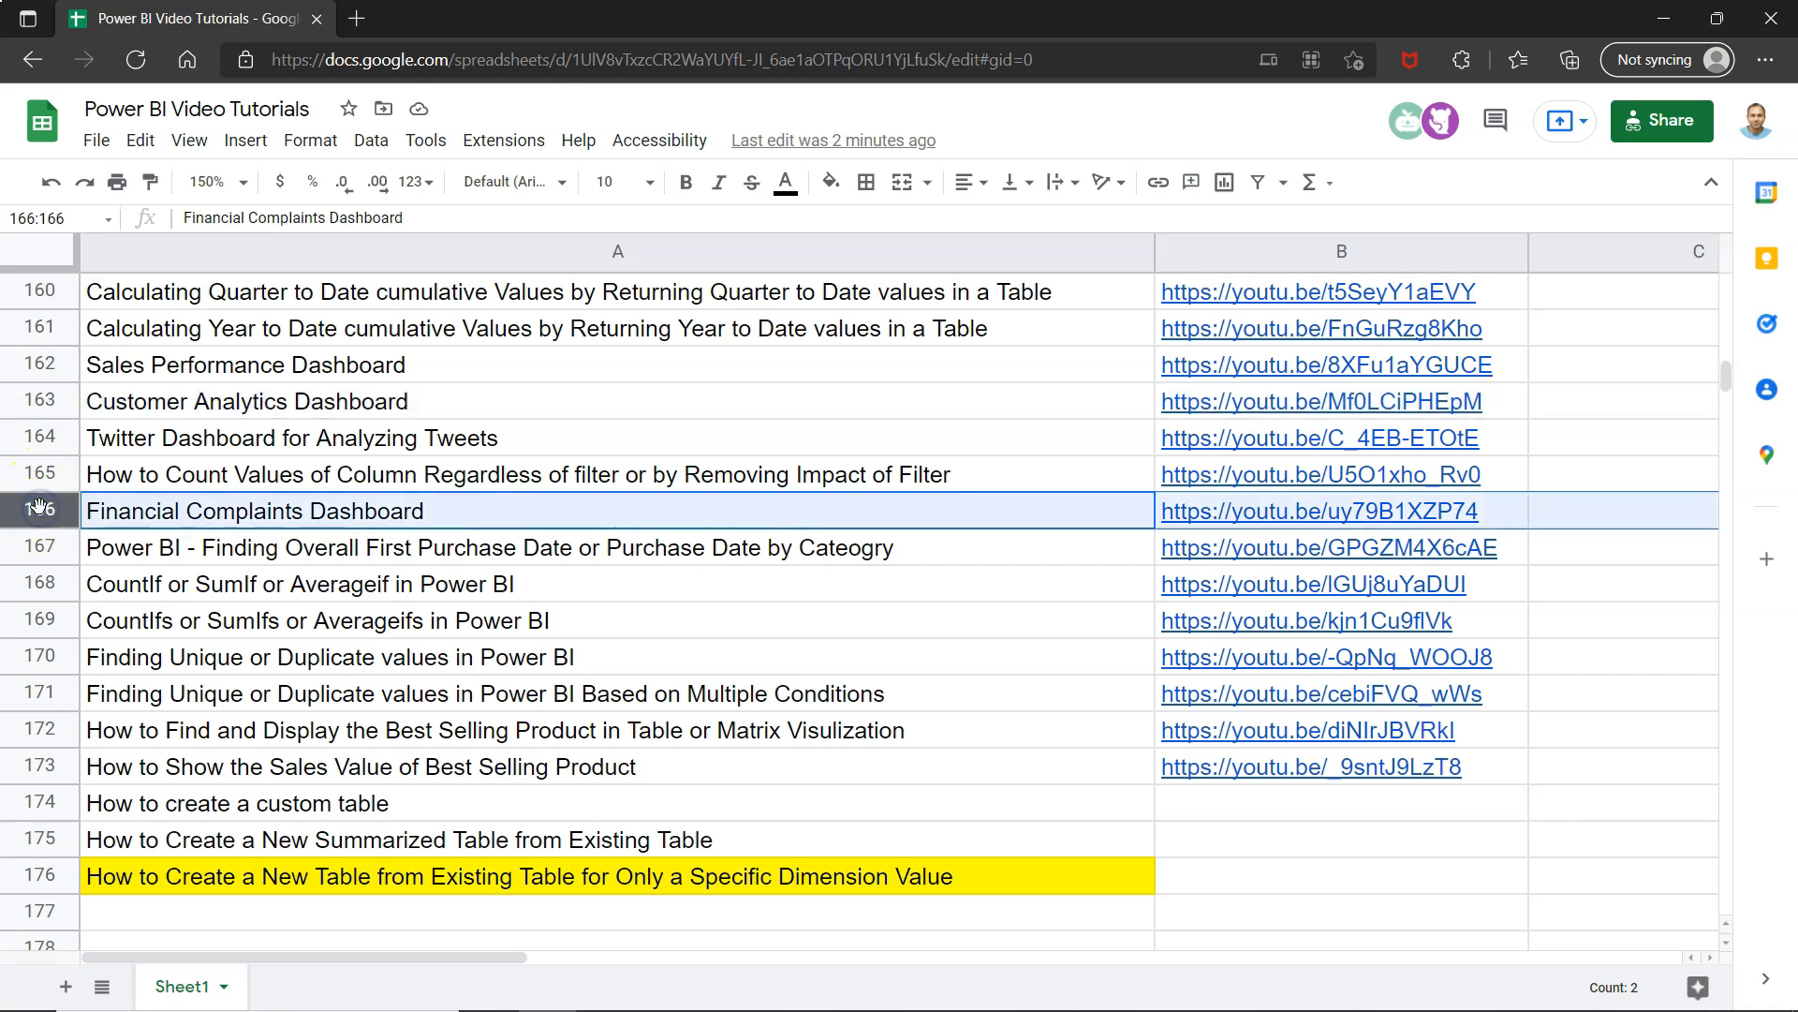
left_click(296, 436)
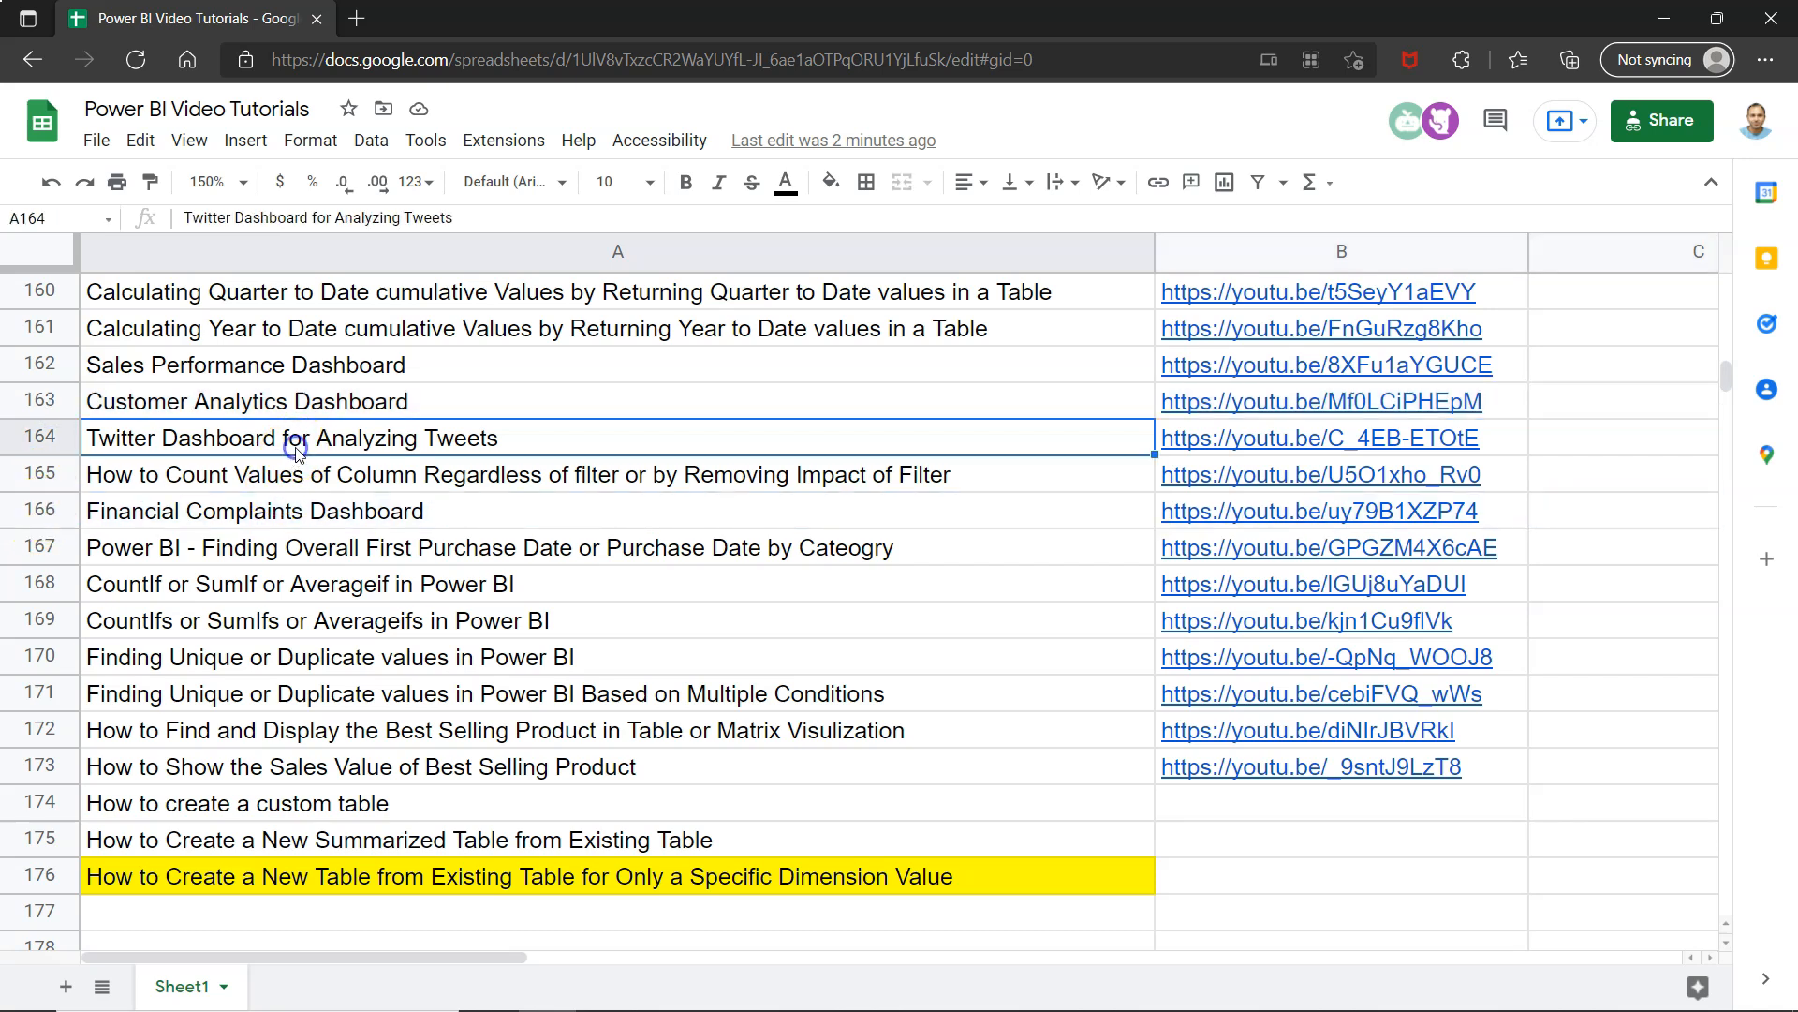
mouse_move(490, 601)
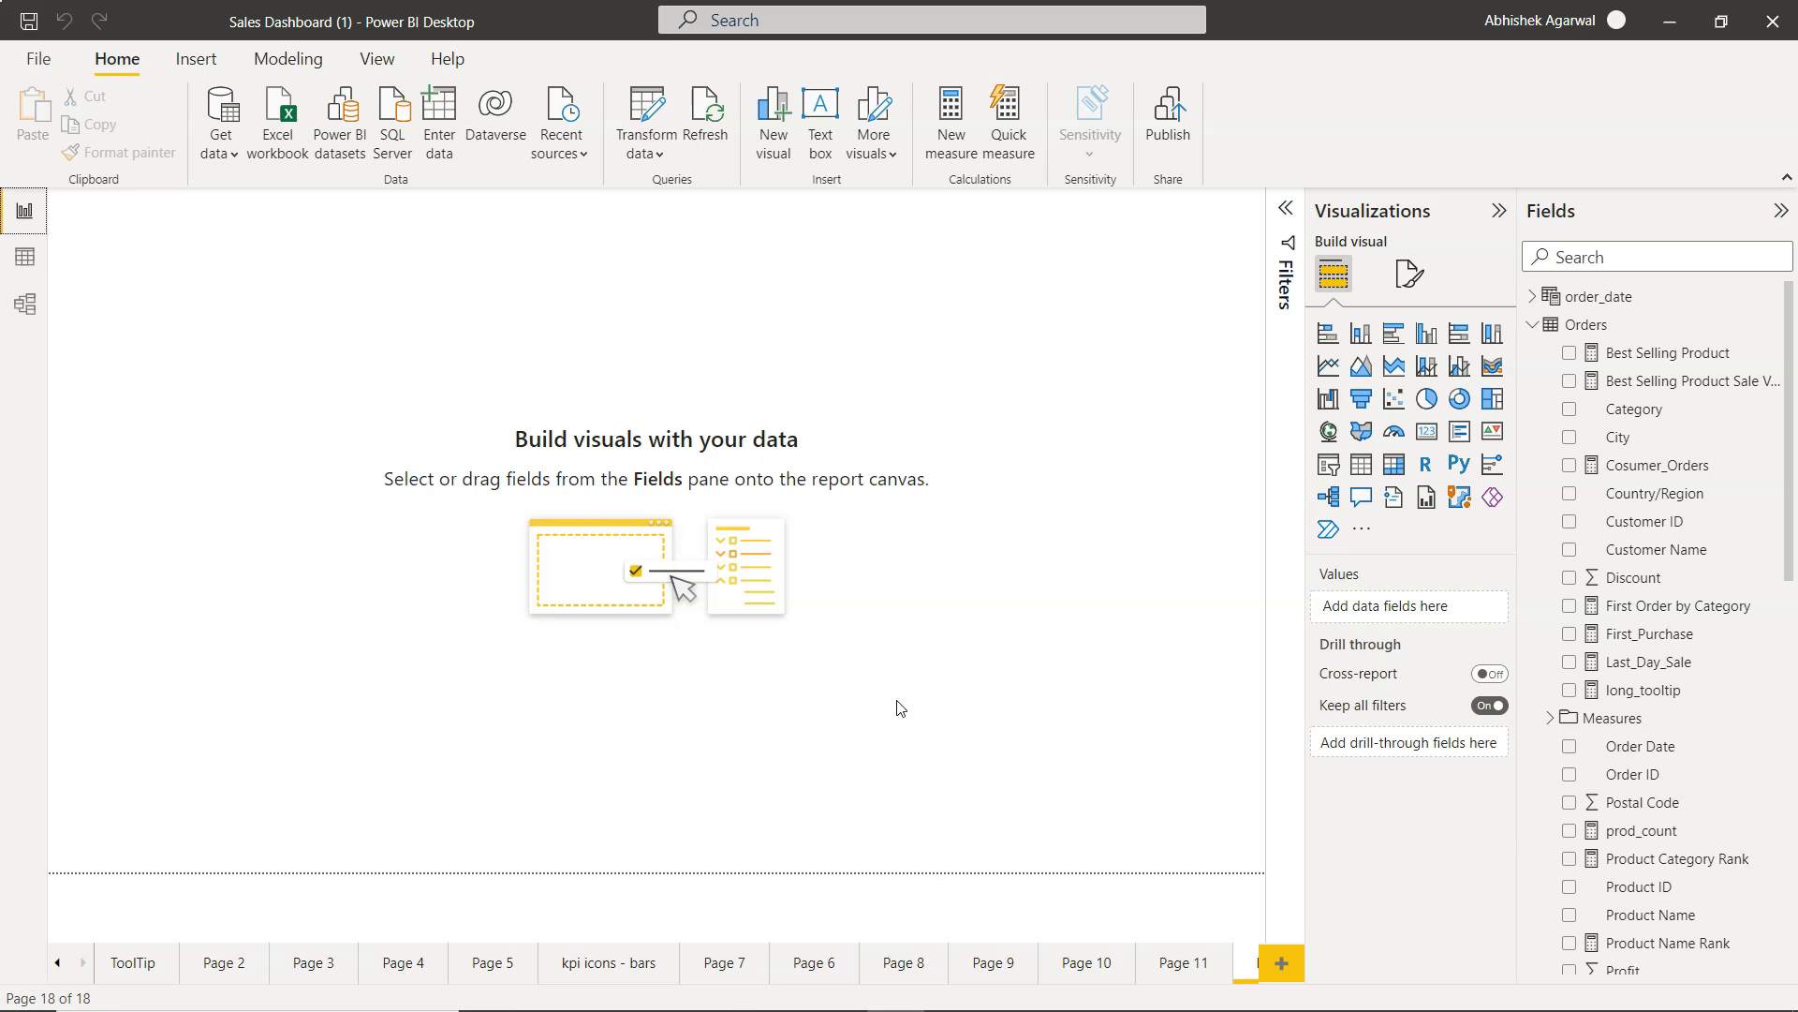
mouse_move(1648, 410)
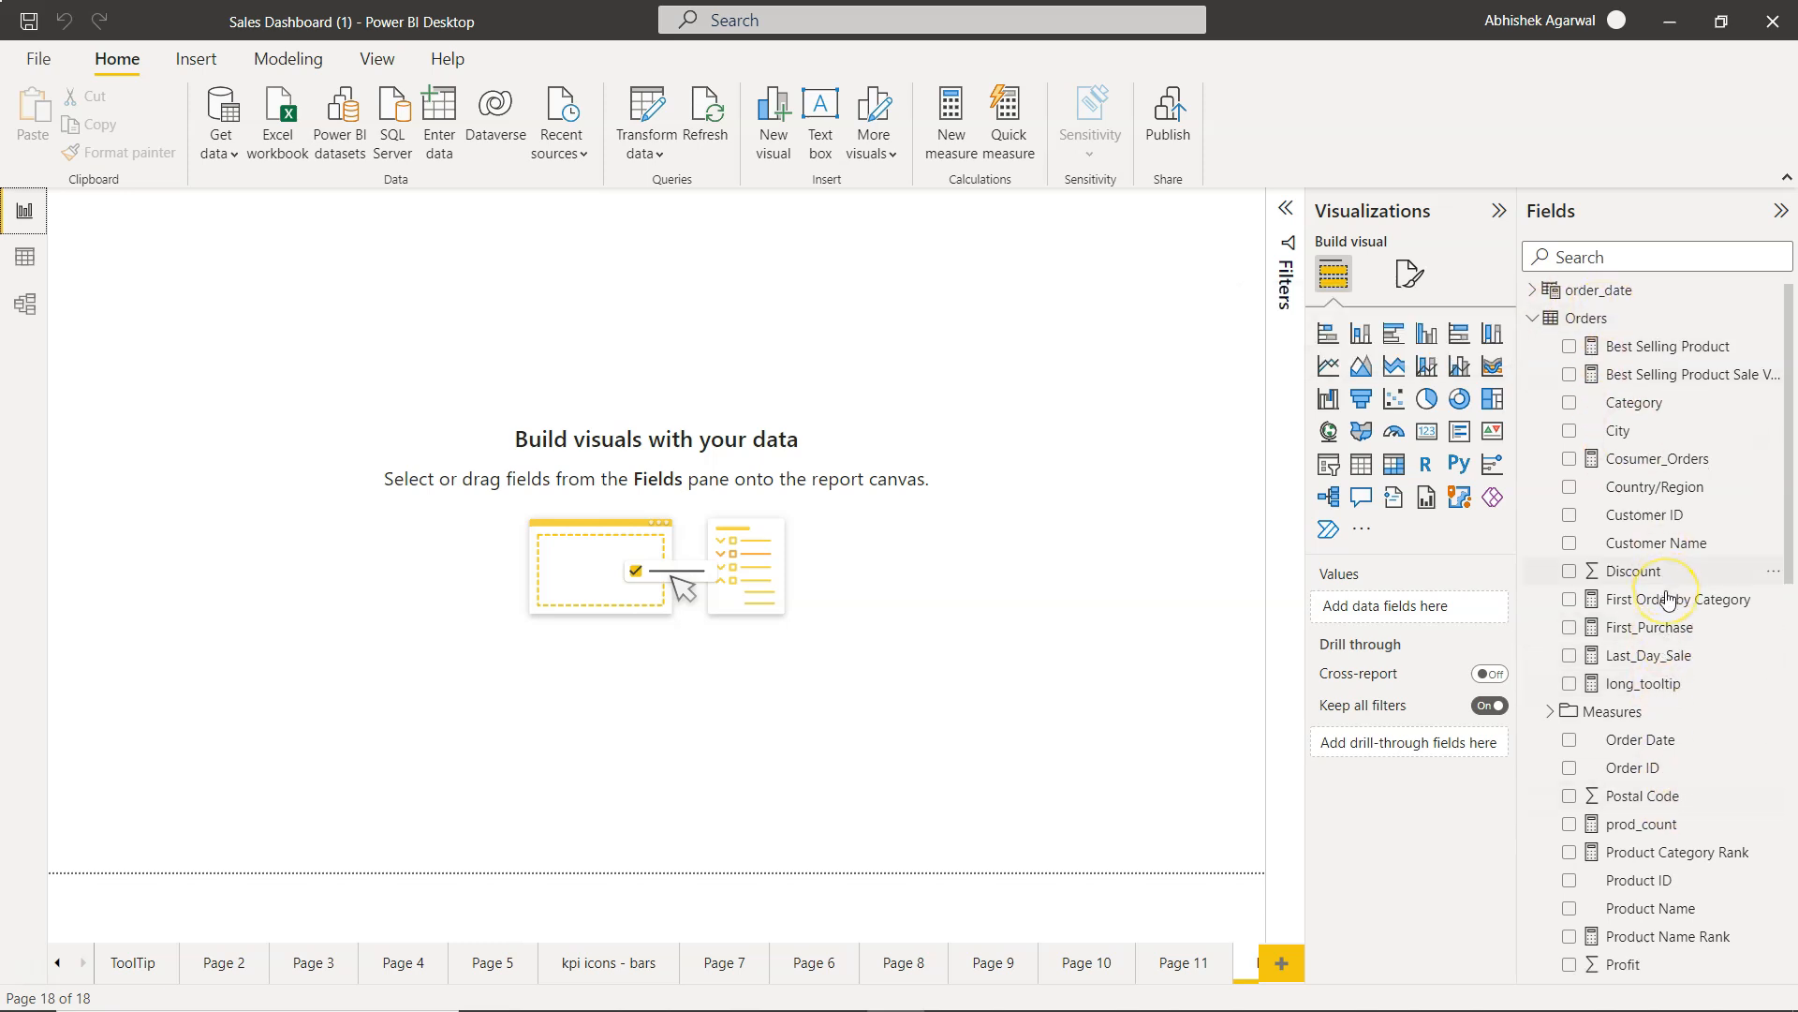
Scroll the Fields pane to Region and Sales, then show the model in Data view
scroll("down", 3)
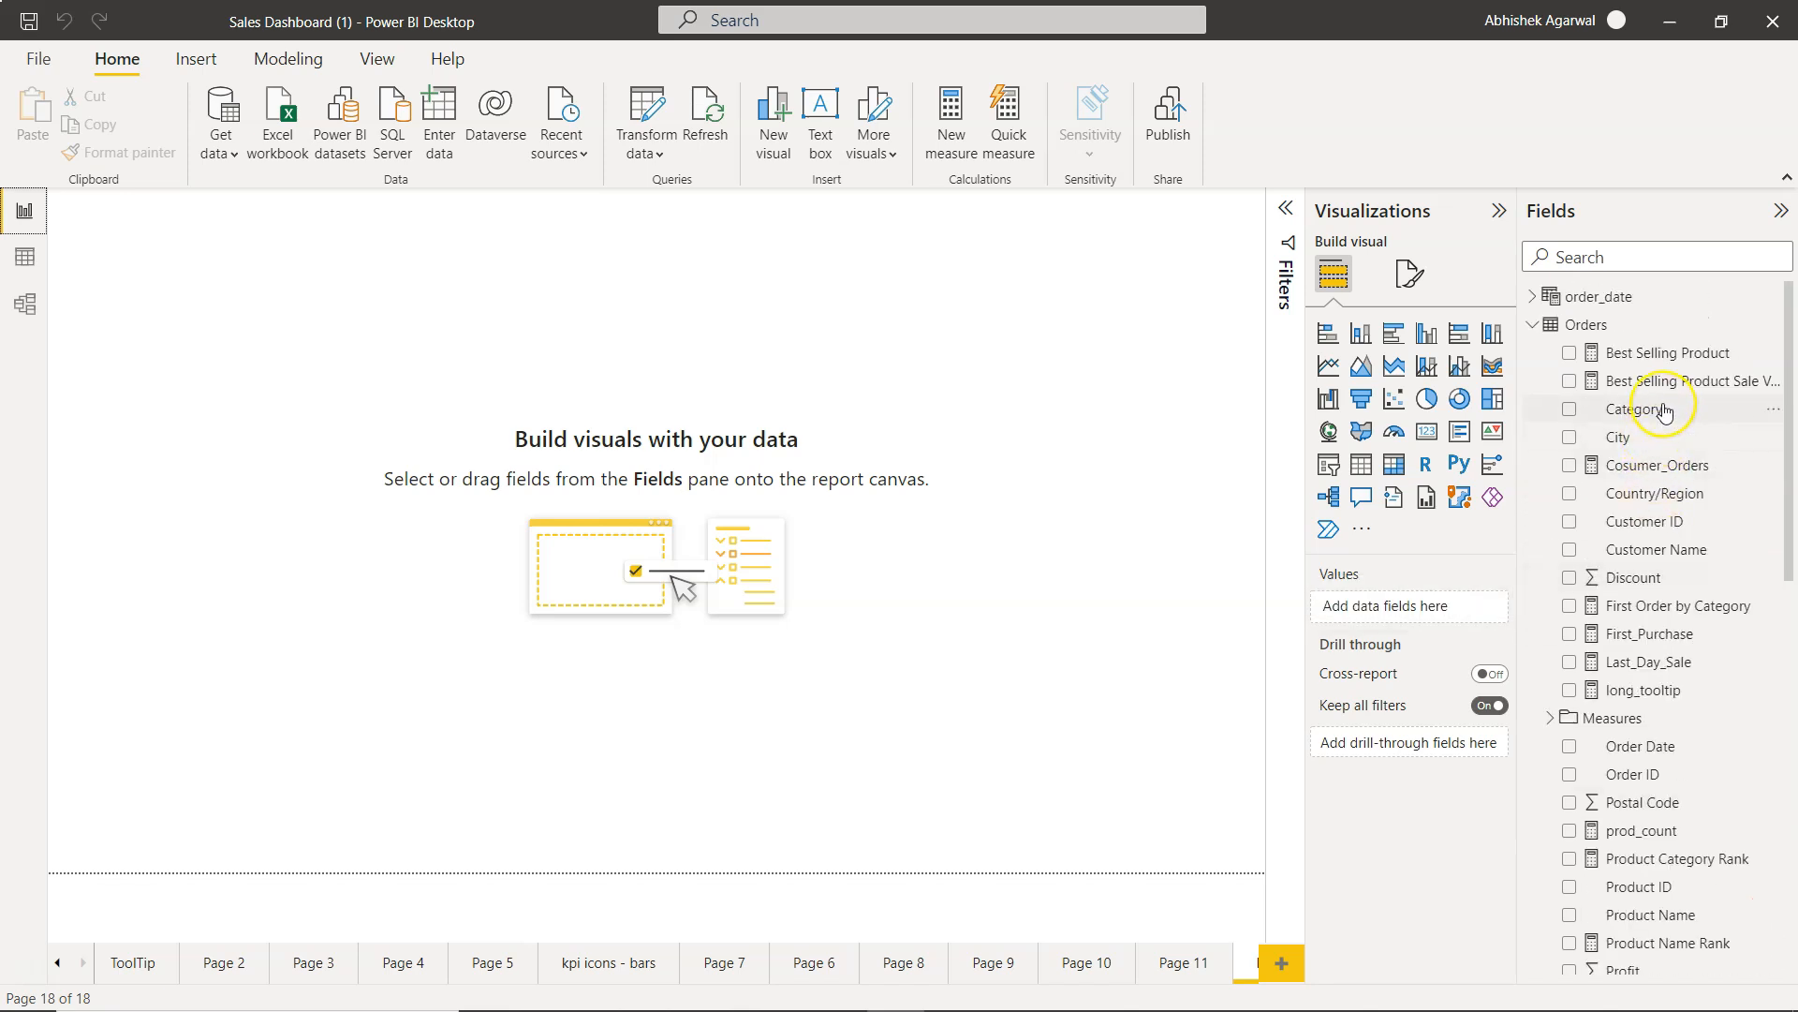
scroll("down", 3)
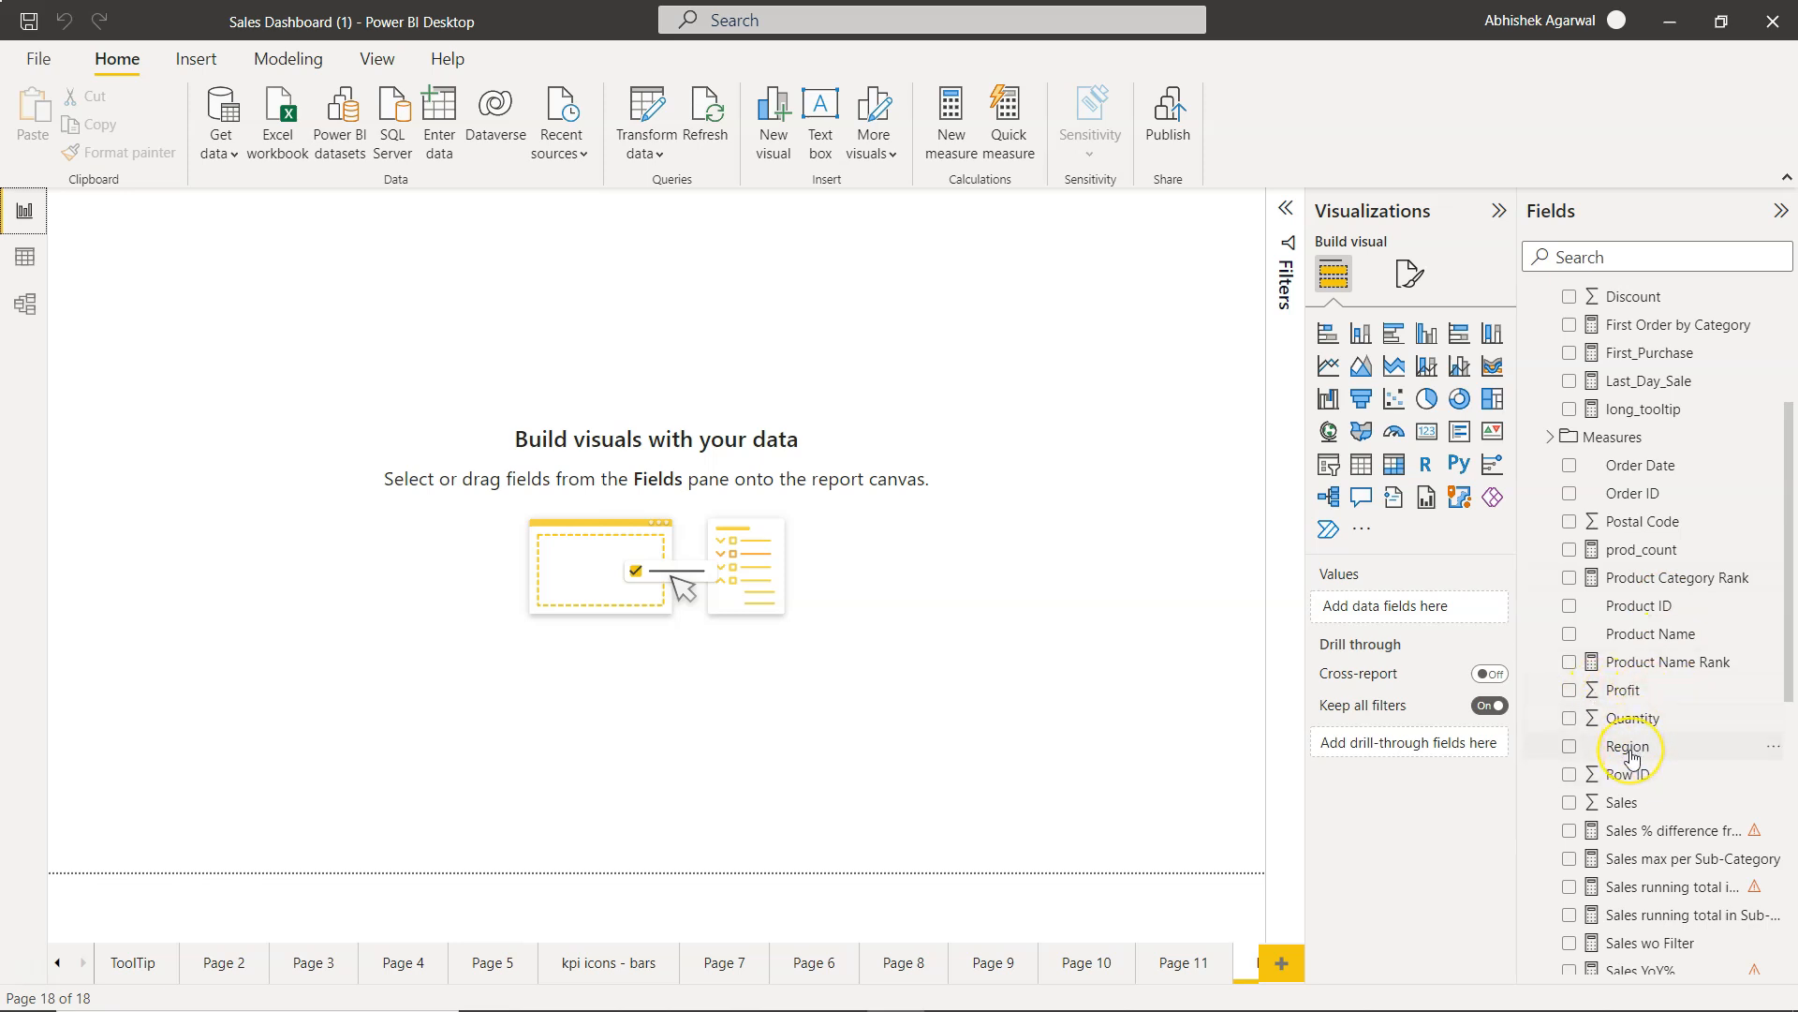
mouse_move(1628, 746)
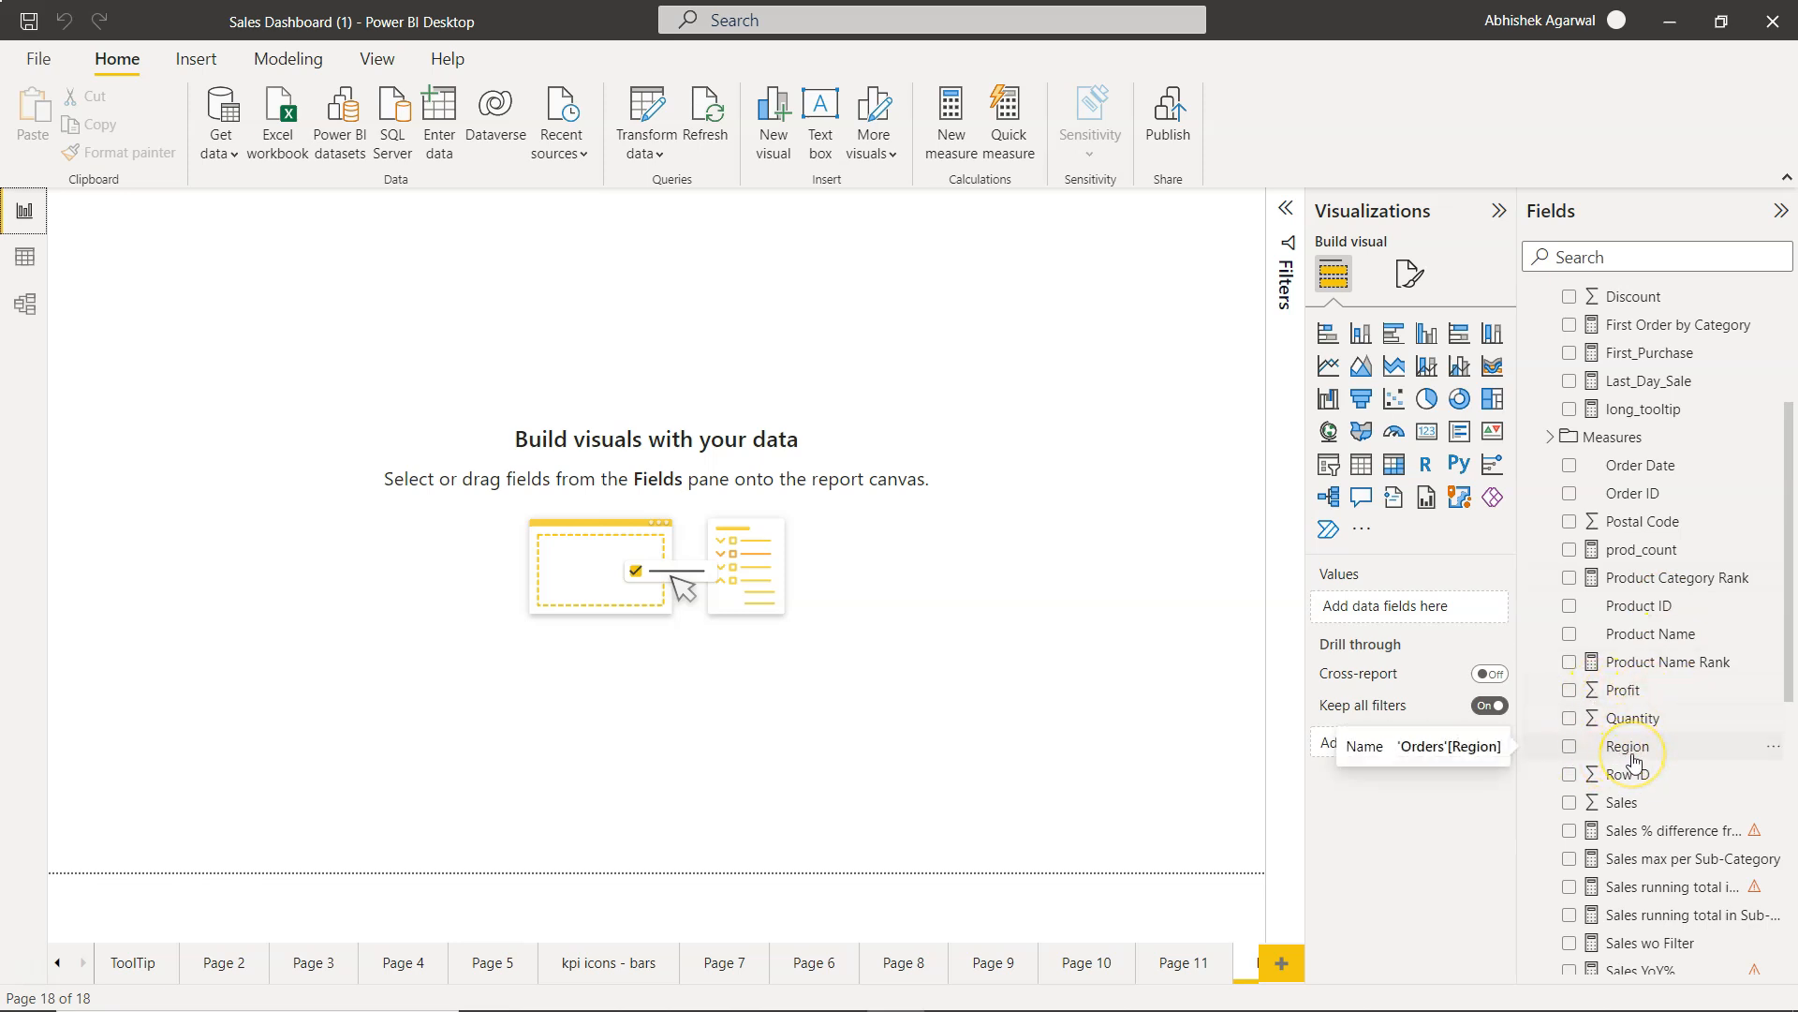
mouse_move(1673, 577)
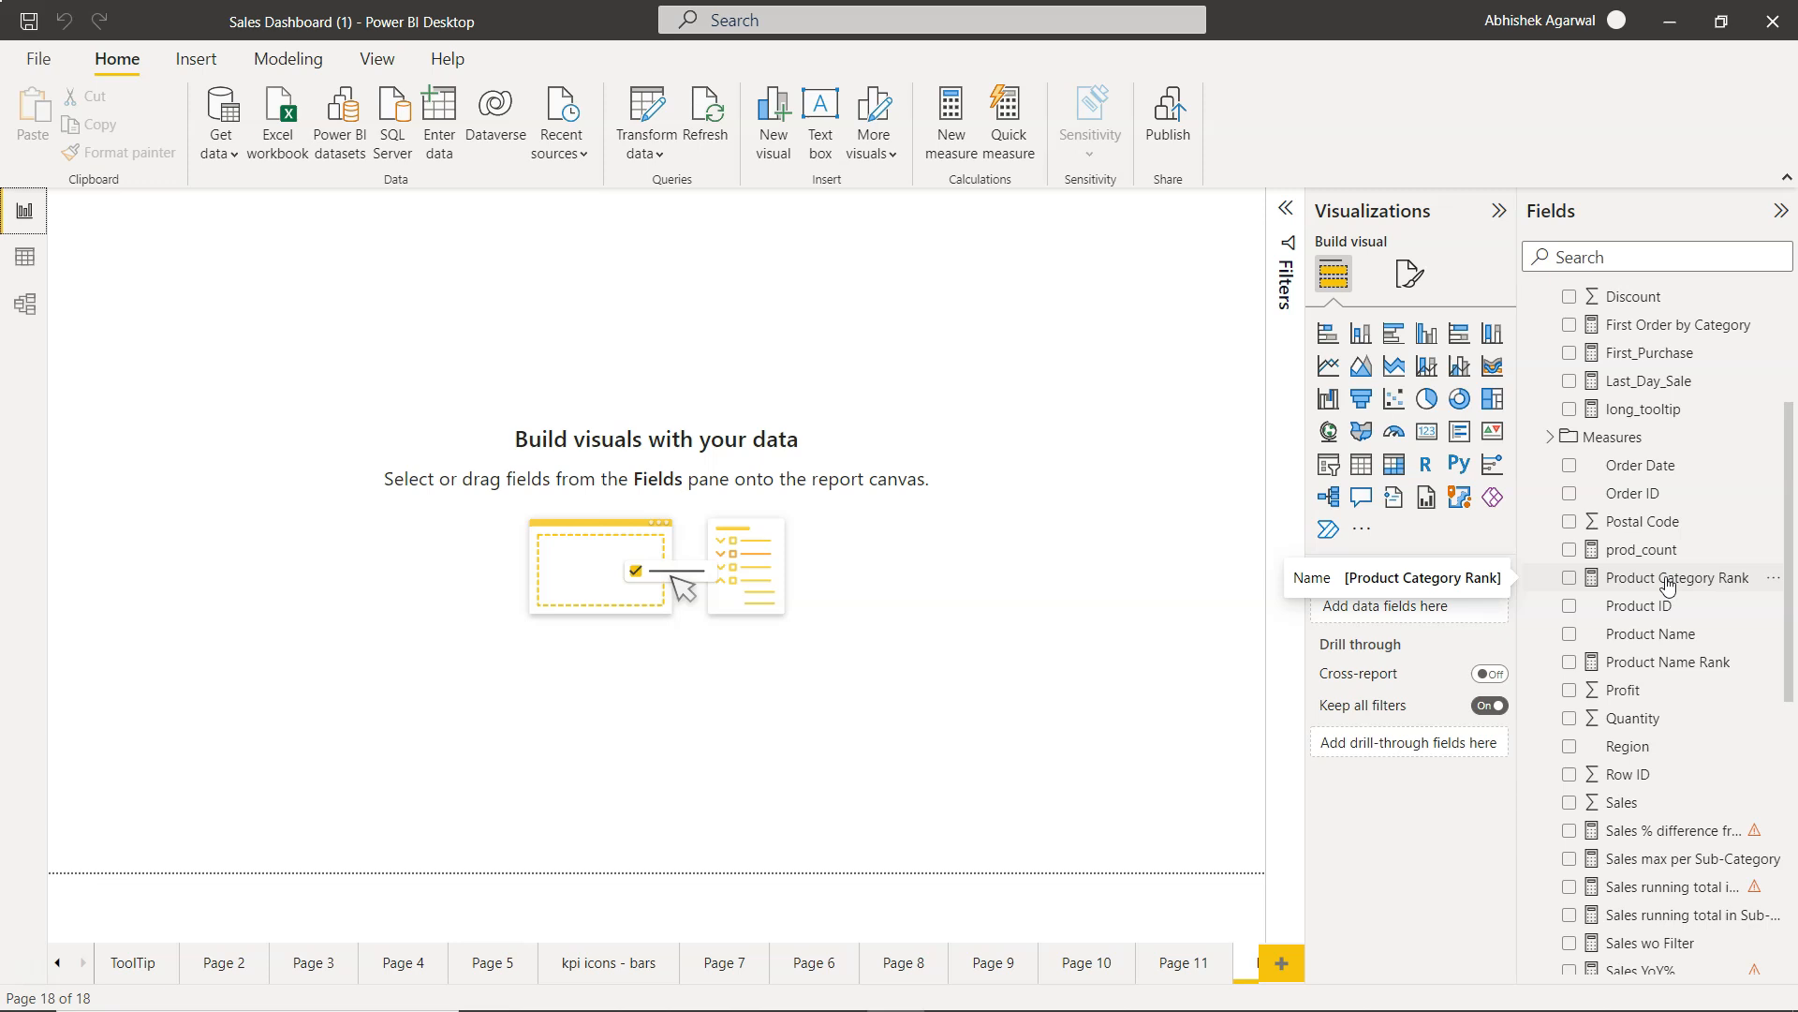
mouse_move(1628, 802)
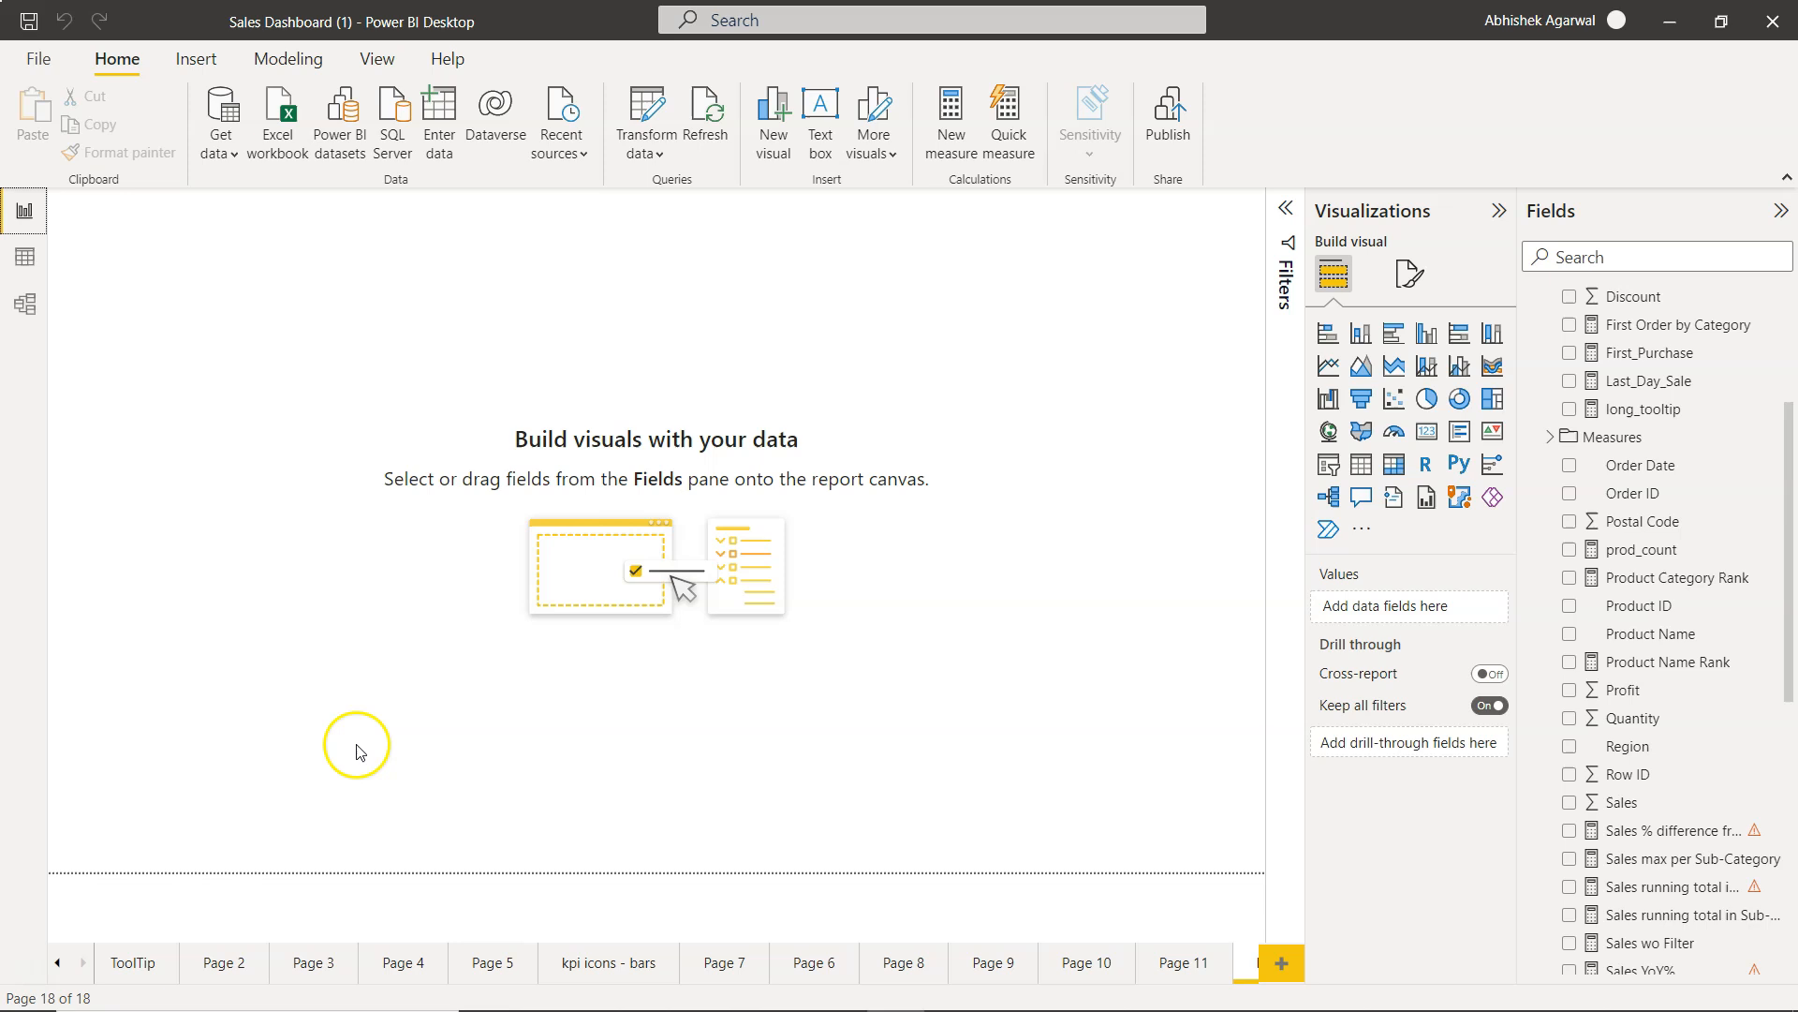
left_click(22, 256)
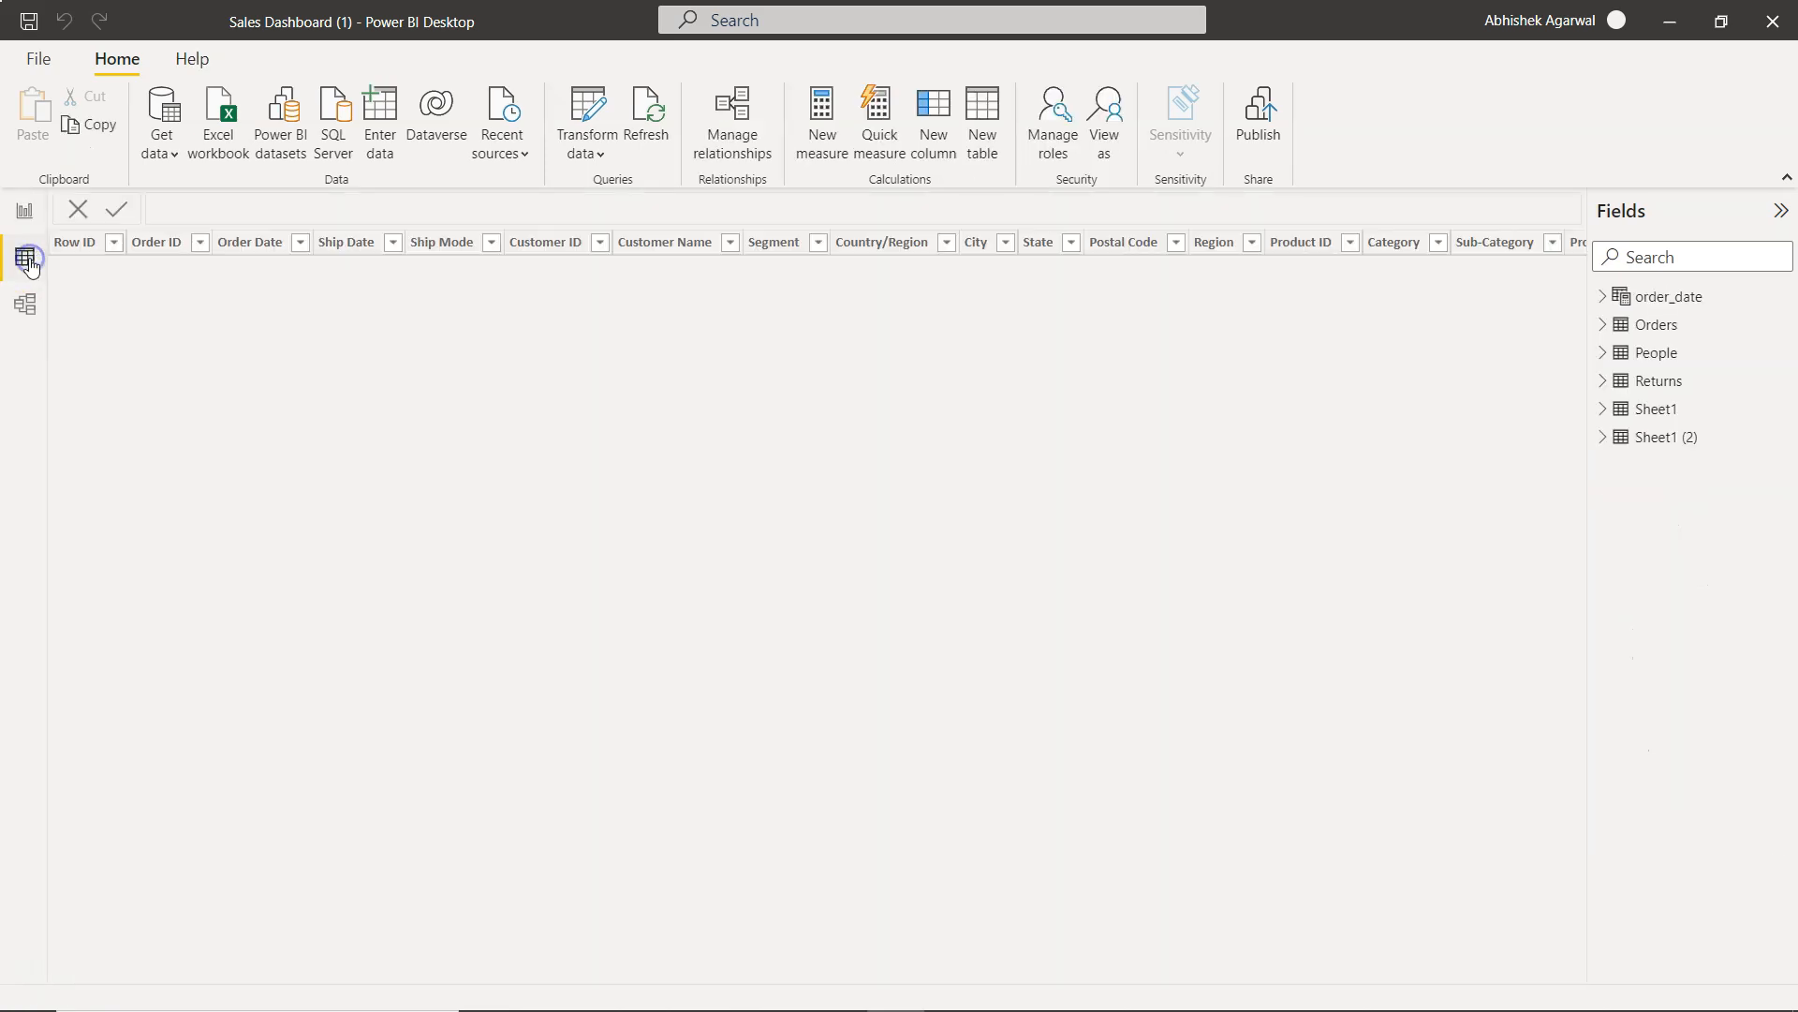
Start a new calculated table named 'West Region Table' using CALCULATETABLE over Orders
left_click(22, 256)
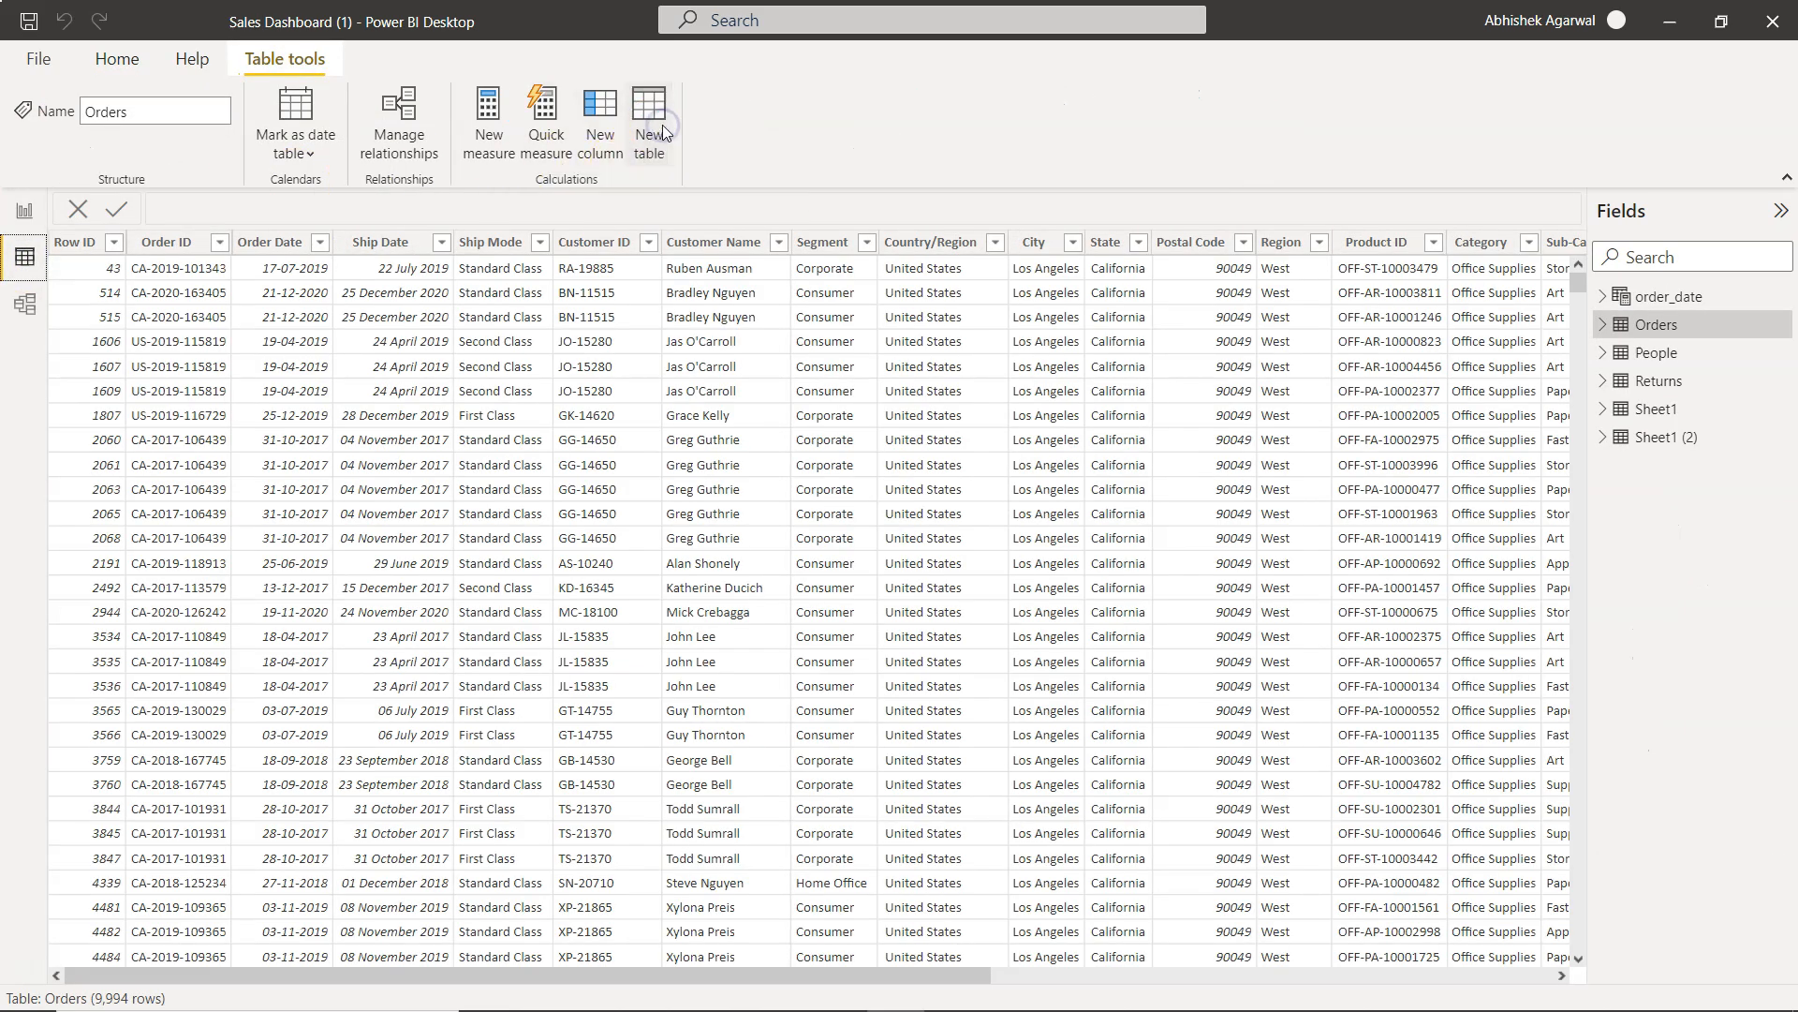
left_click(649, 120)
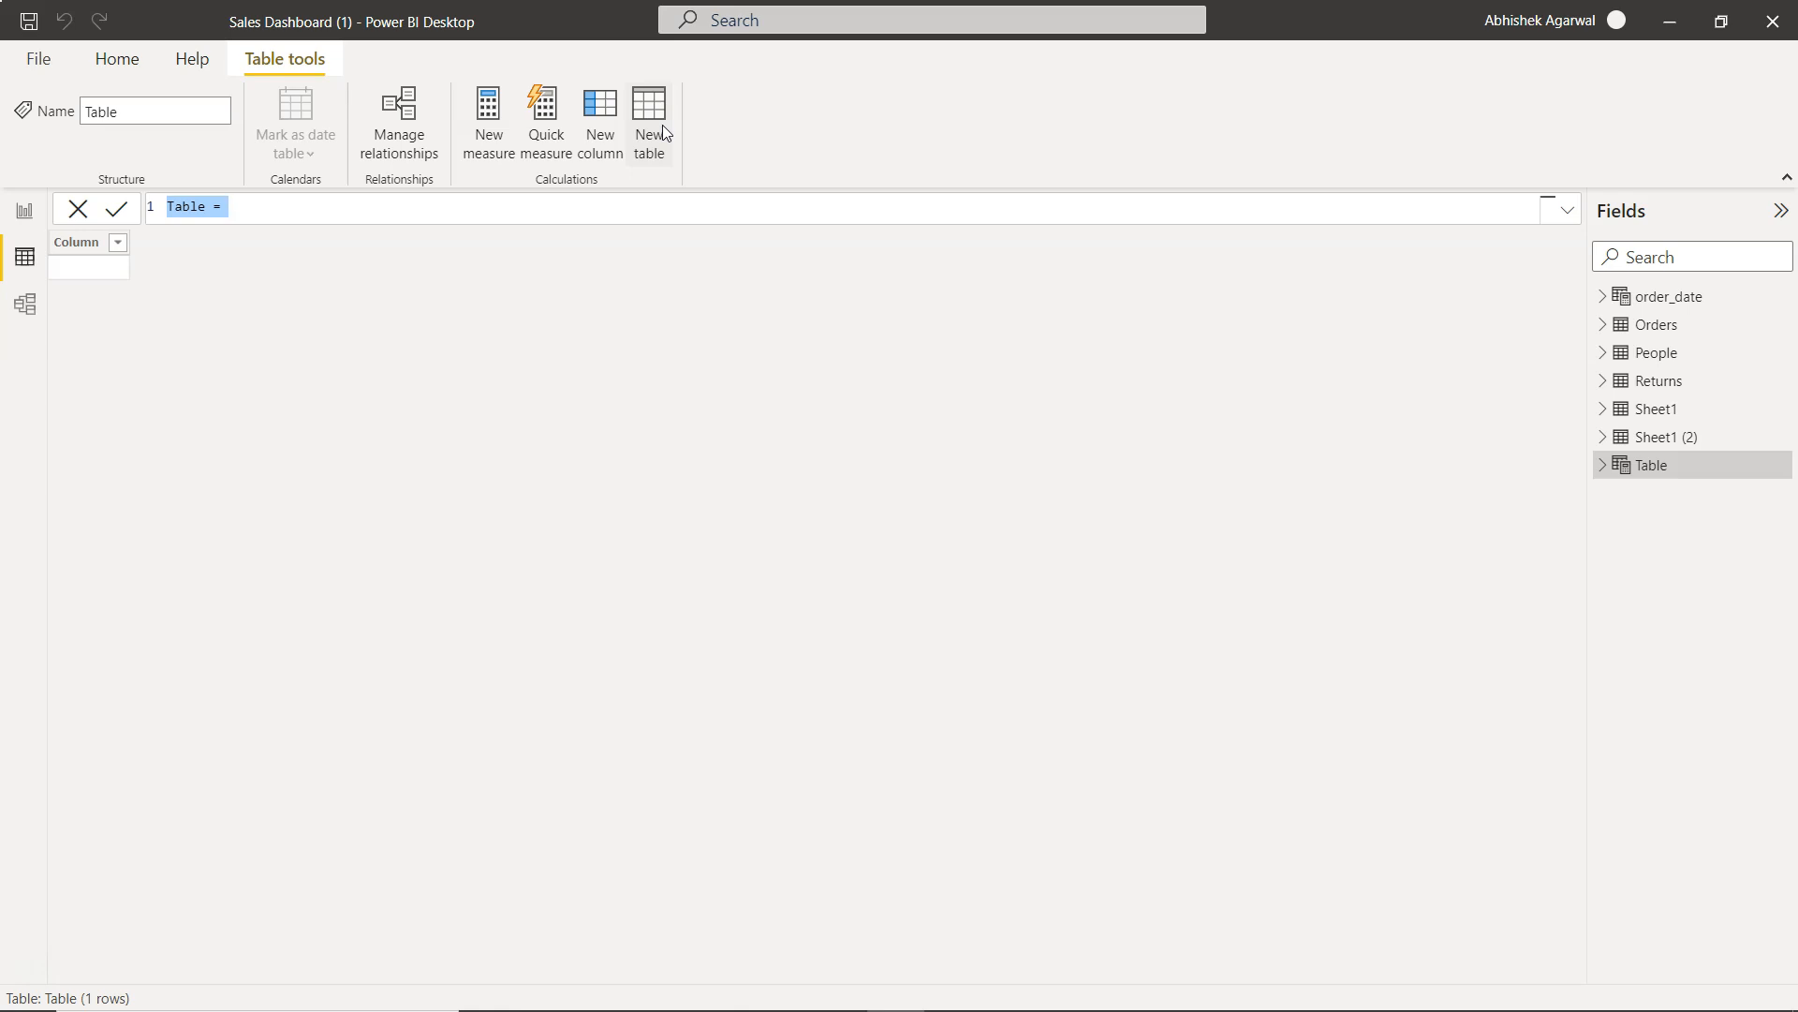
type("West")
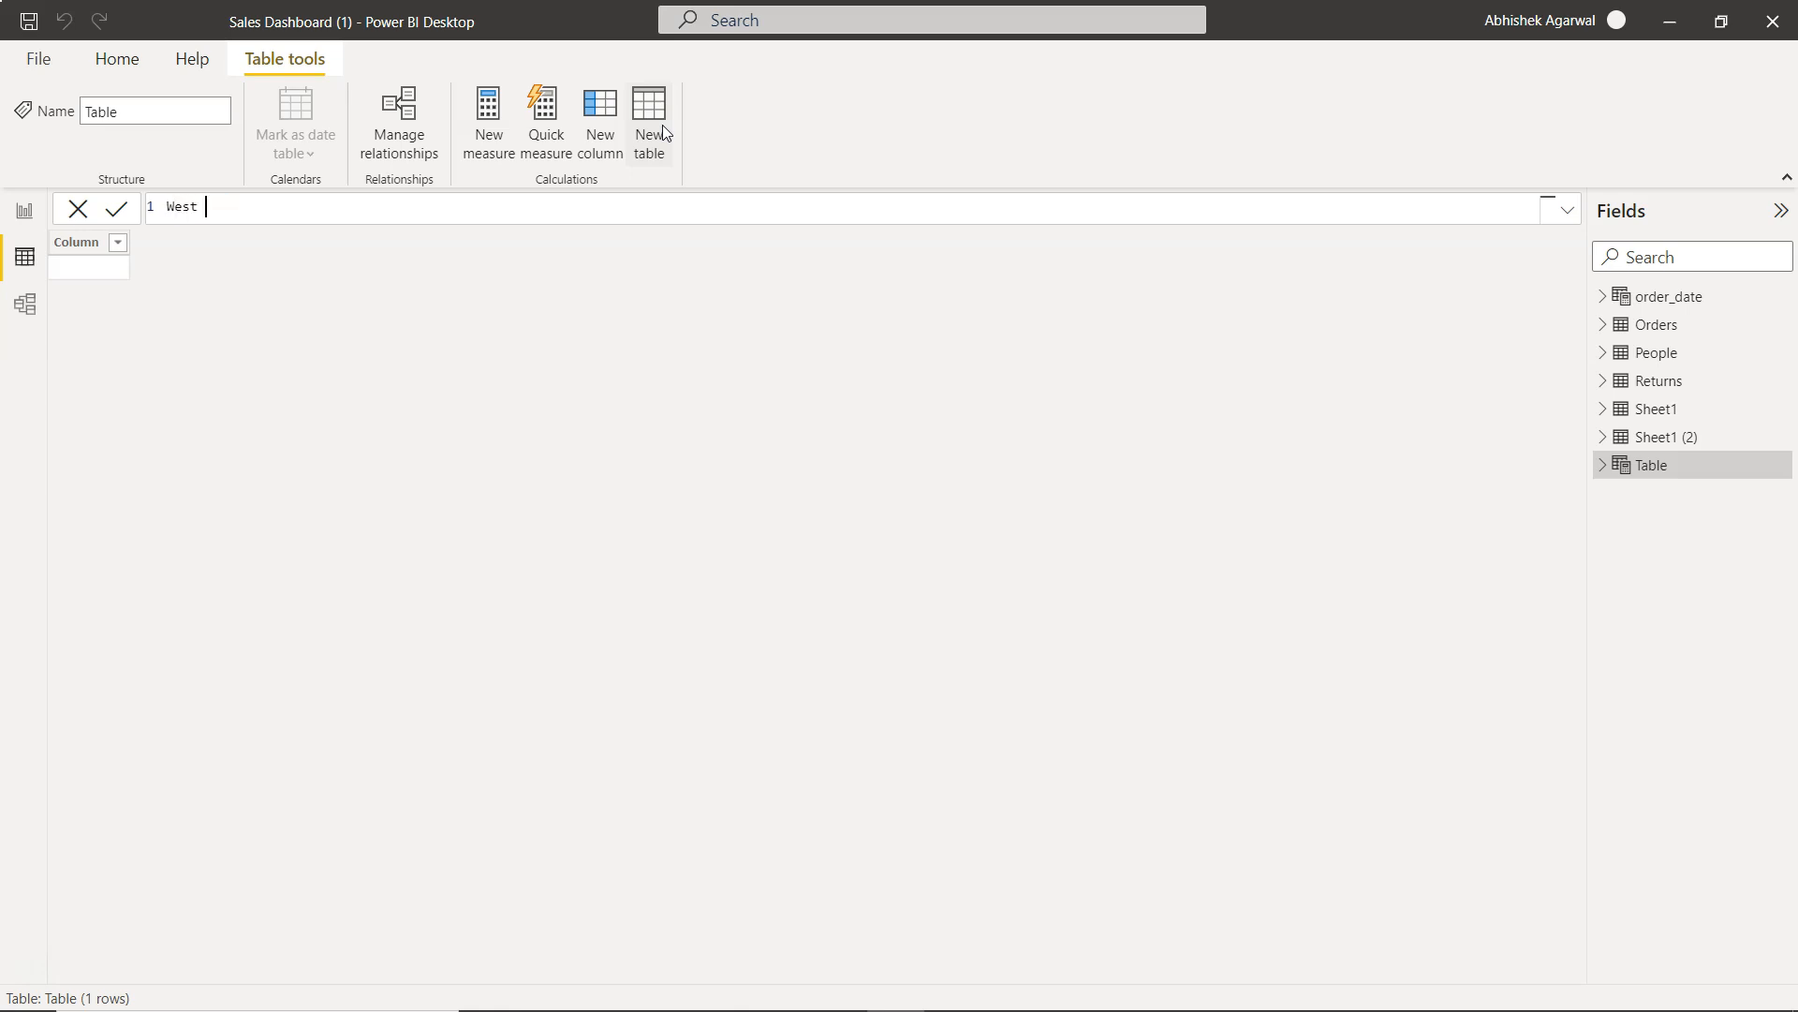
type("Region Table")
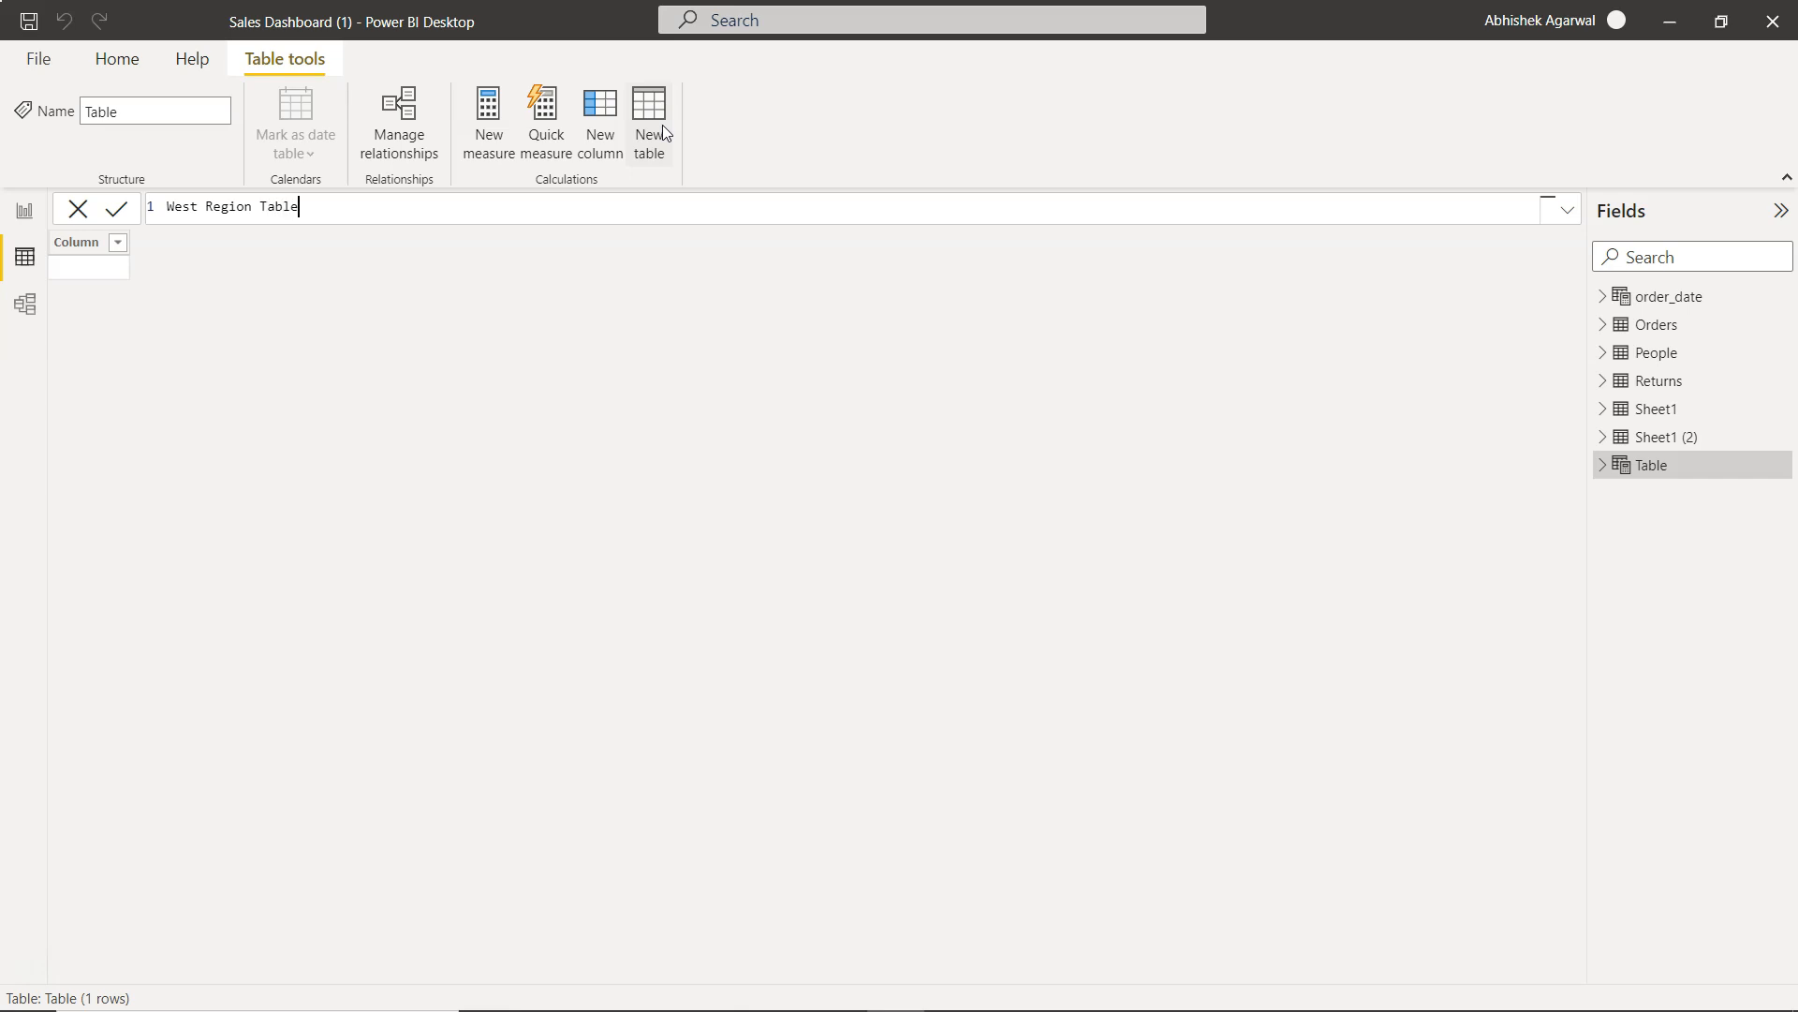
type("= calcul")
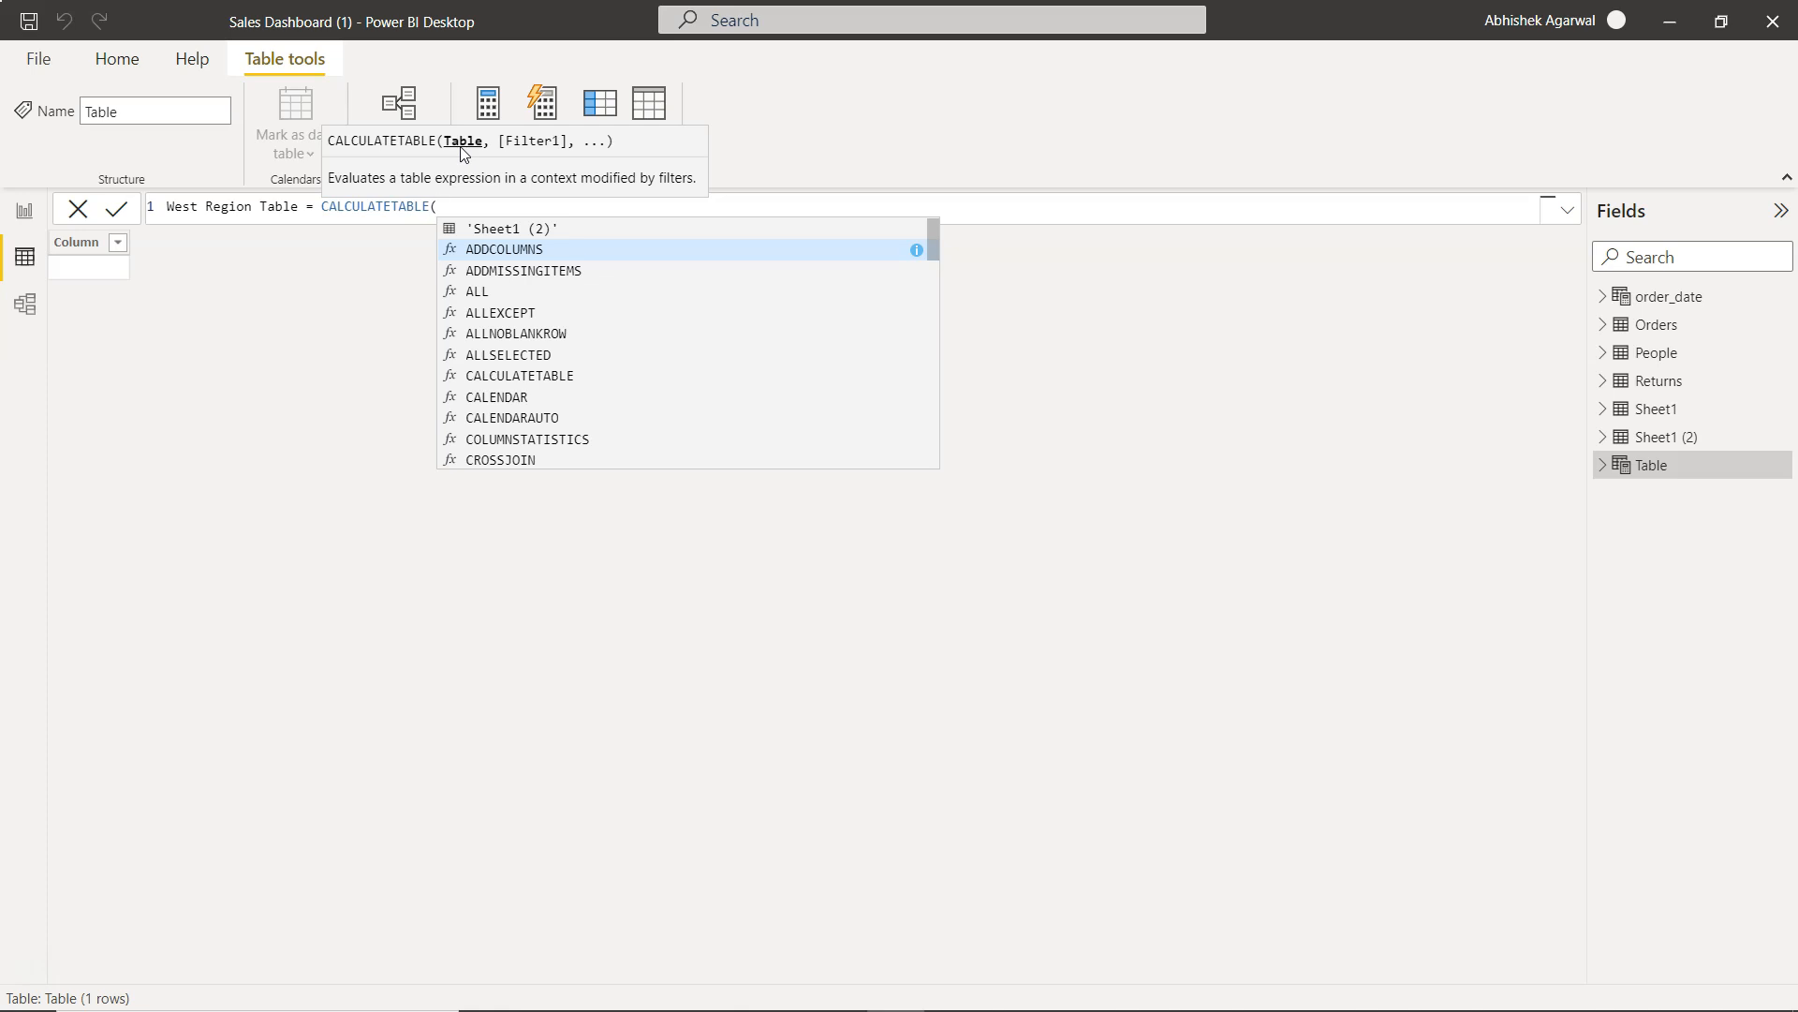
type("ord")
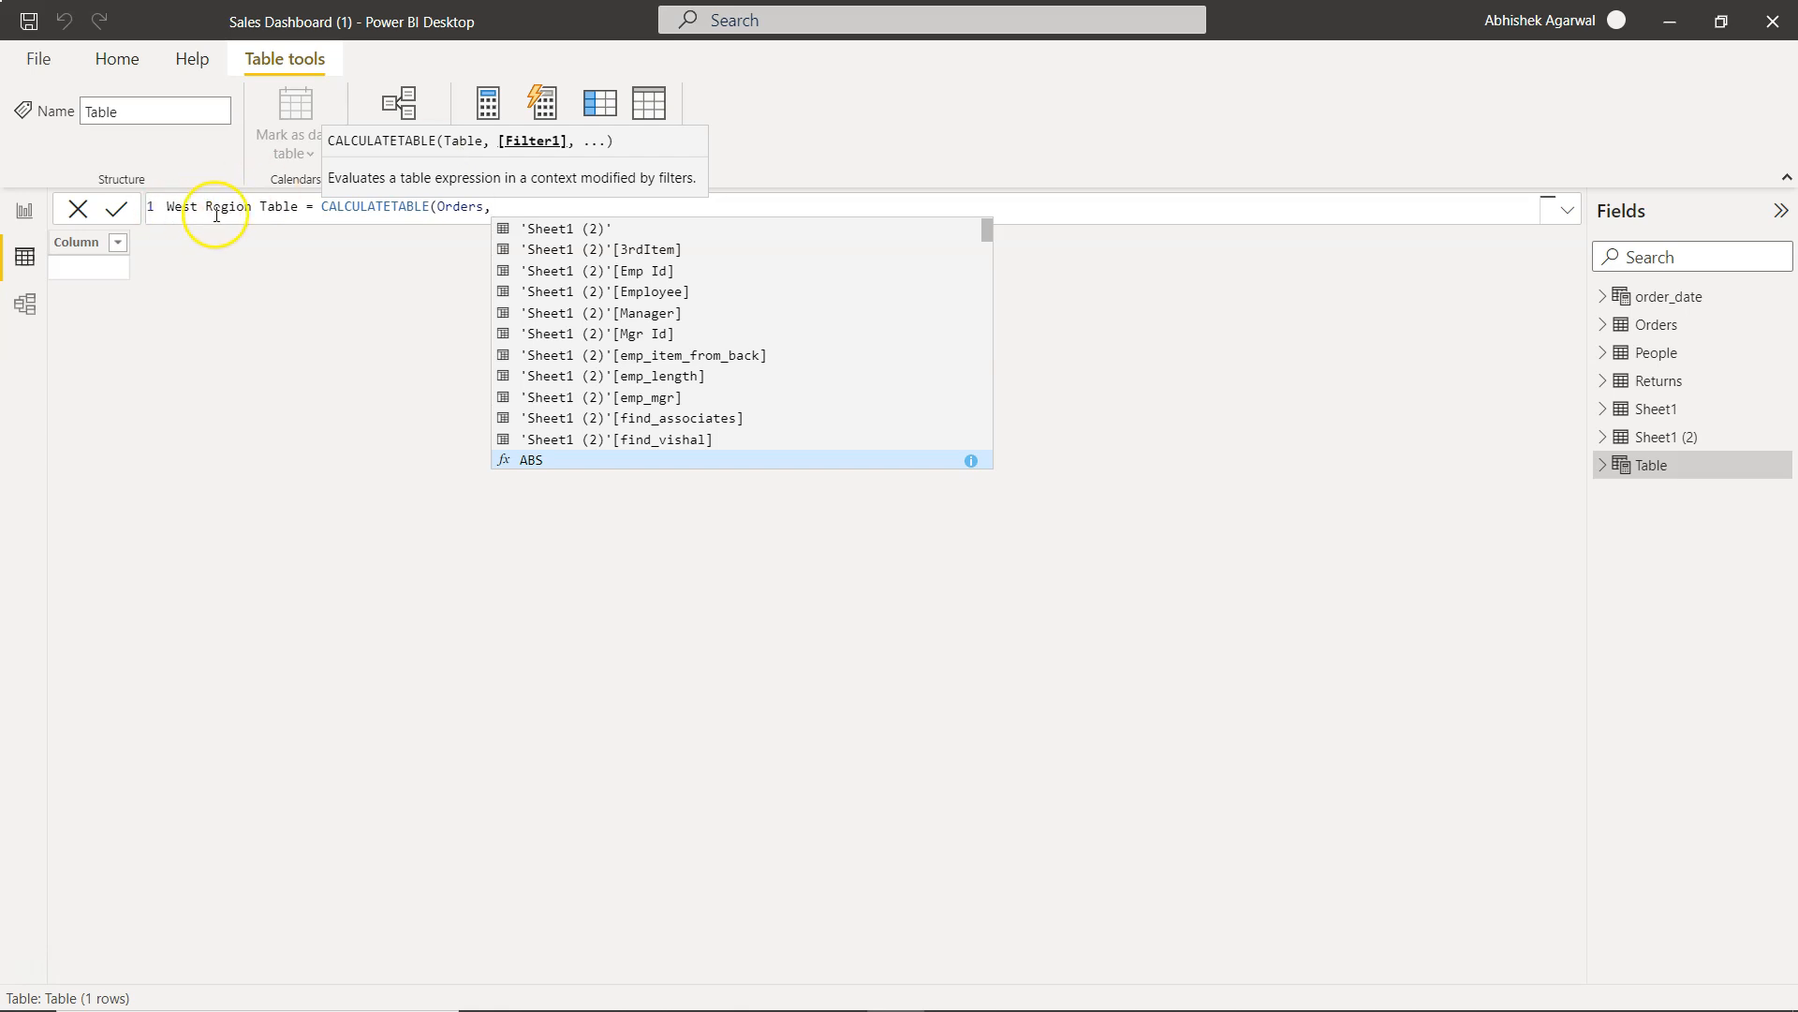
Filter on Orders[Region] = "West" and commit the formula, yielding 3,203 rows
type("regi")
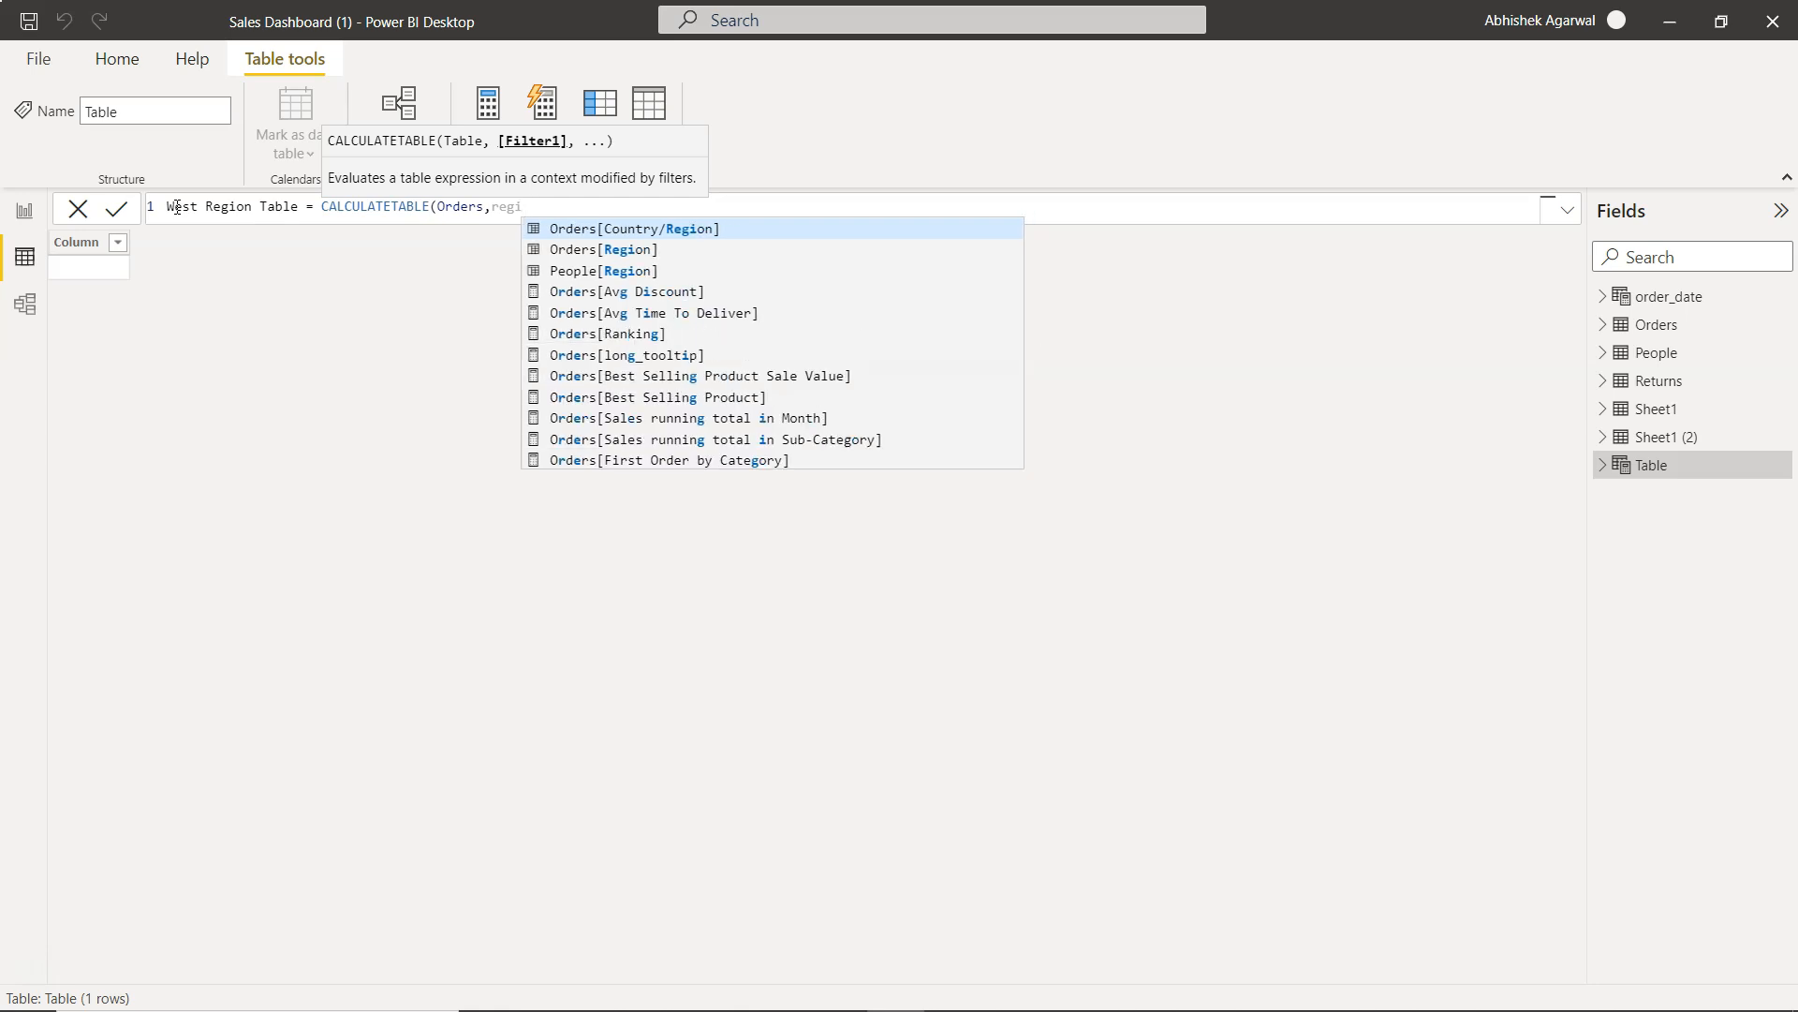
type("on] = \"")
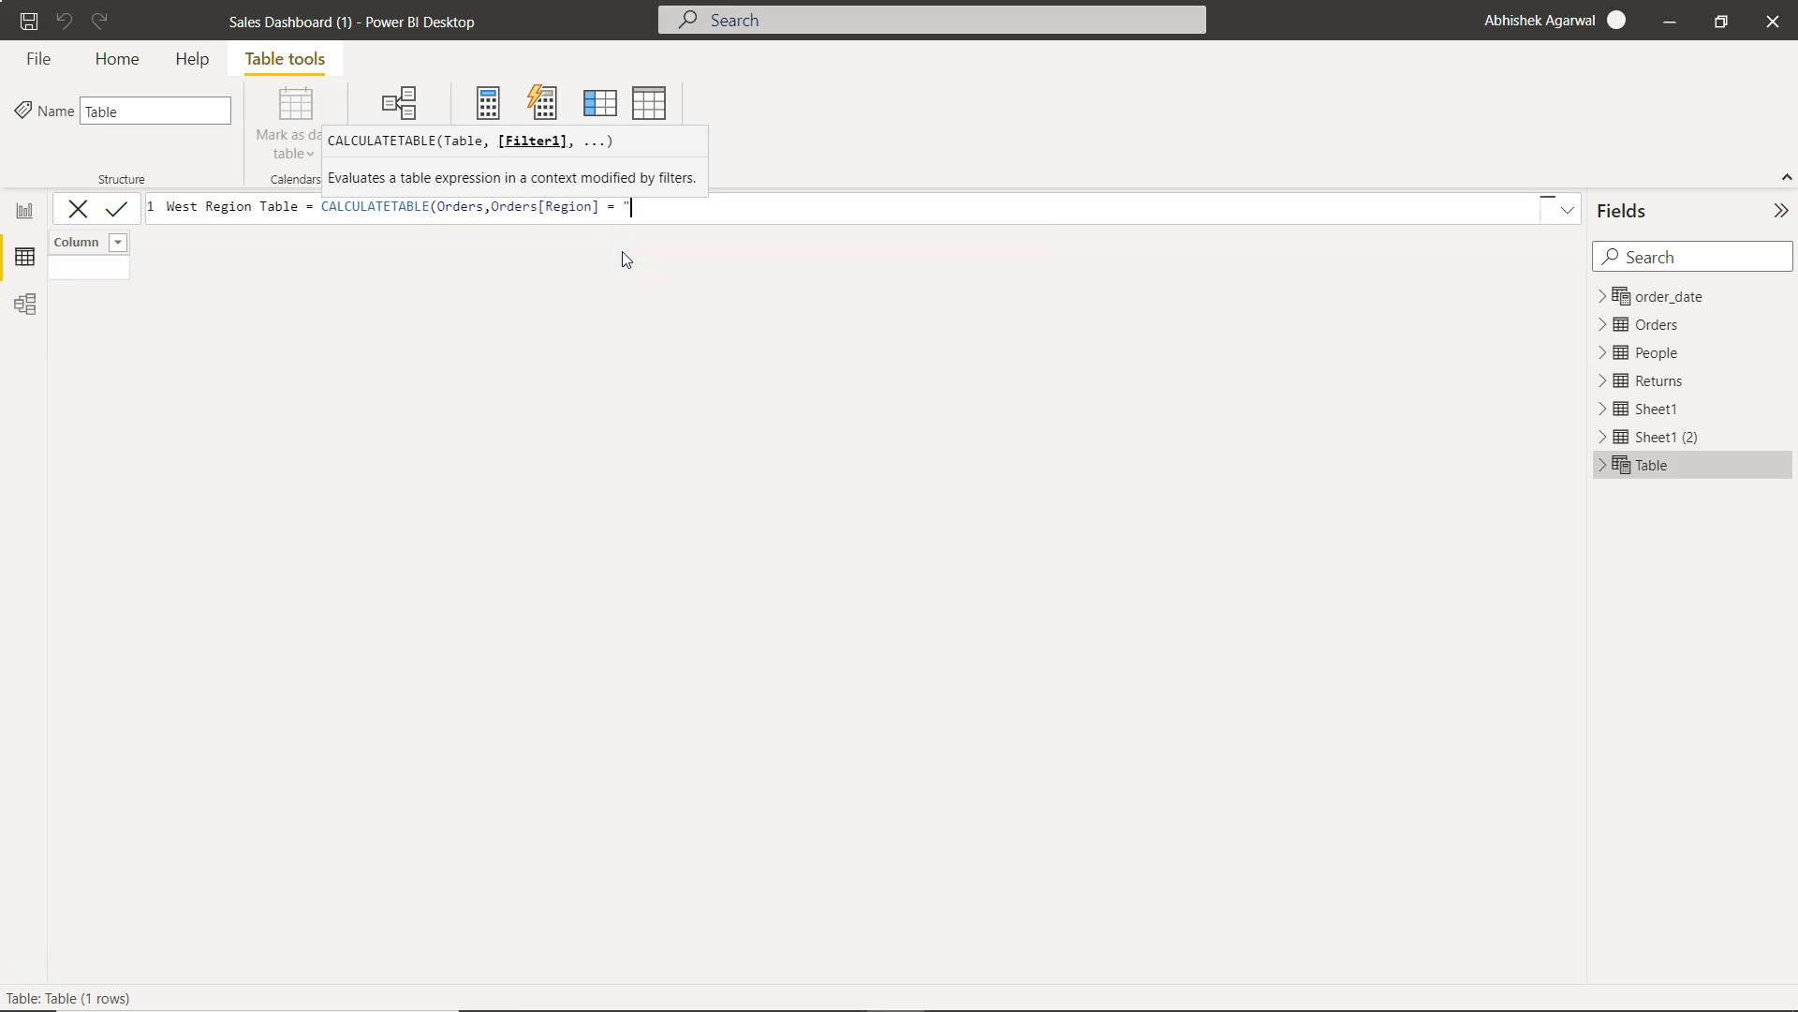
type("West\")")
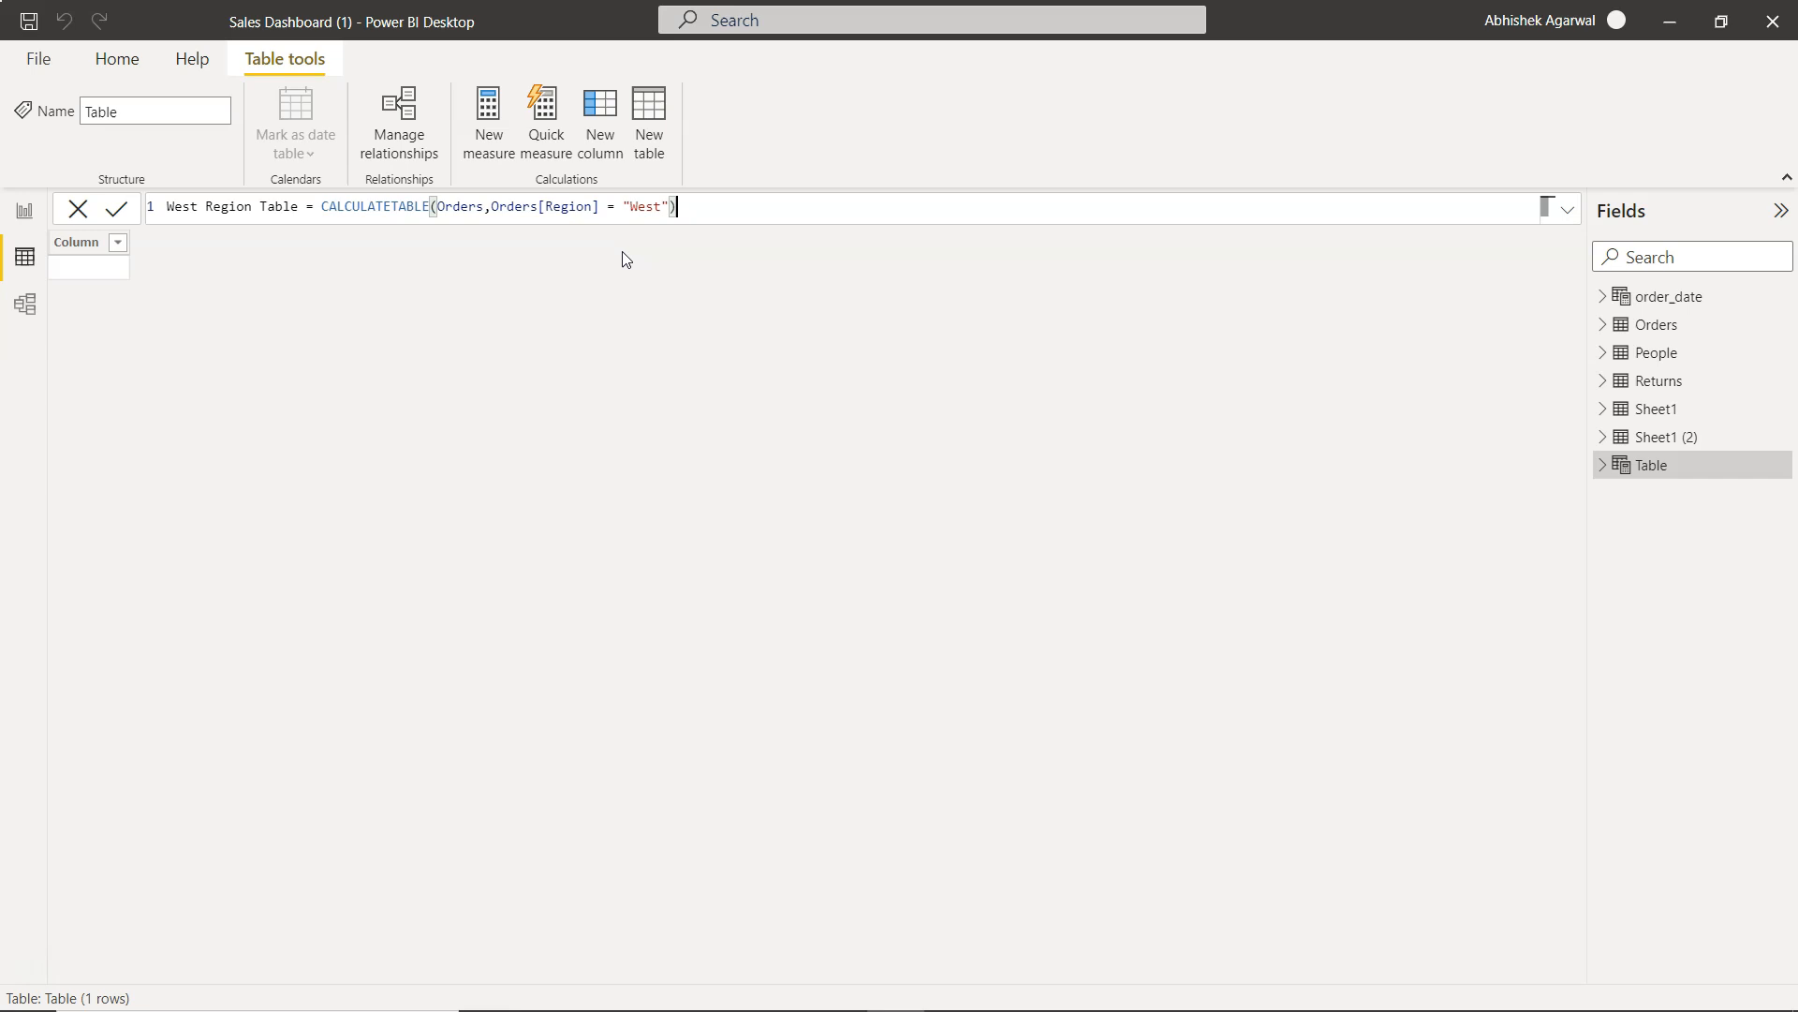
left_click(116, 208)
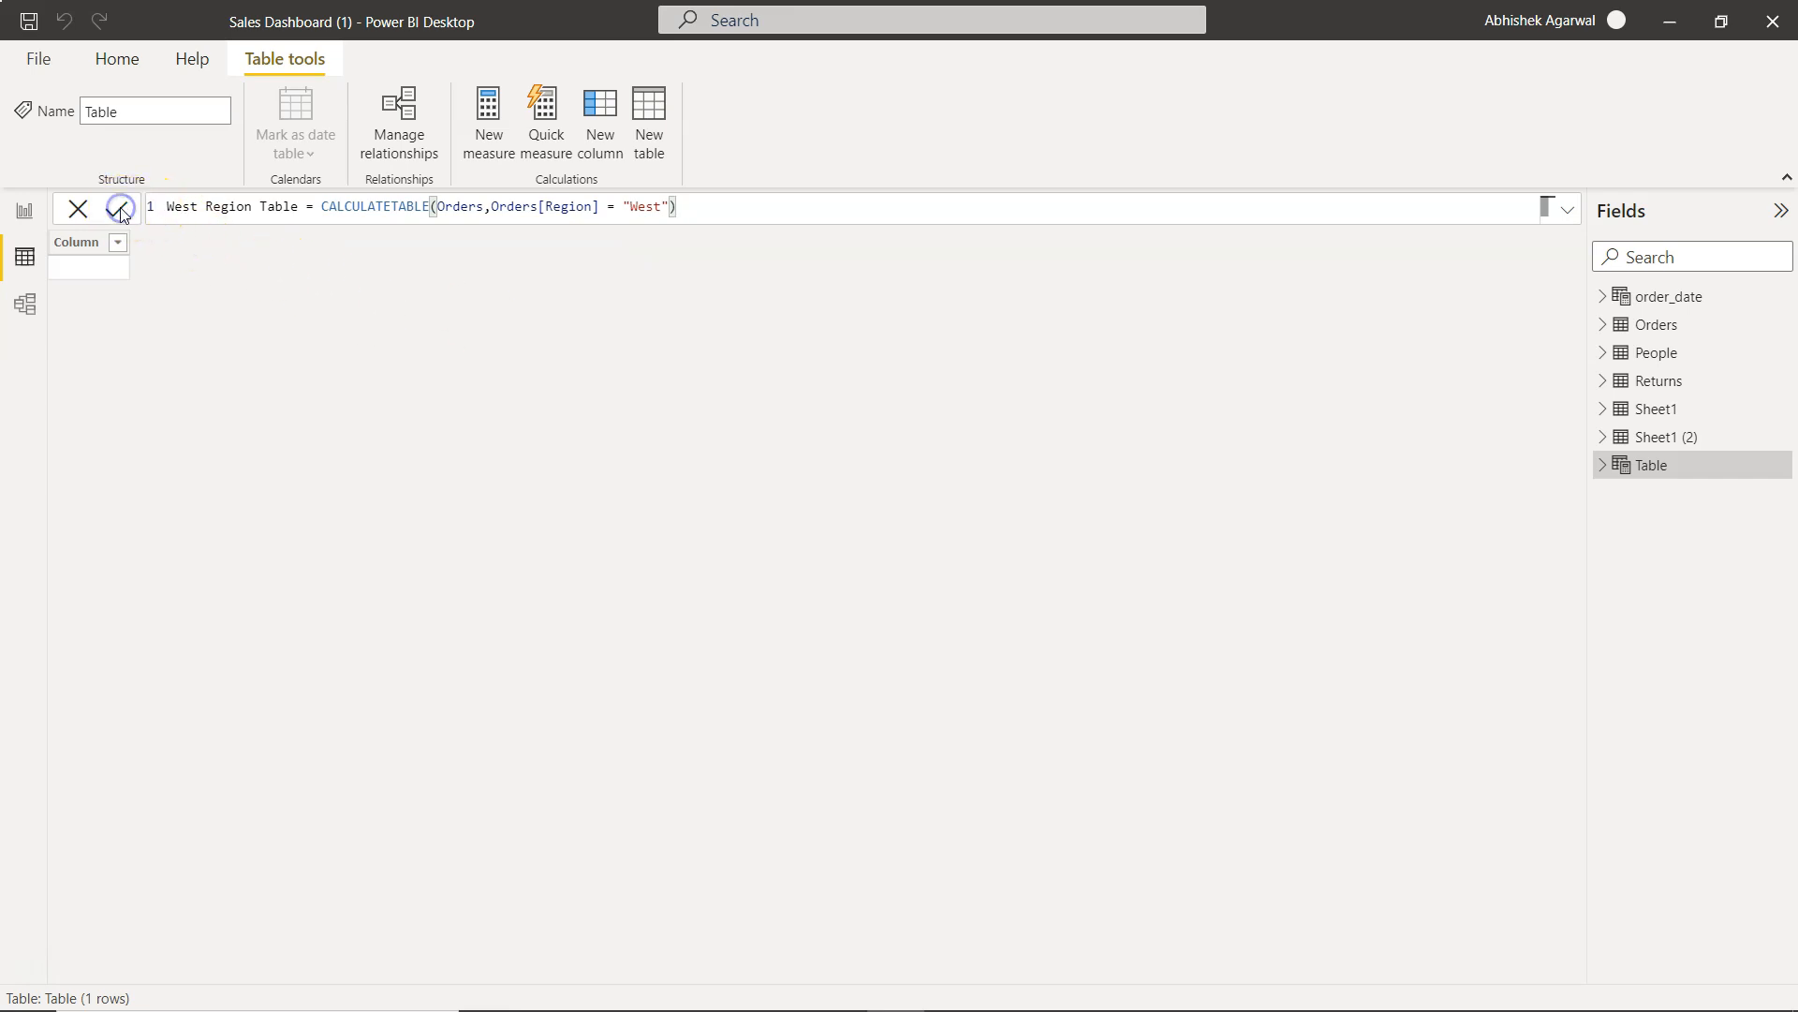
left_click(117, 207)
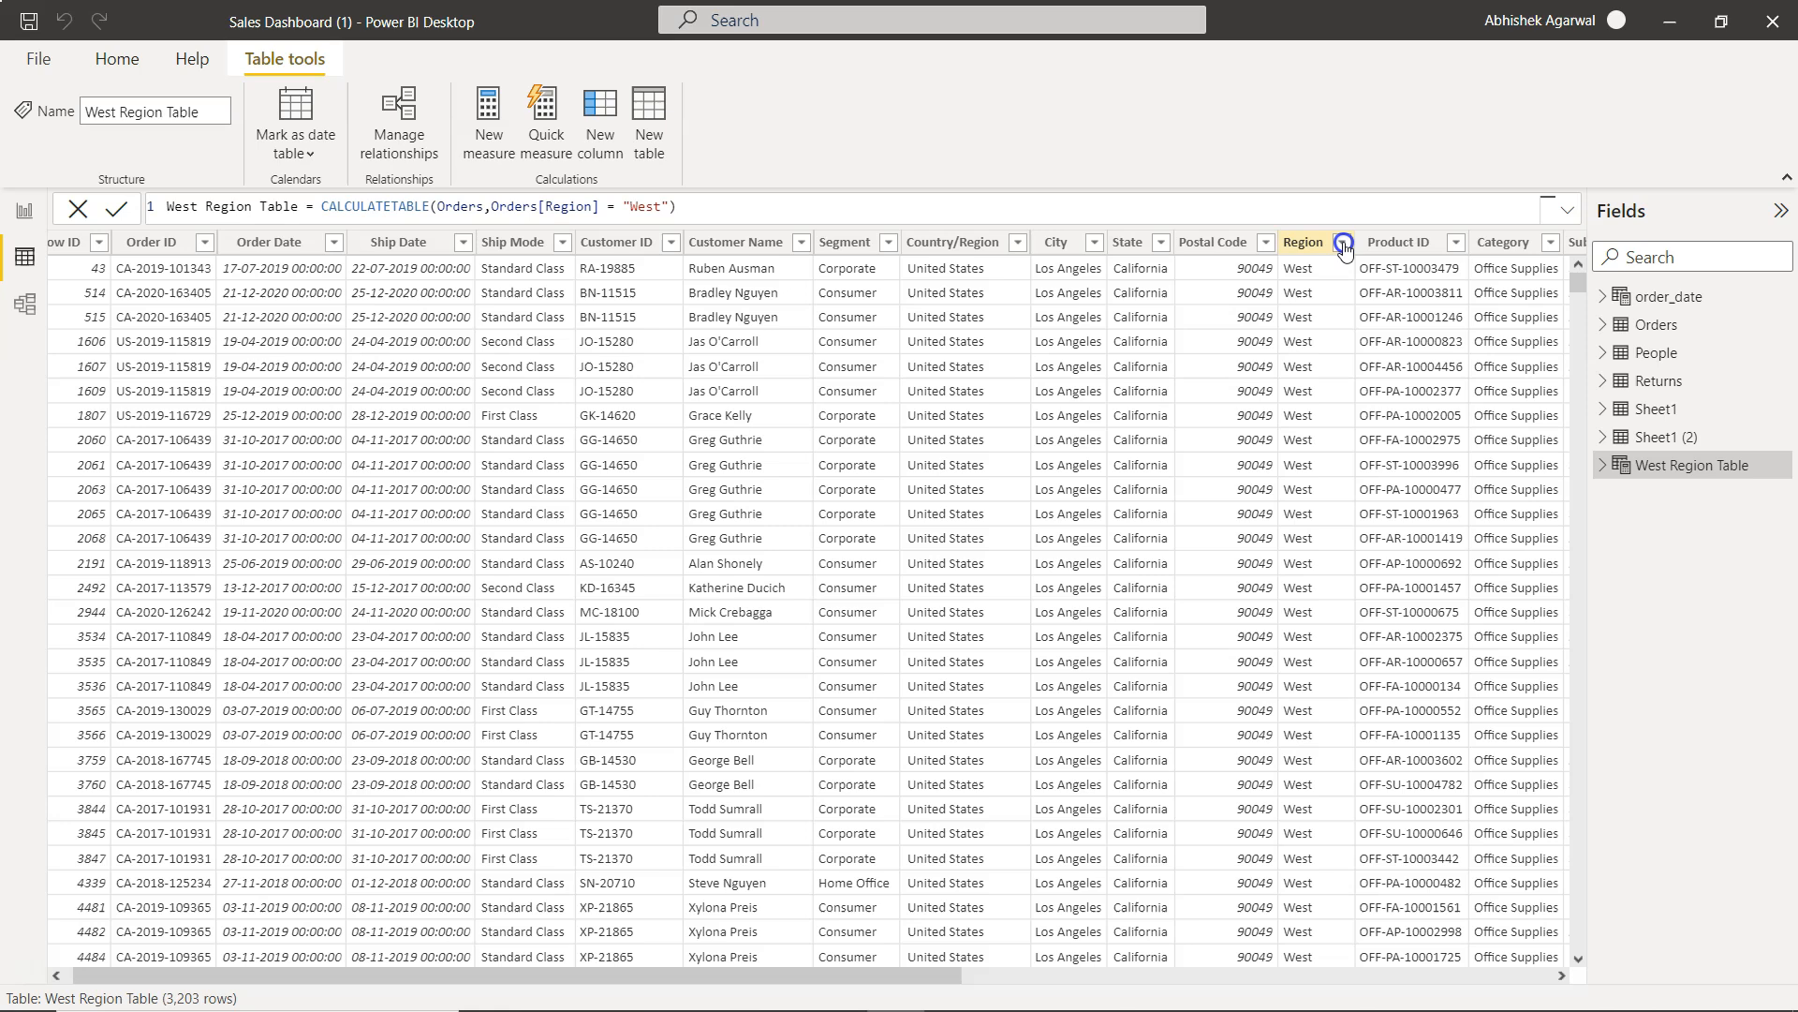
left_click(1342, 242)
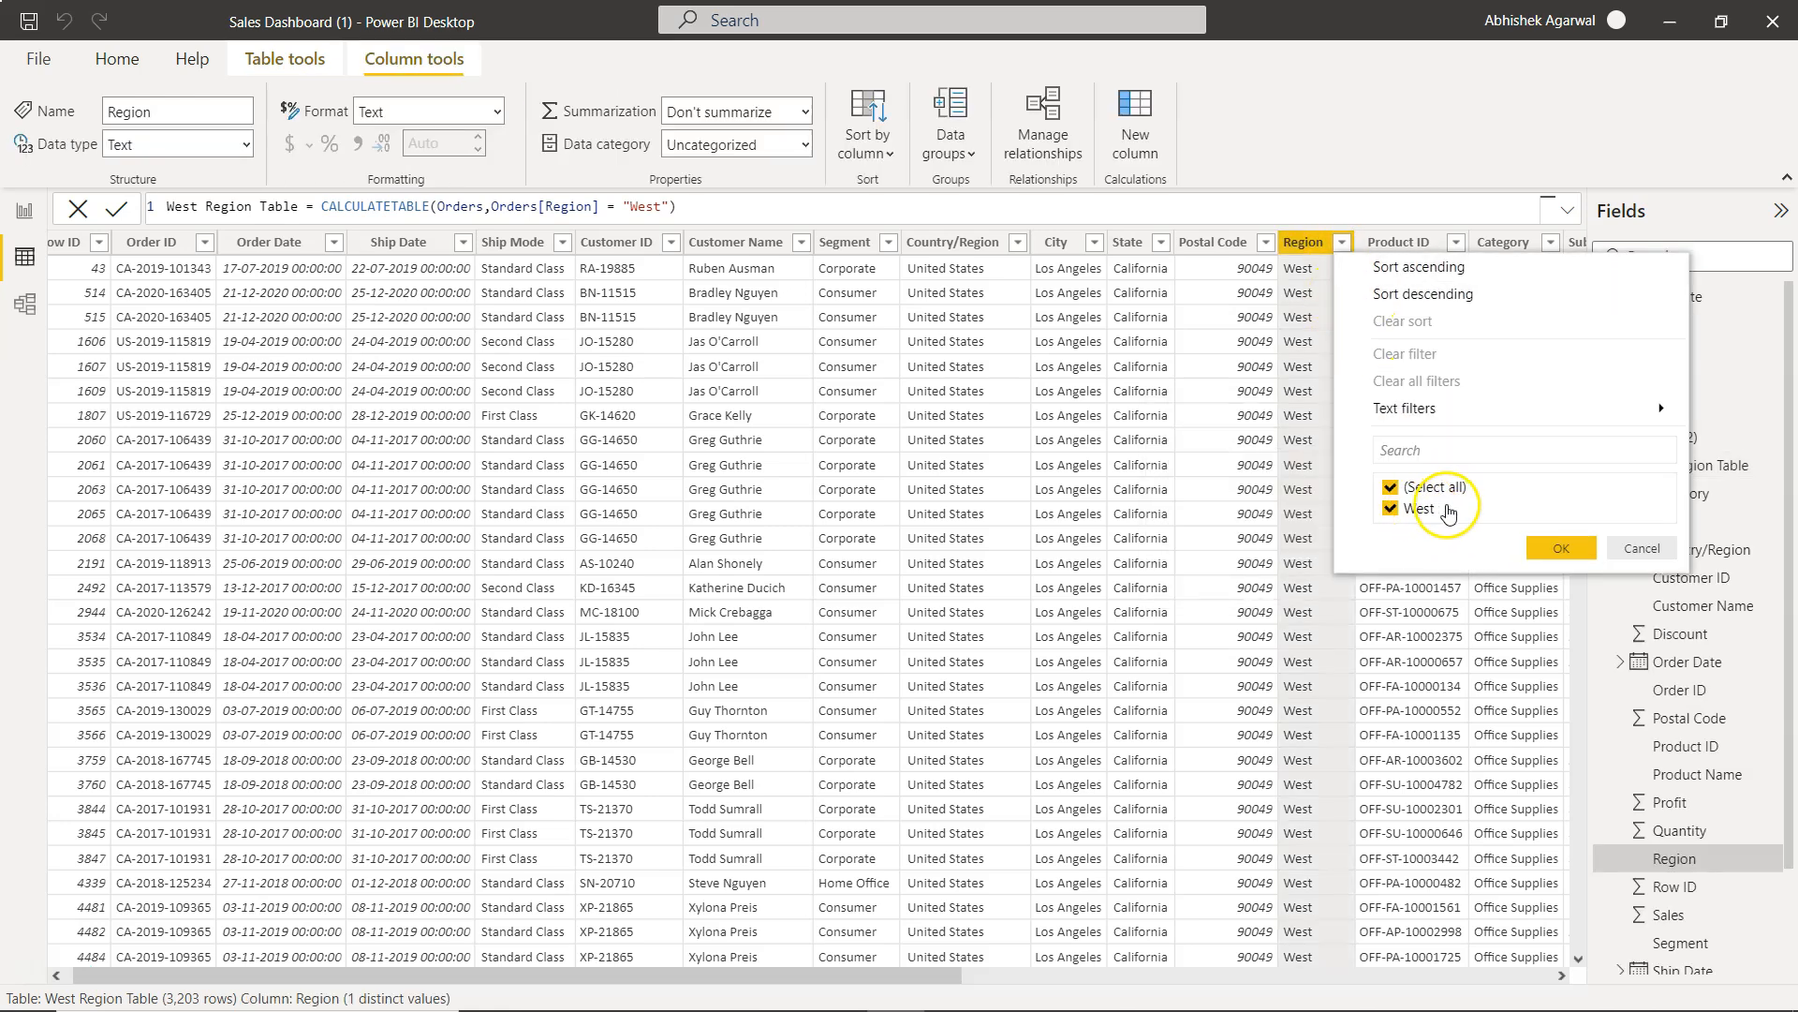
left_click(1559, 547)
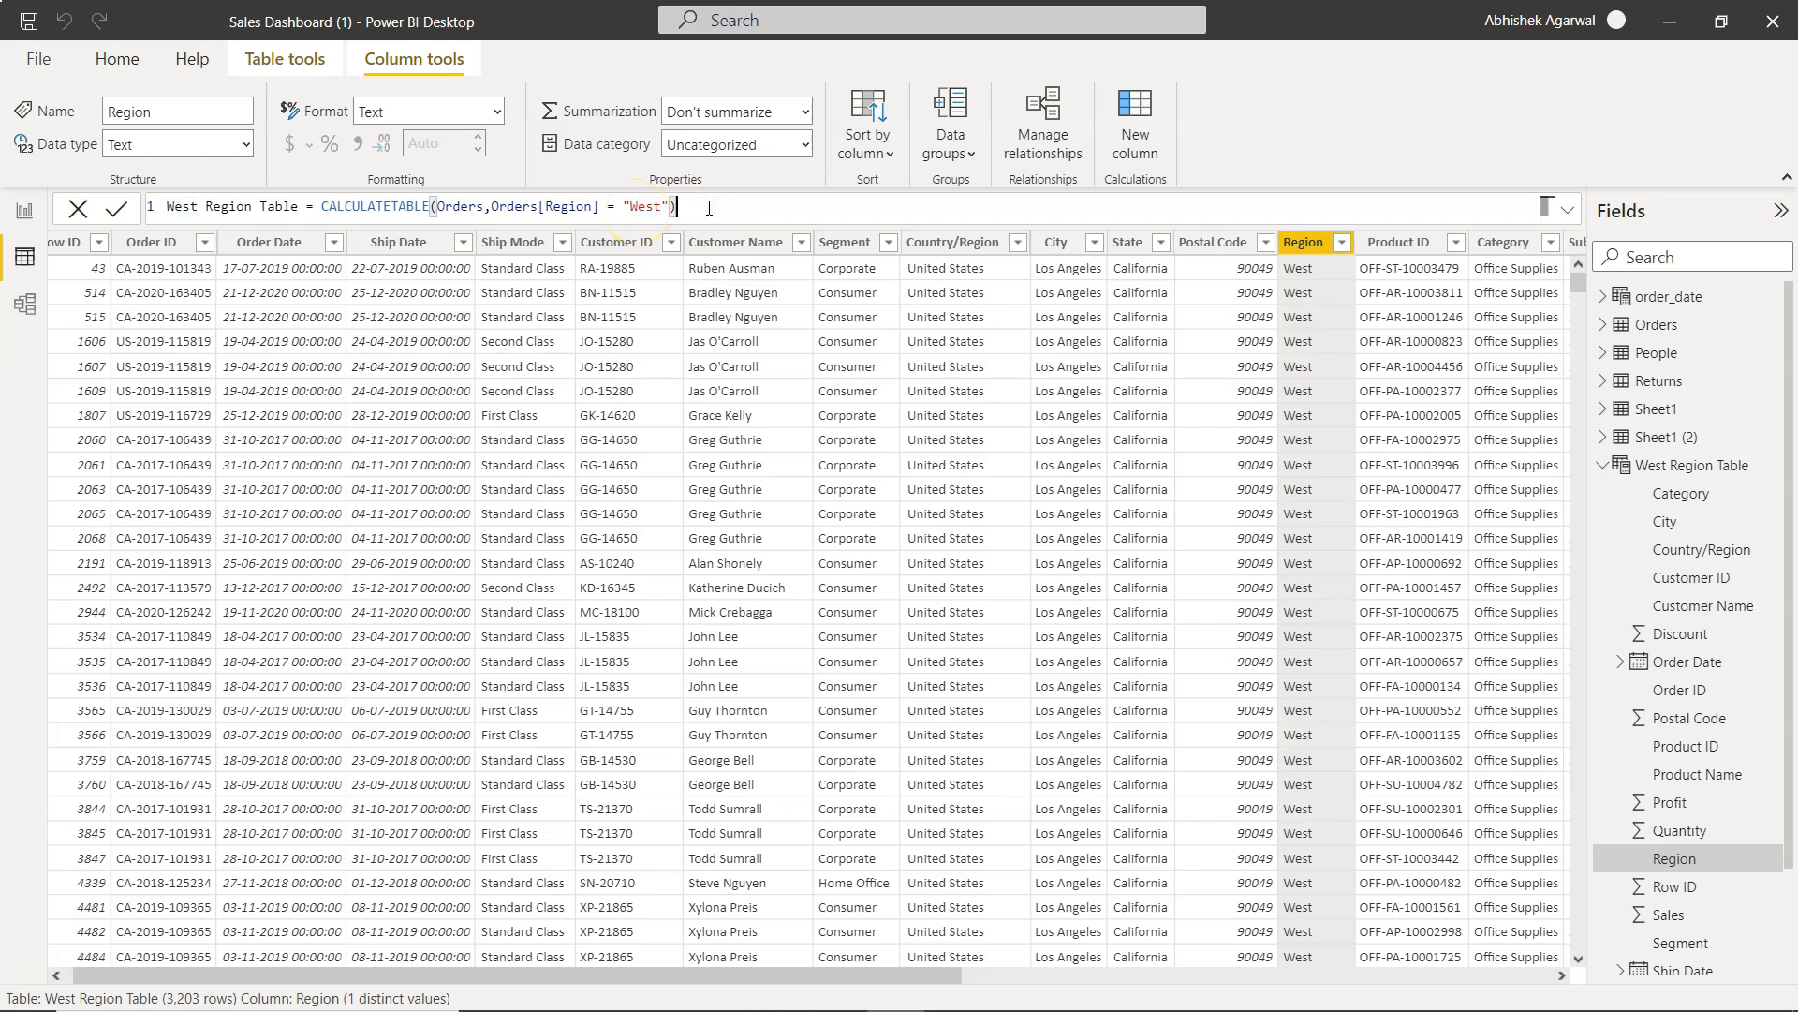
Add the filter Orders[Sales] > 100 to the formula and apply it, leaving 1,261 rows
type(",")
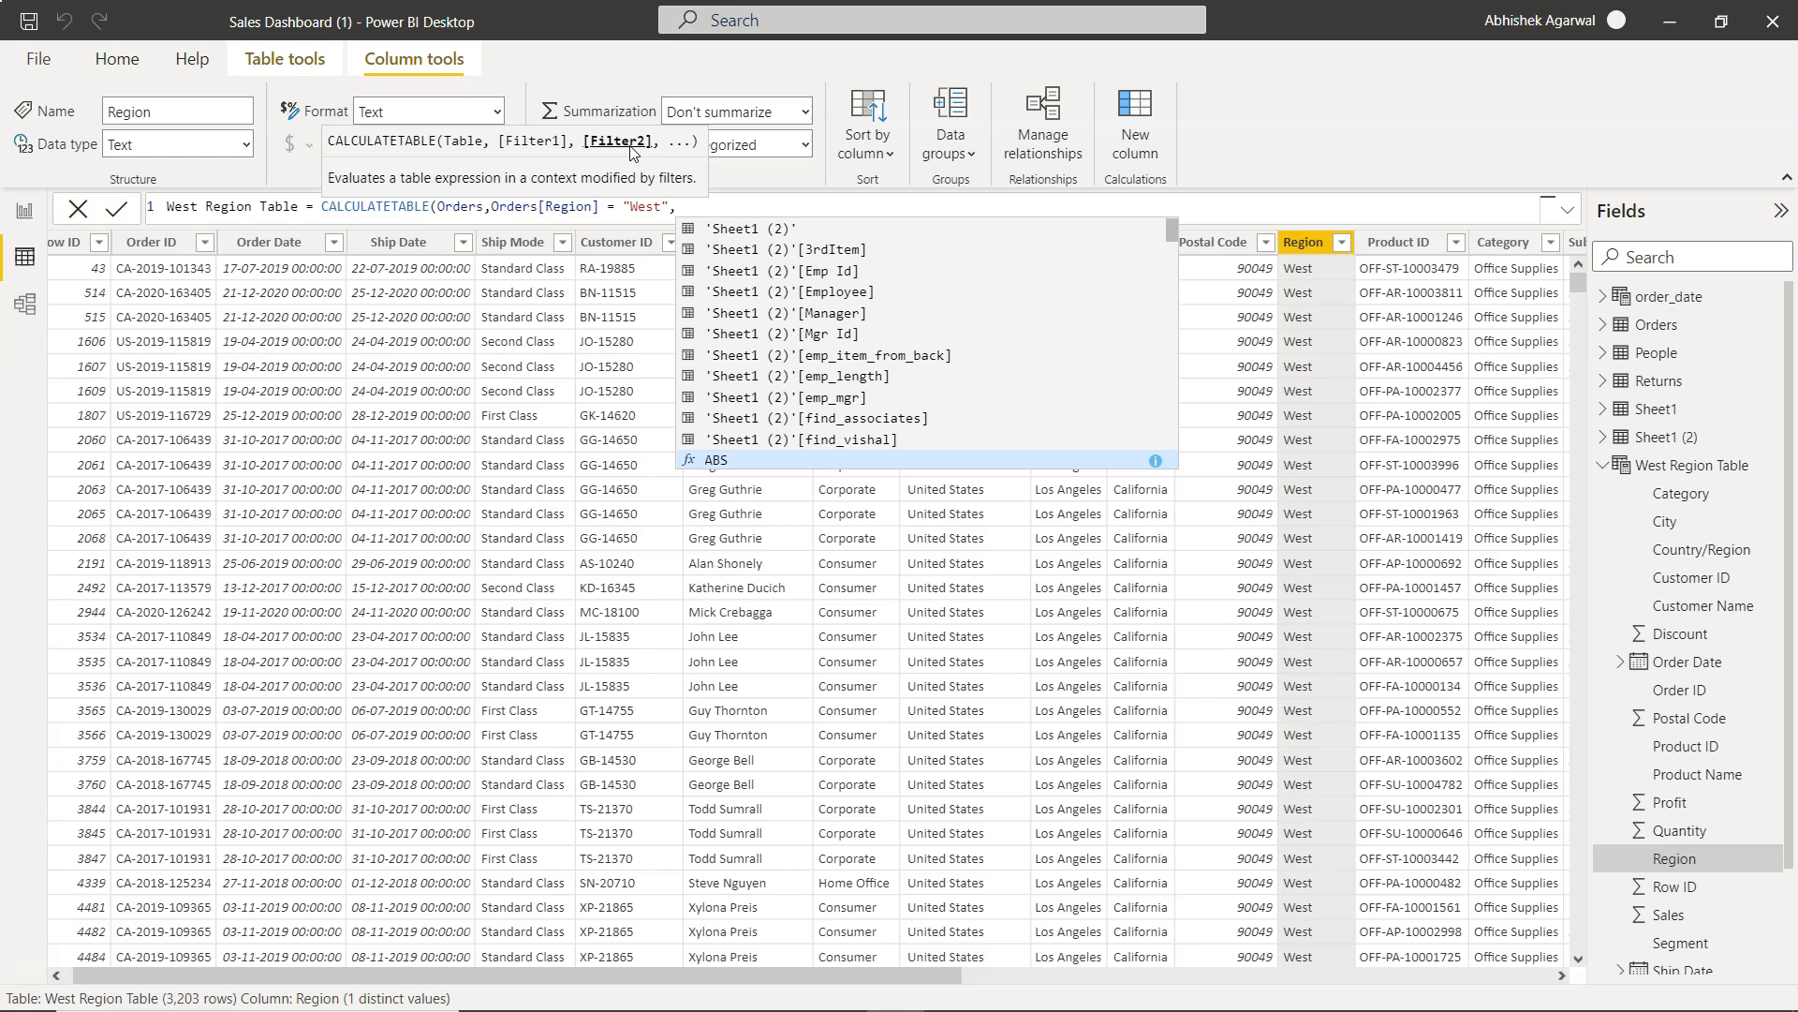
type(",sales")
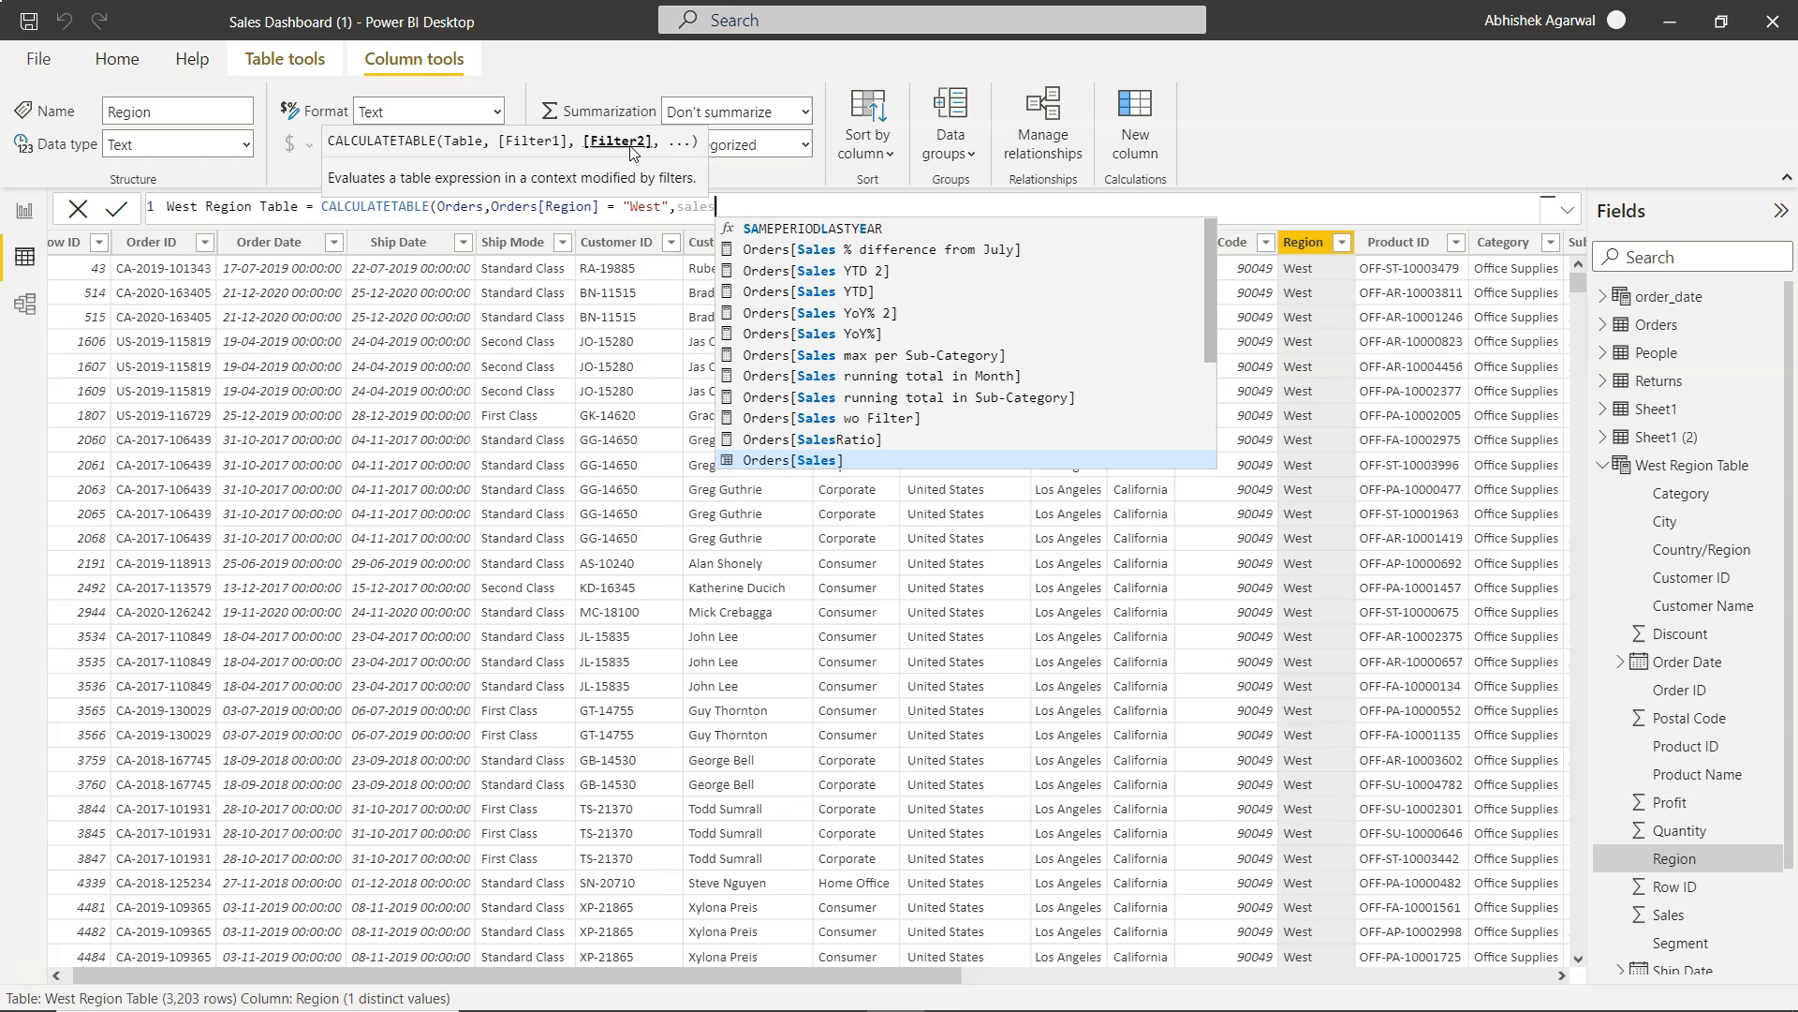
left_click(807, 461)
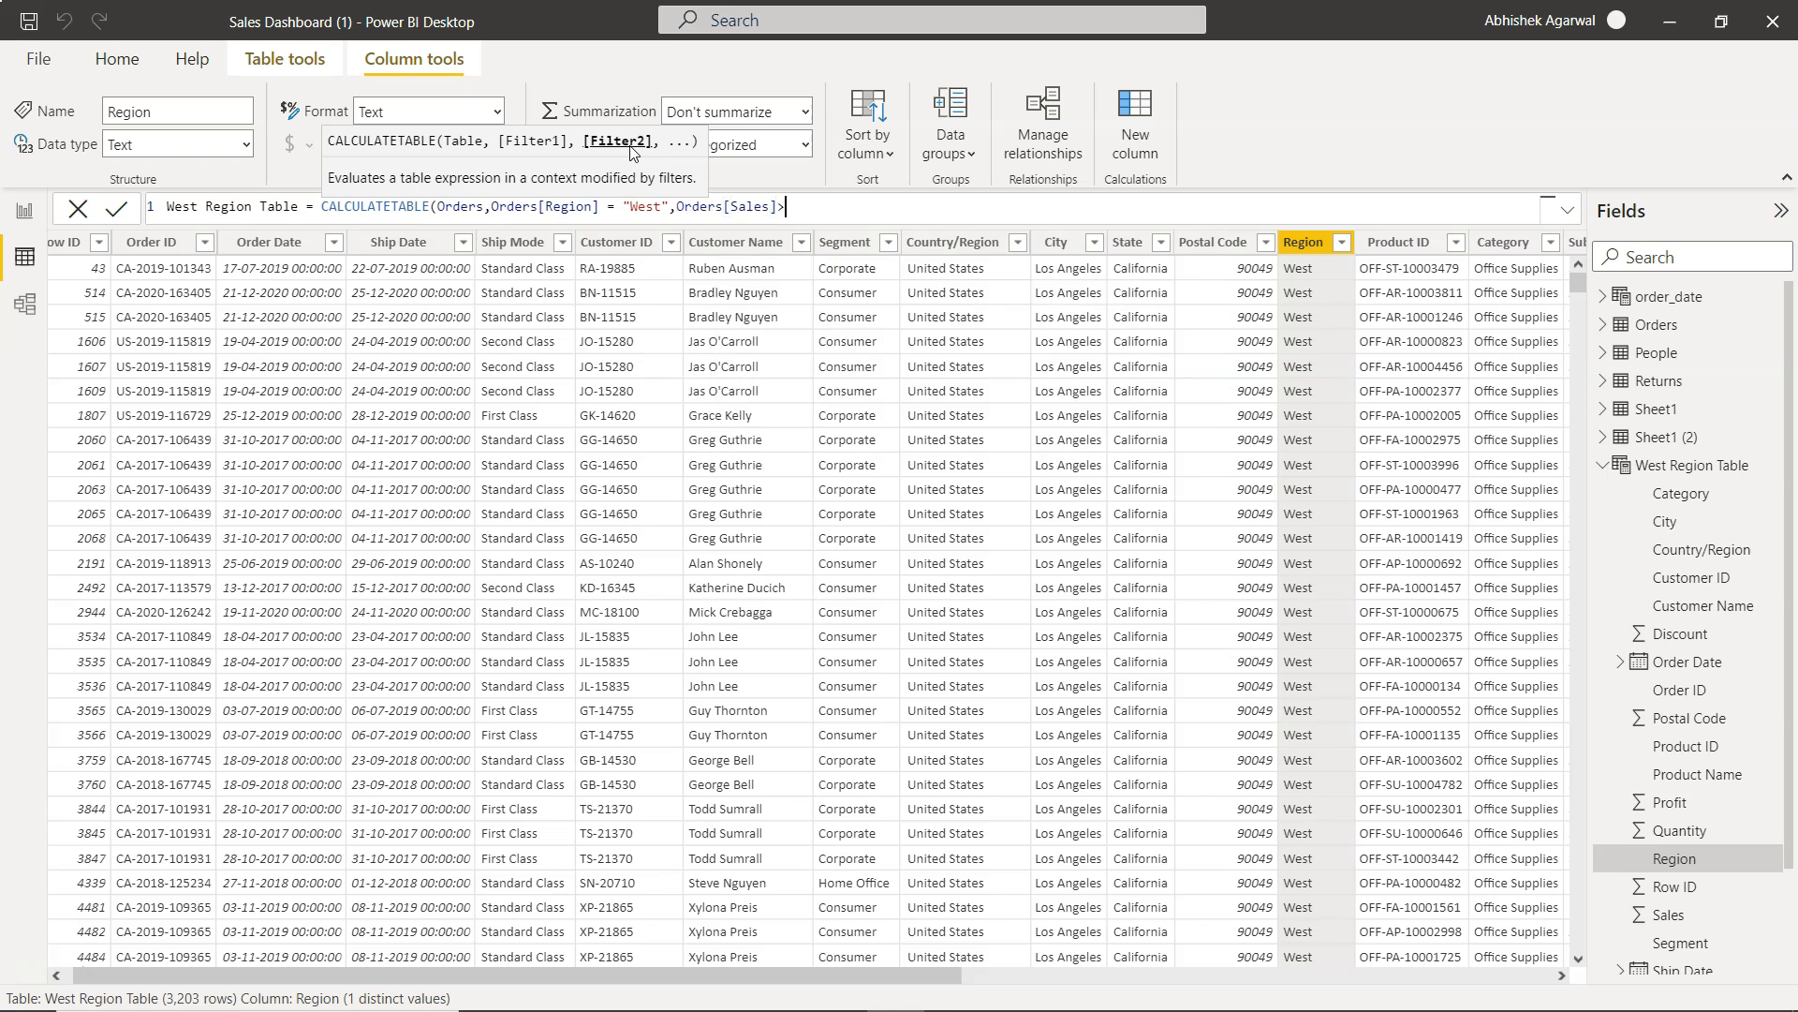
type(">10")
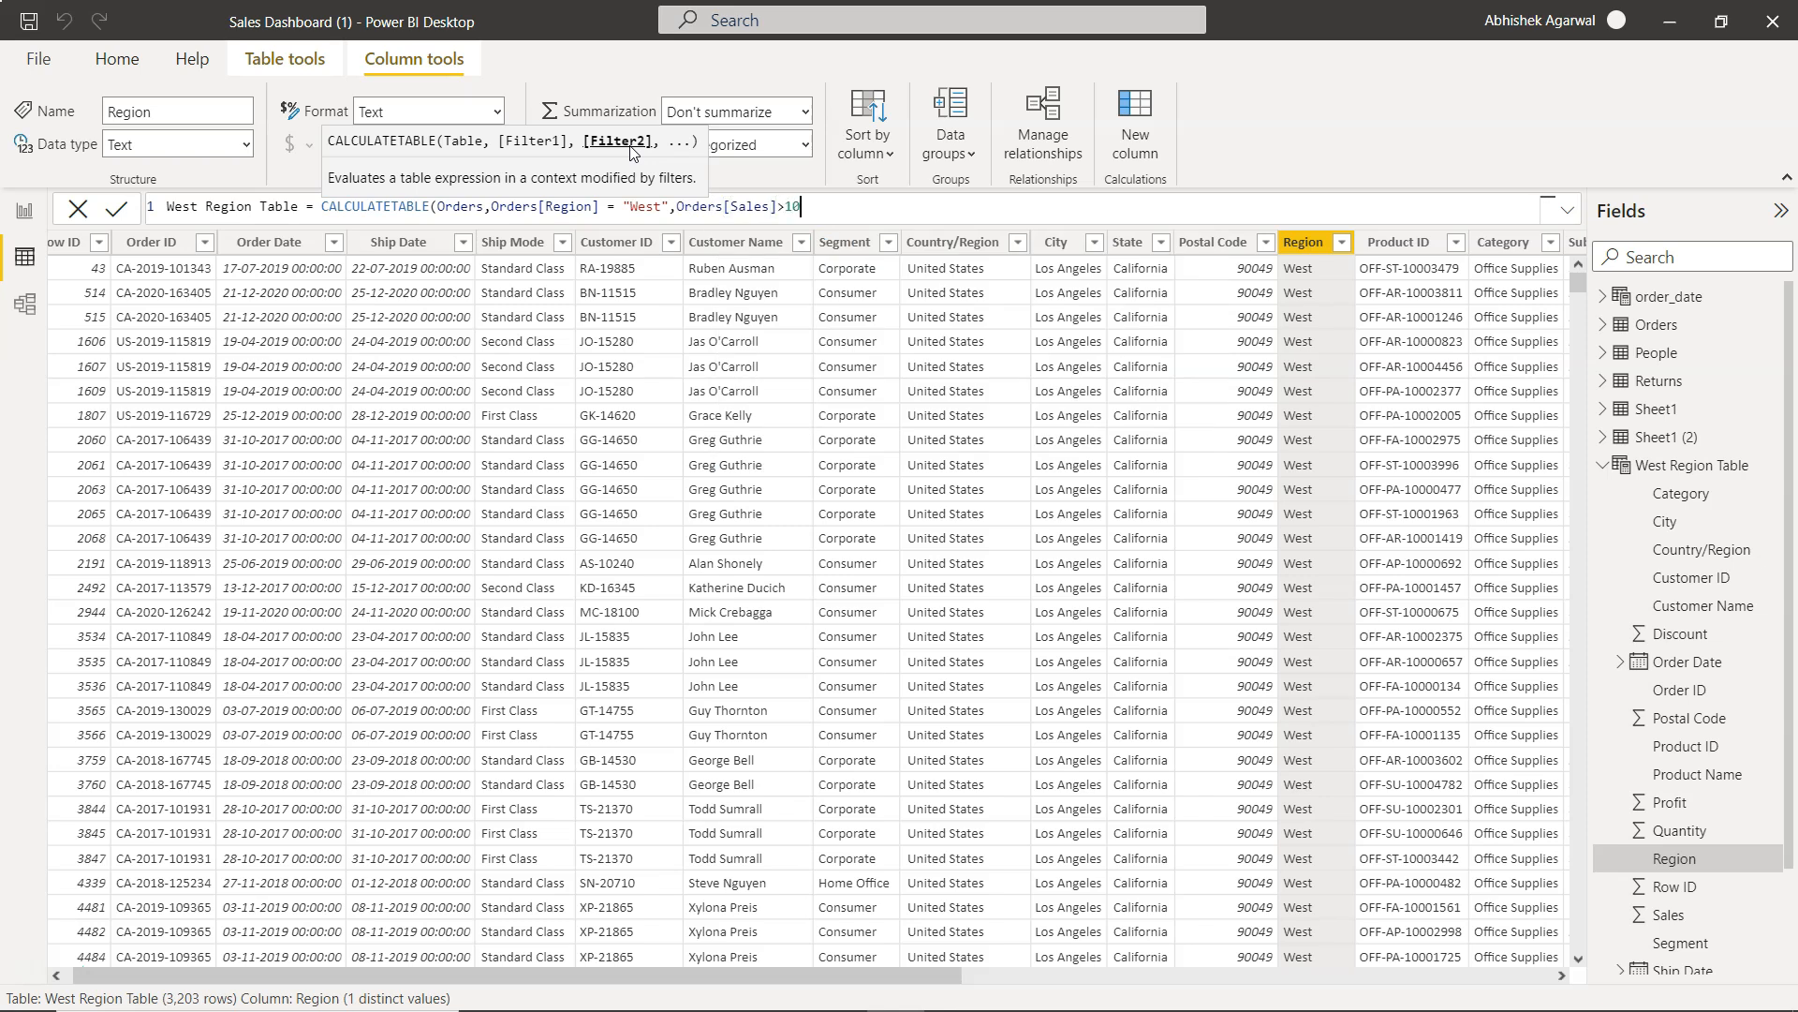
type("0")
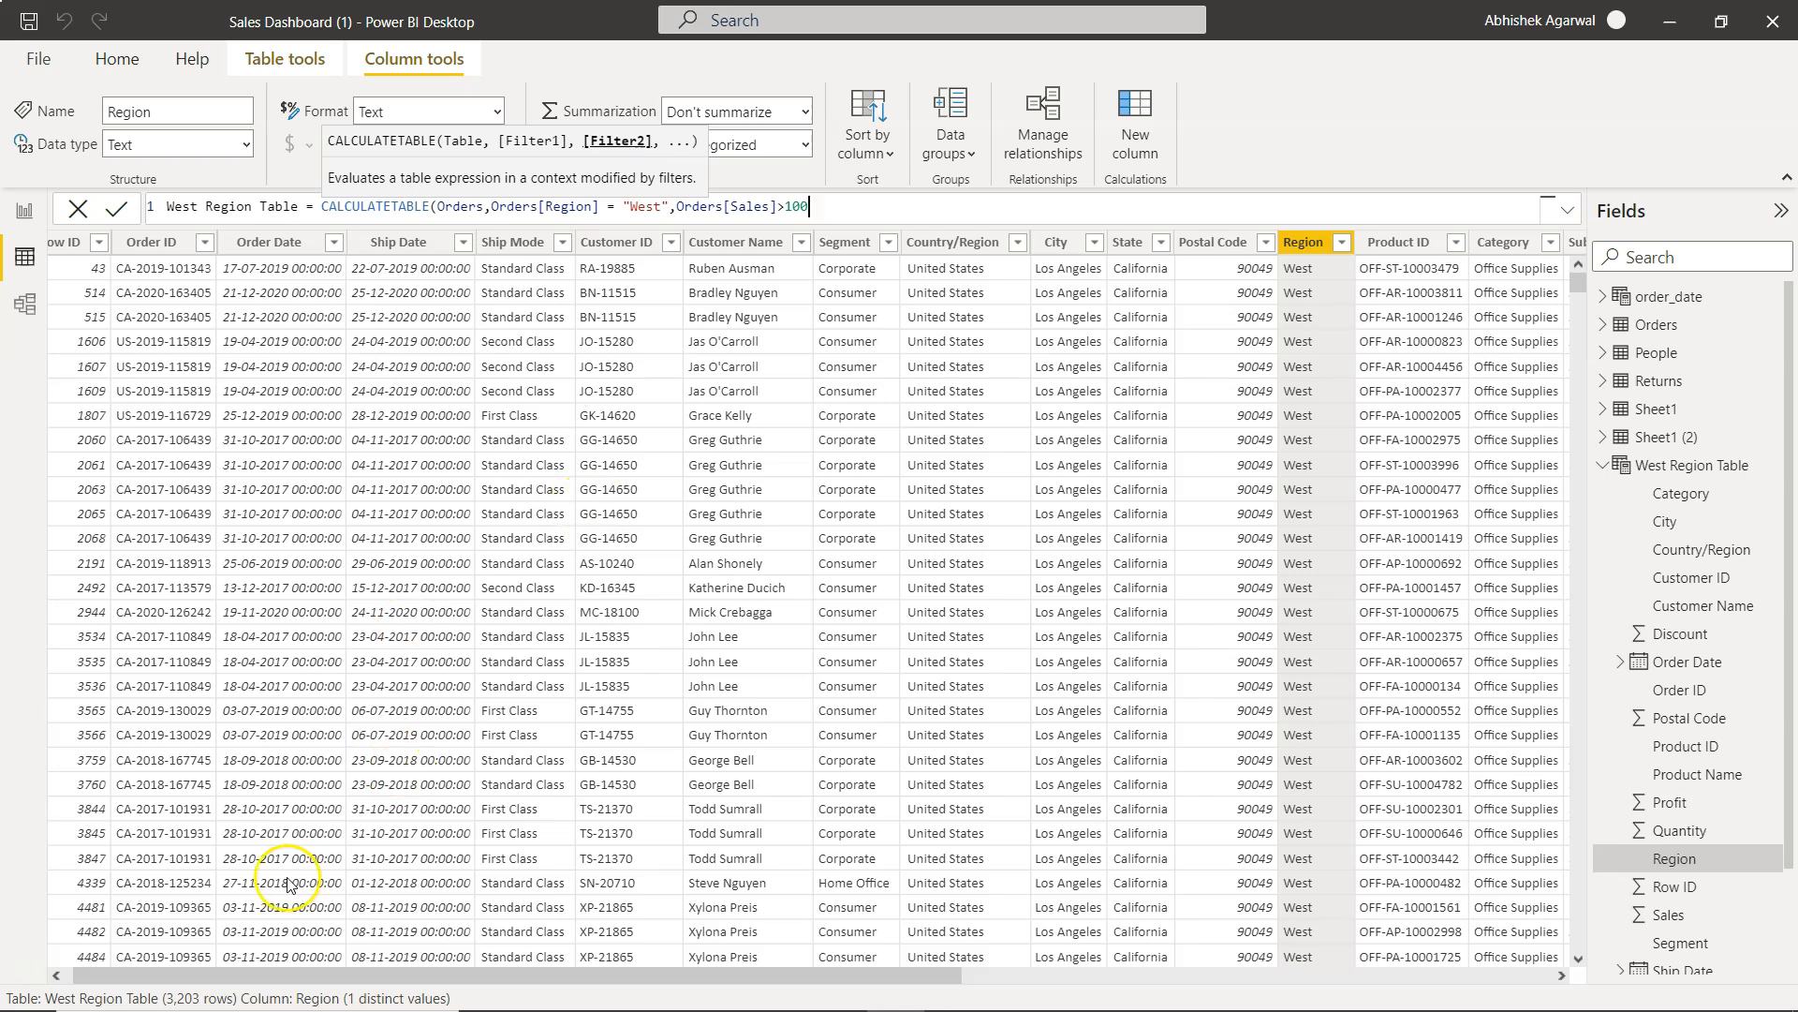
mouse_move(178, 1006)
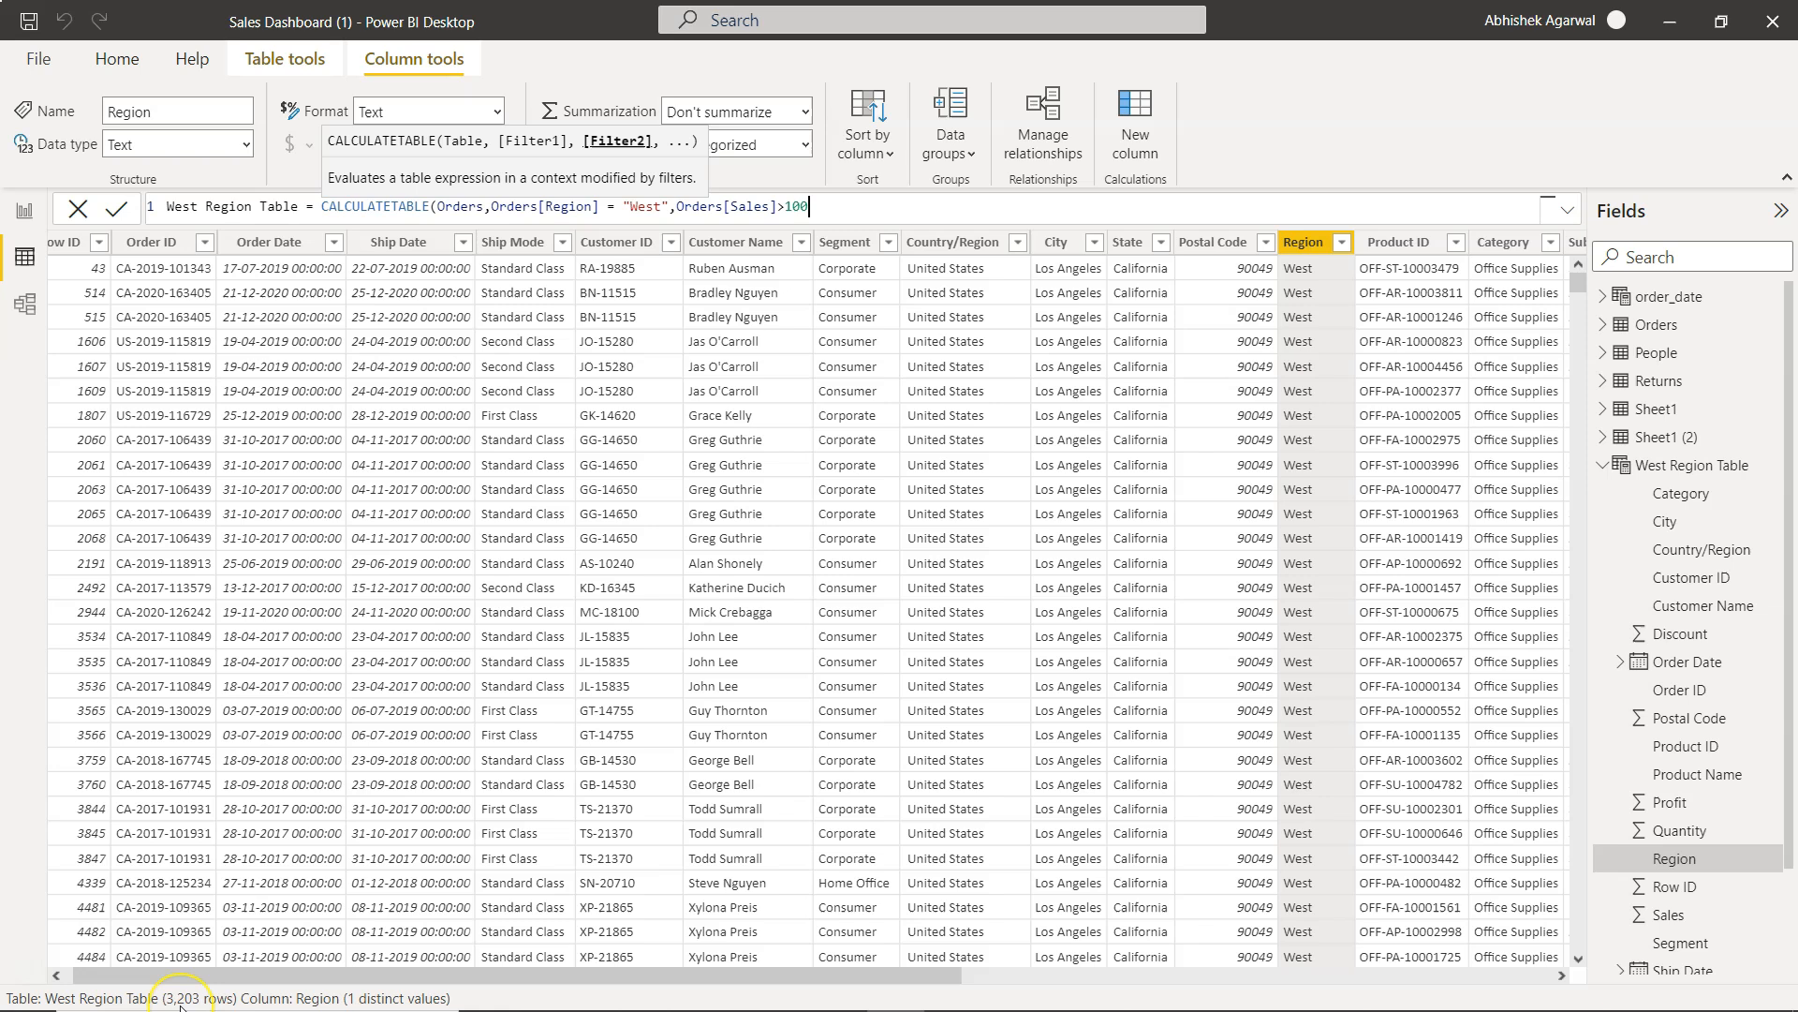
mouse_move(937, 203)
type(")")
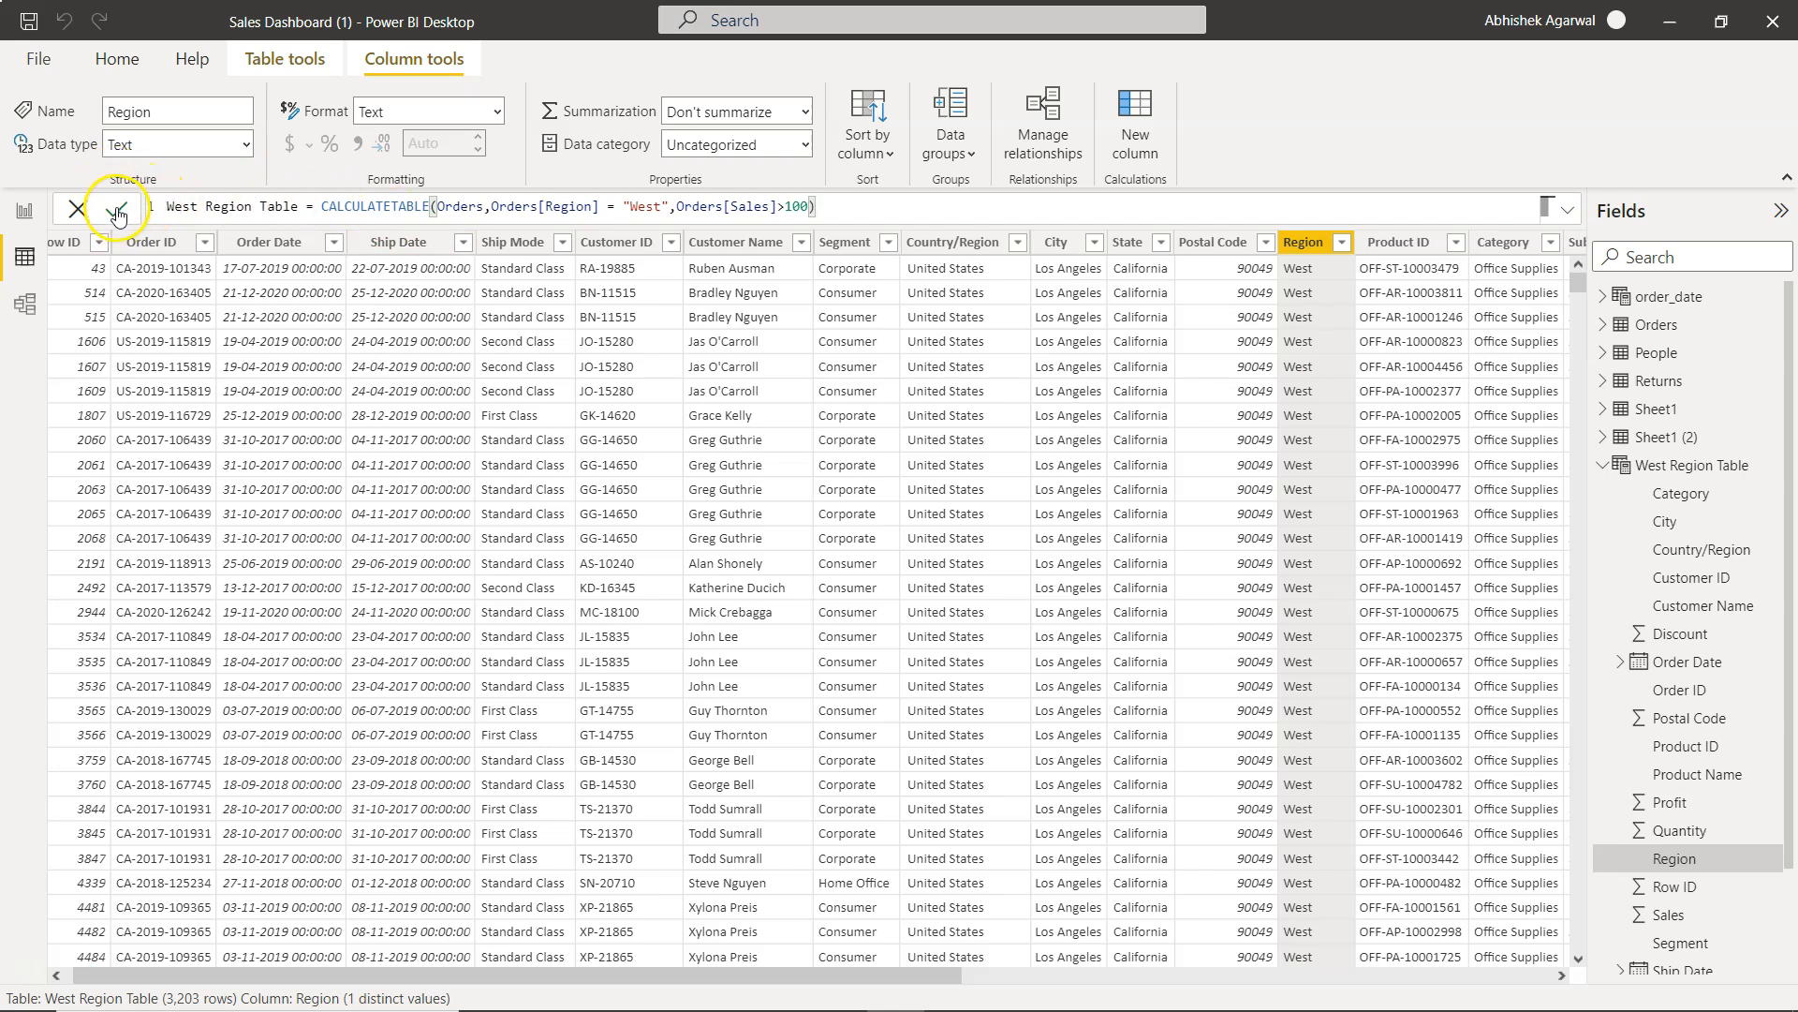
left_click(116, 208)
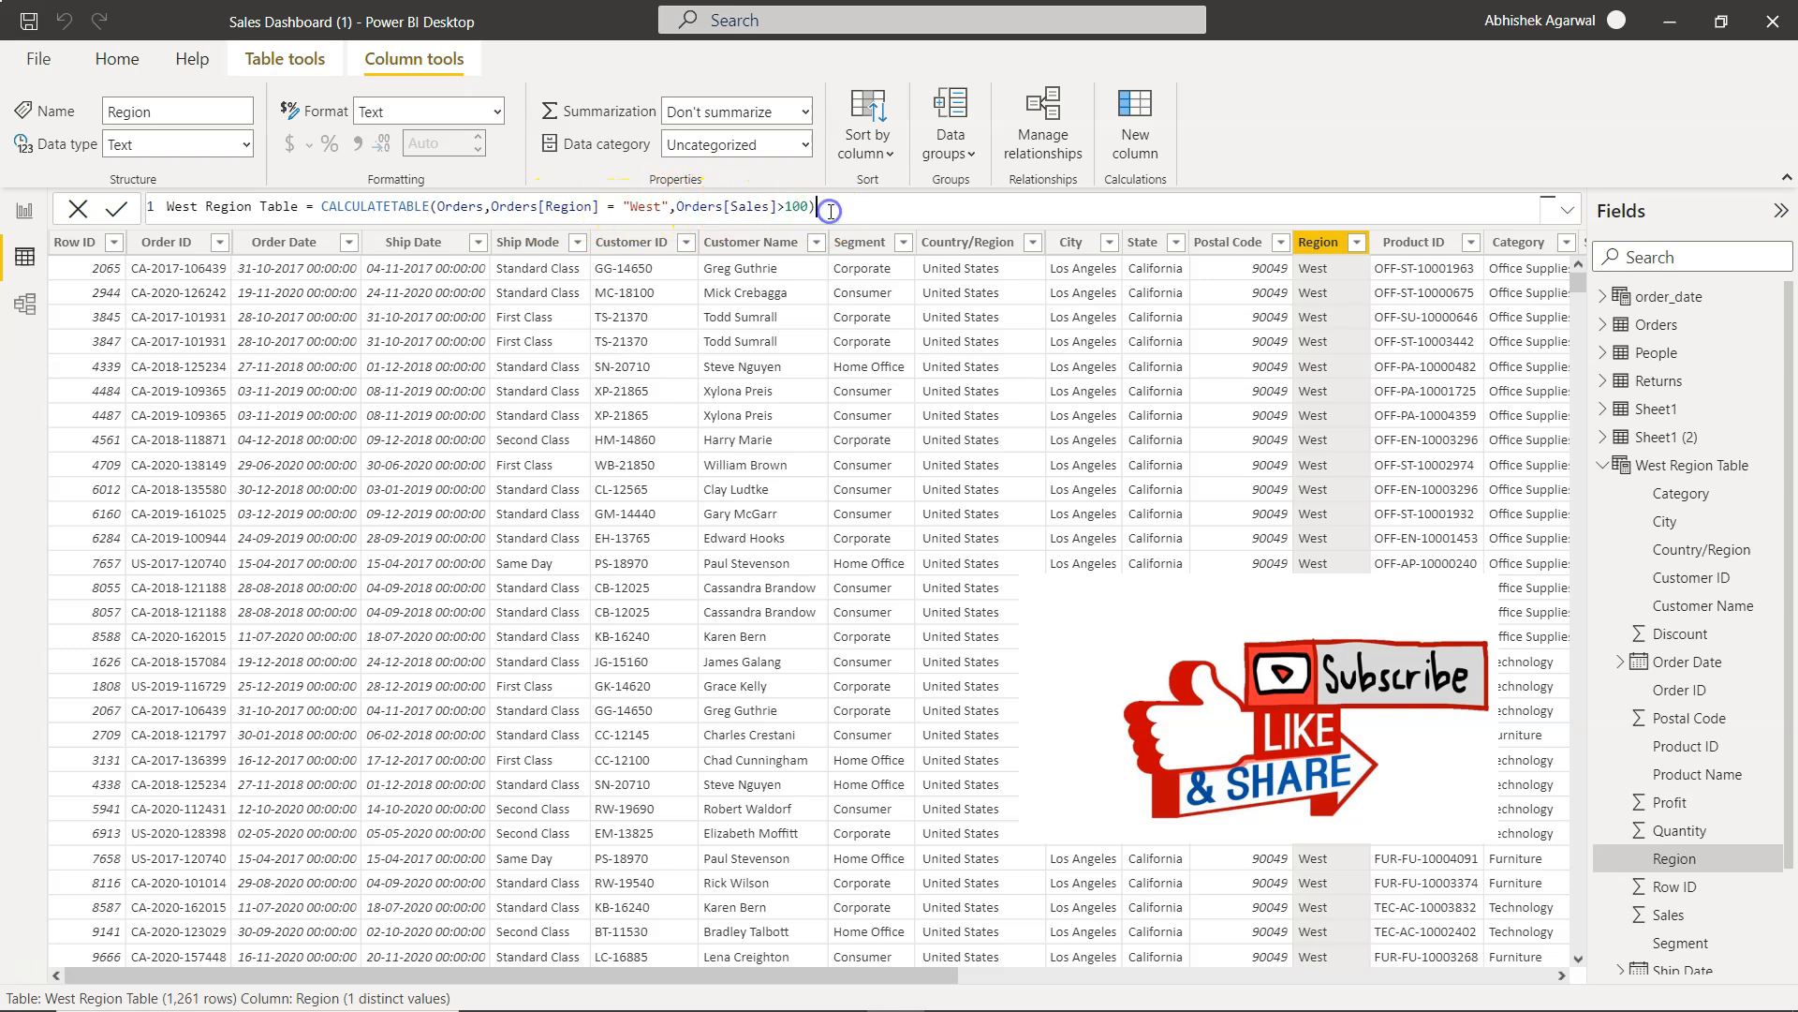
type(",")
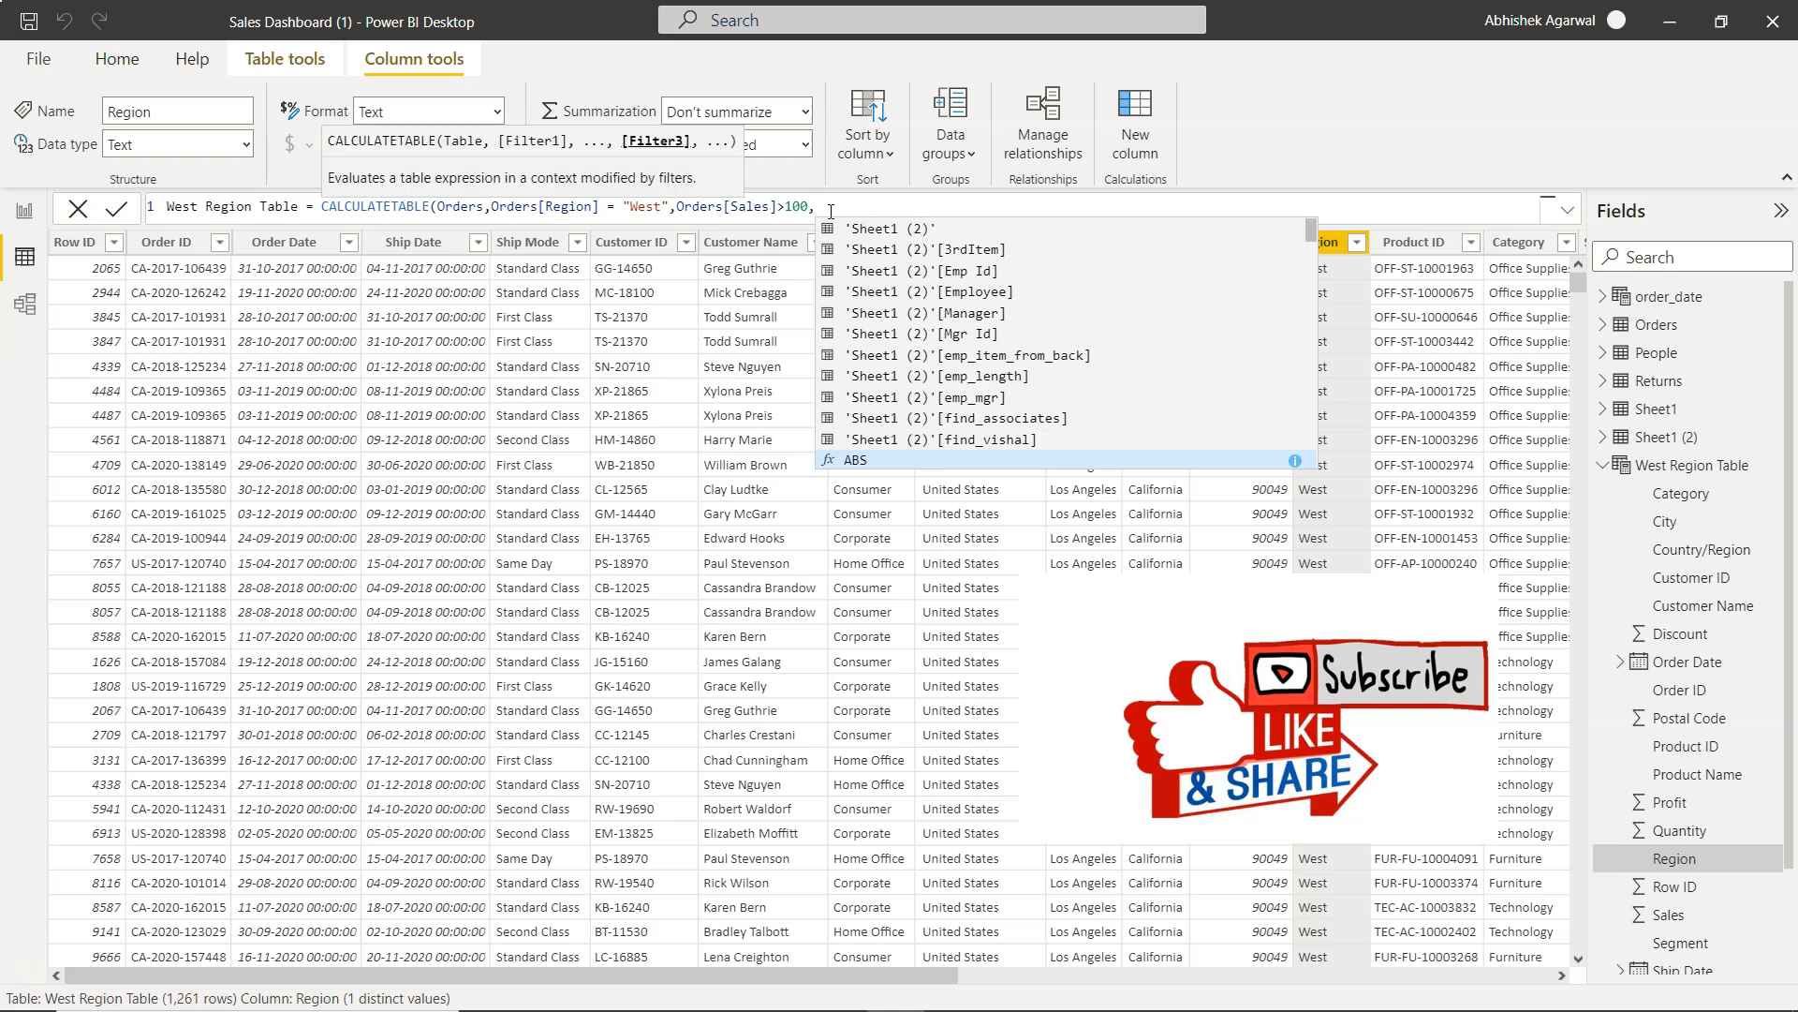
mouse_move(657, 140)
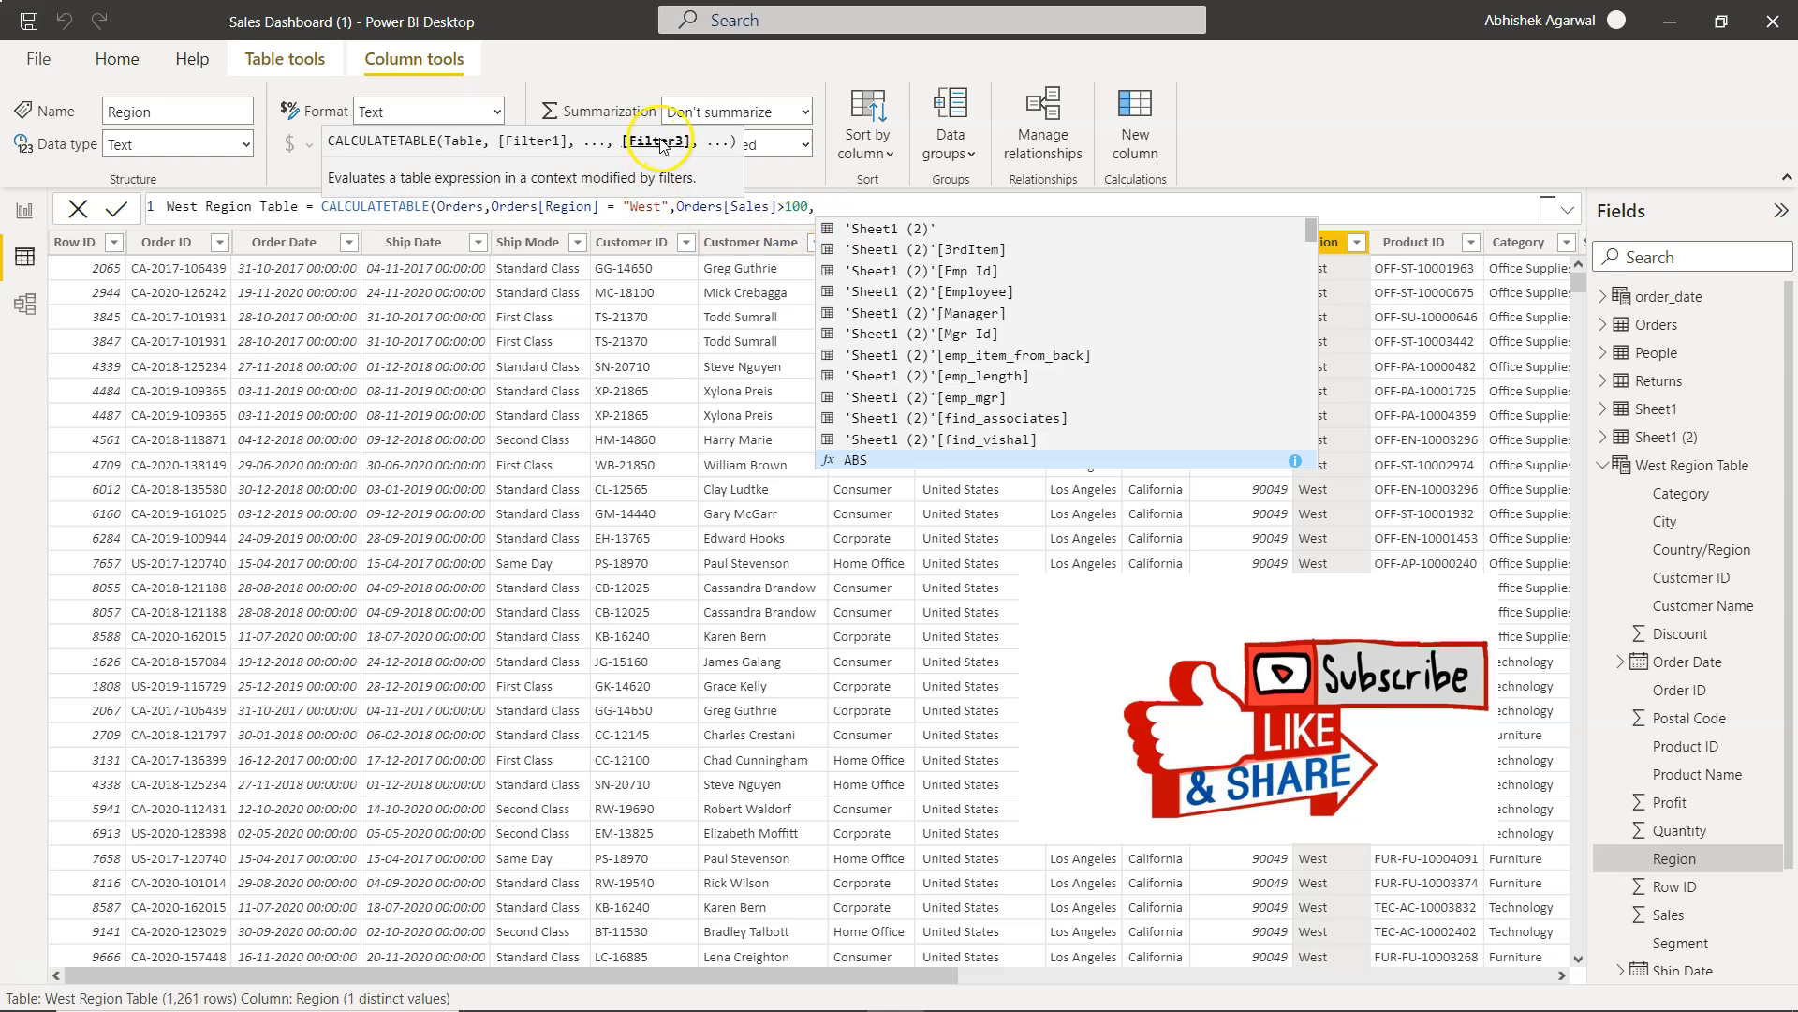